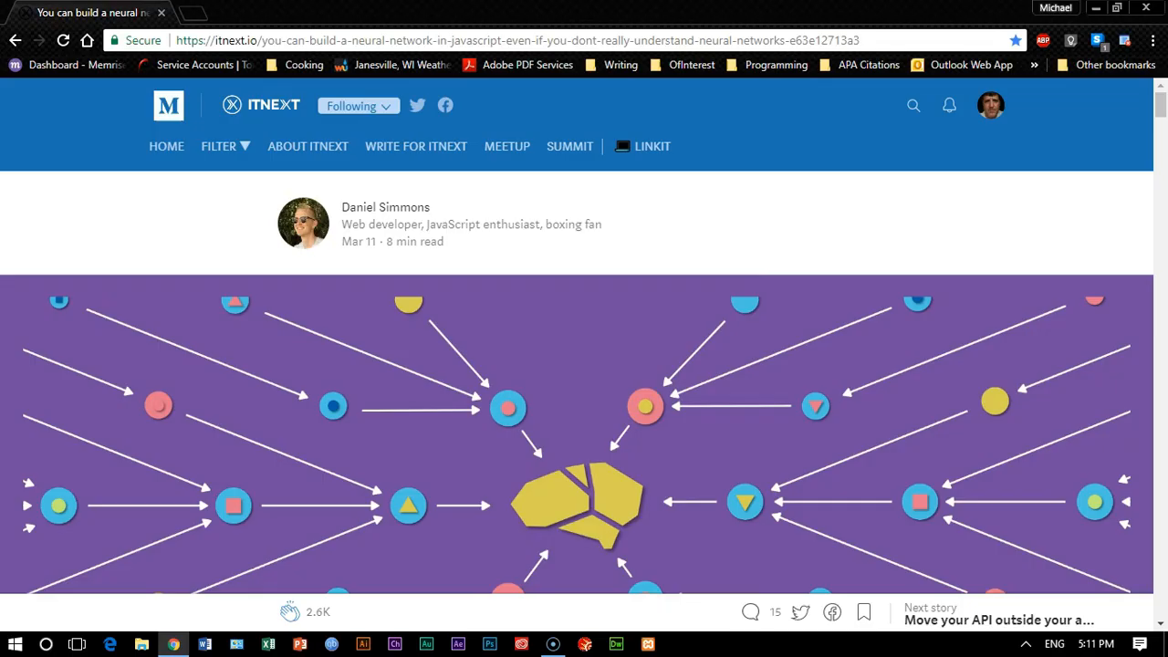
{"action": "mouse_move", "coordinate": [781, 265]}
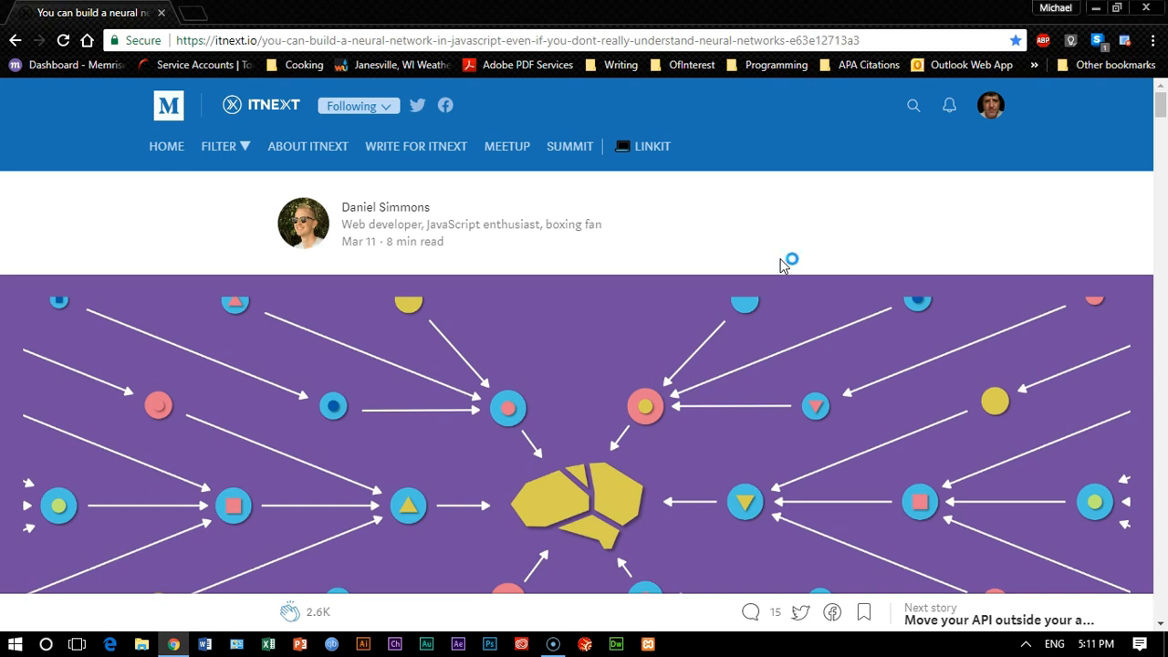
{"action": "mouse_move", "coordinate": [680, 223]}
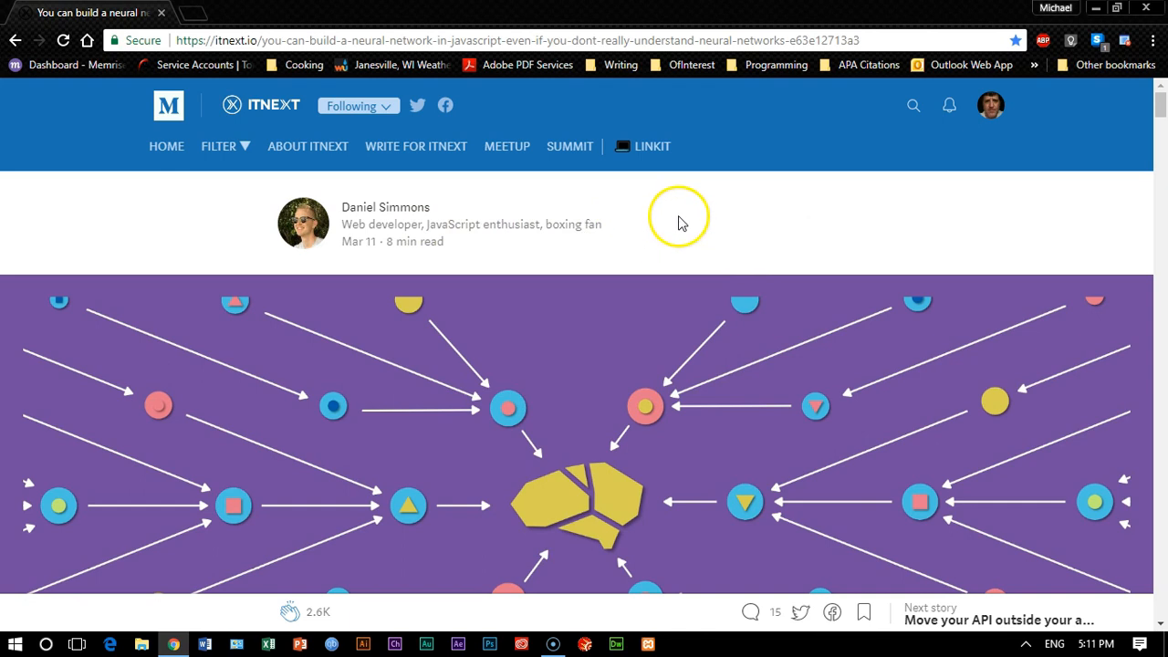
Scroll through the ITNEXT article's title and file-structure section, past the index.html code.
{"action": "scroll", "scroll_direction": "down", "scroll_amount": 3}
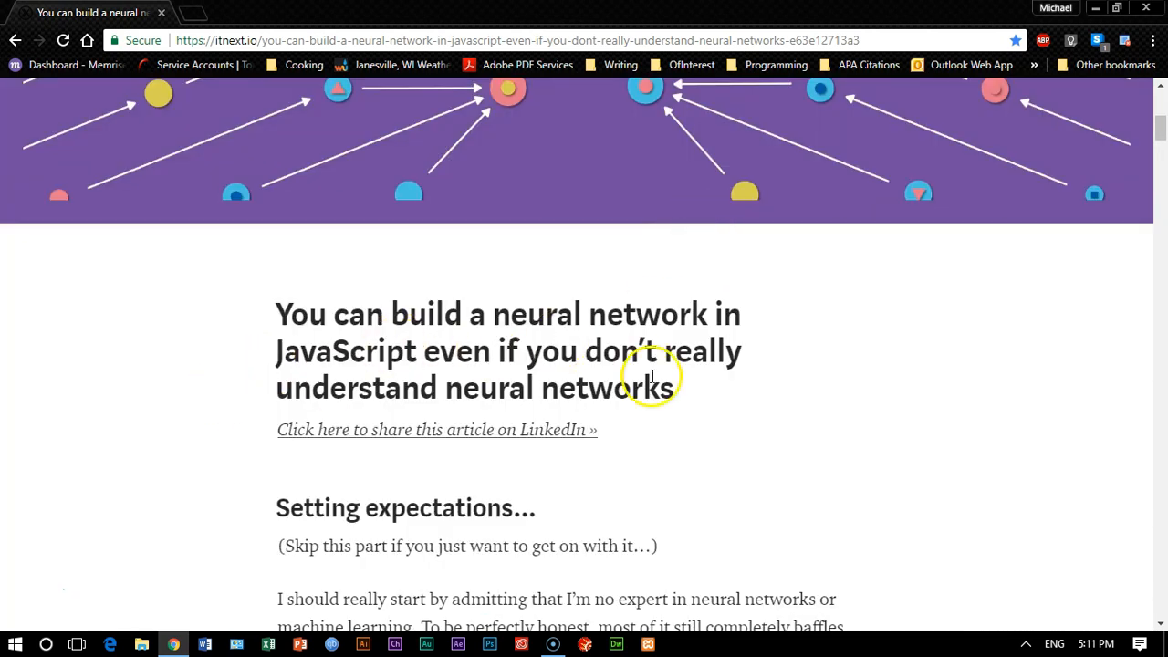
{"action": "mouse_move", "coordinate": [780, 361]}
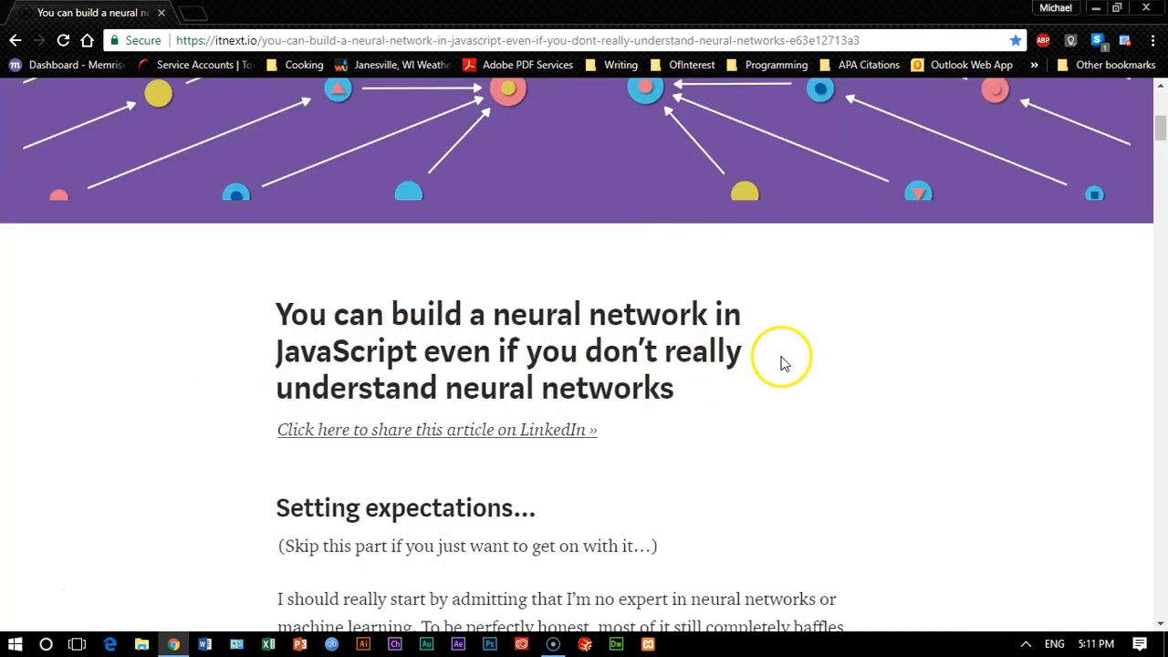
{"action": "mouse_move", "coordinate": [898, 359]}
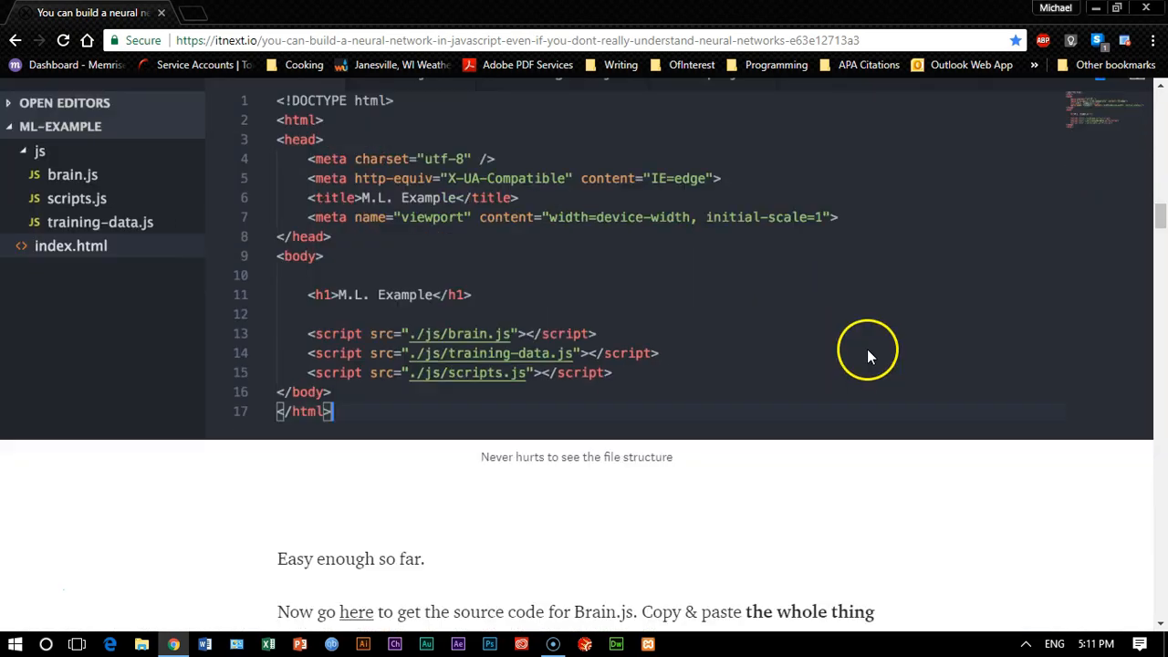
{"action": "scroll", "scroll_direction": "down", "scroll_amount": 3}
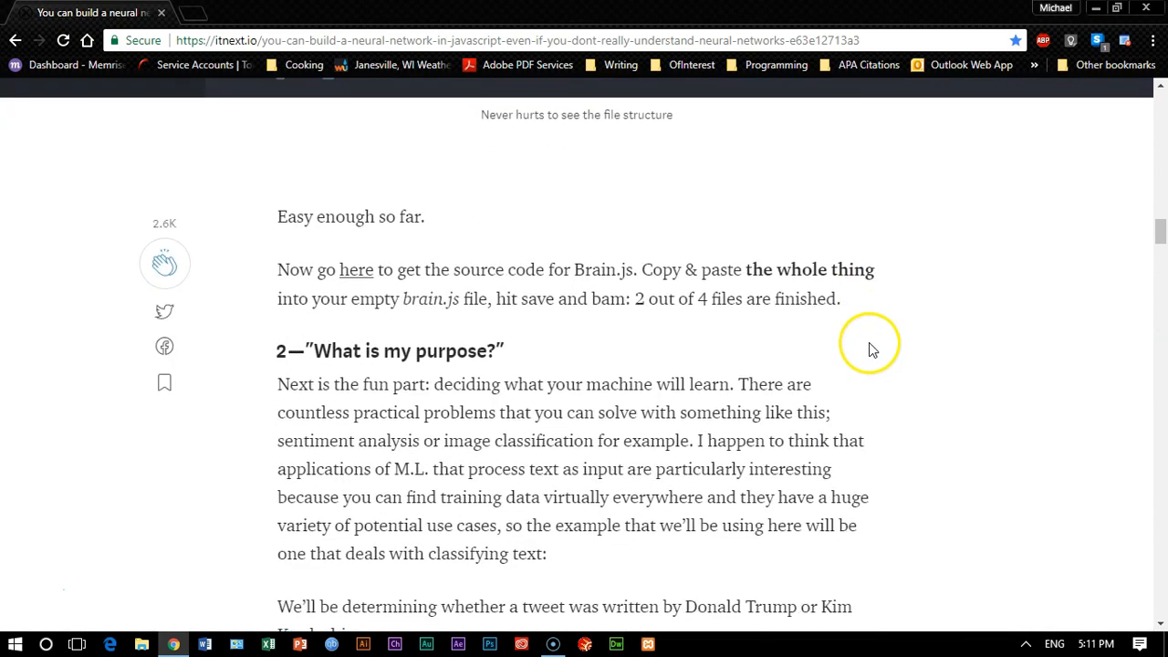
{"action": "scroll", "scroll_direction": "up", "scroll_amount": 3}
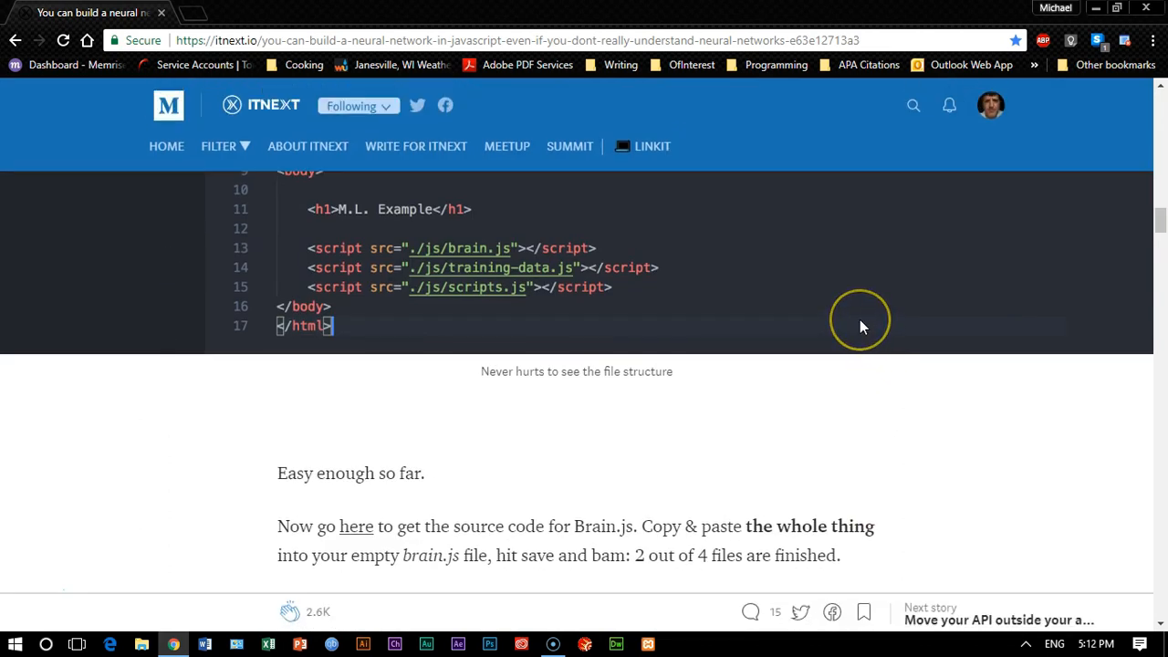
{"action": "mouse_move", "coordinate": [858, 322]}
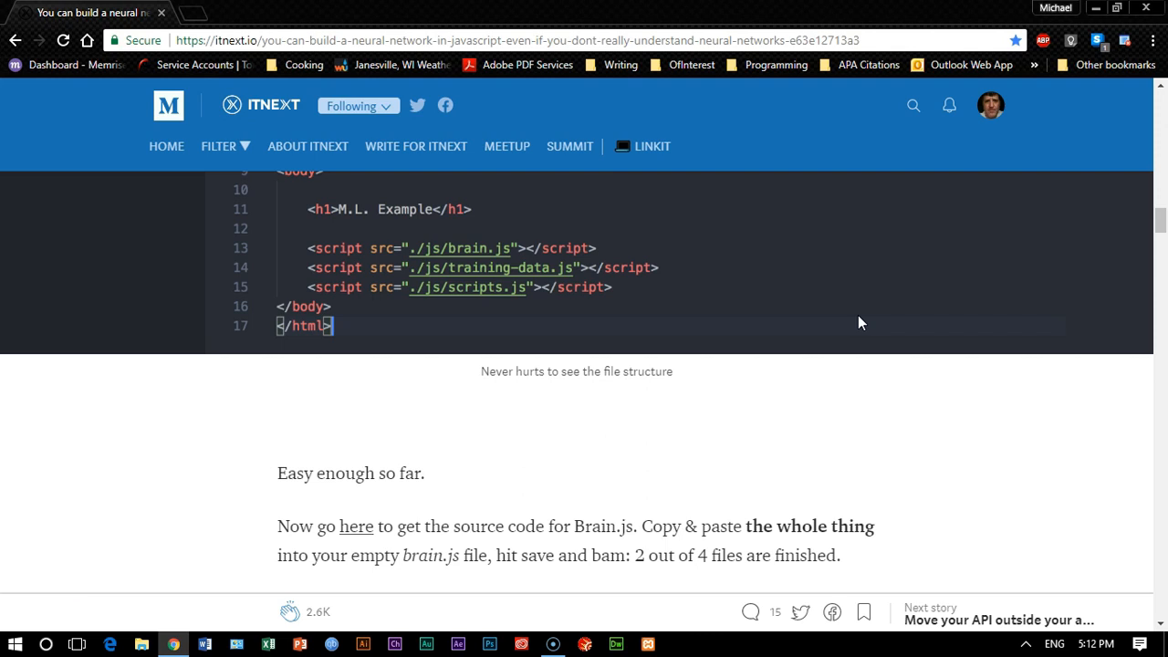
{"action": "scroll", "scroll_direction": "up", "scroll_amount": 3}
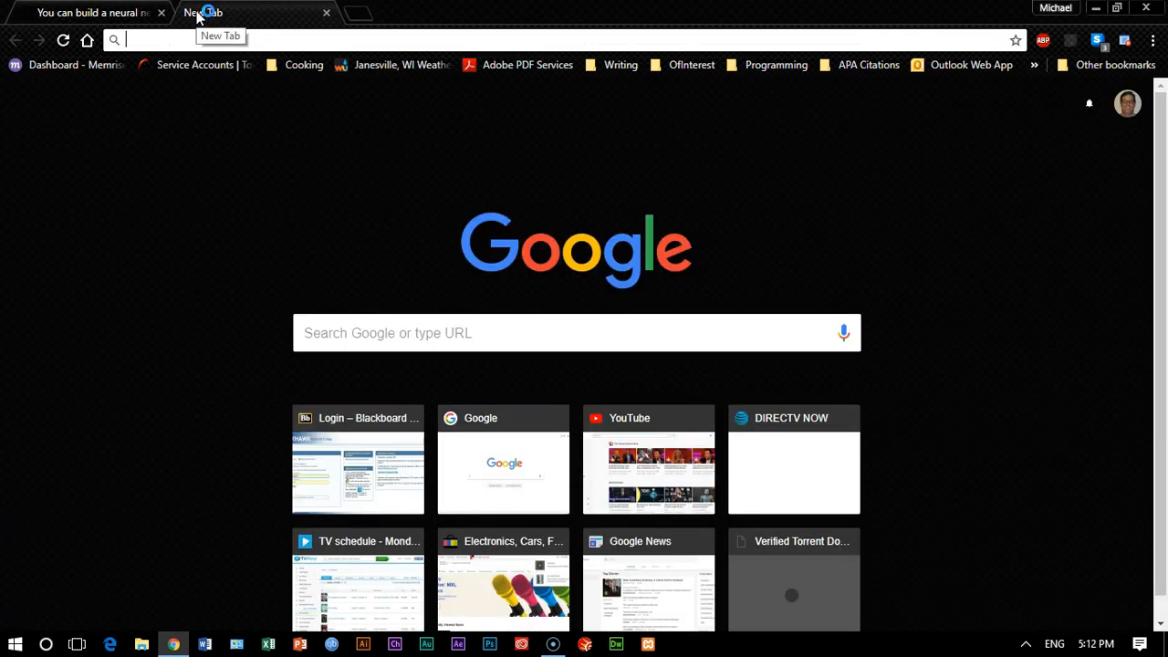
Load practiceengineer.com/brain/ in the new tab and let the classifier train.
{"action": "type", "text": "practiceengineer.com/brain/"}
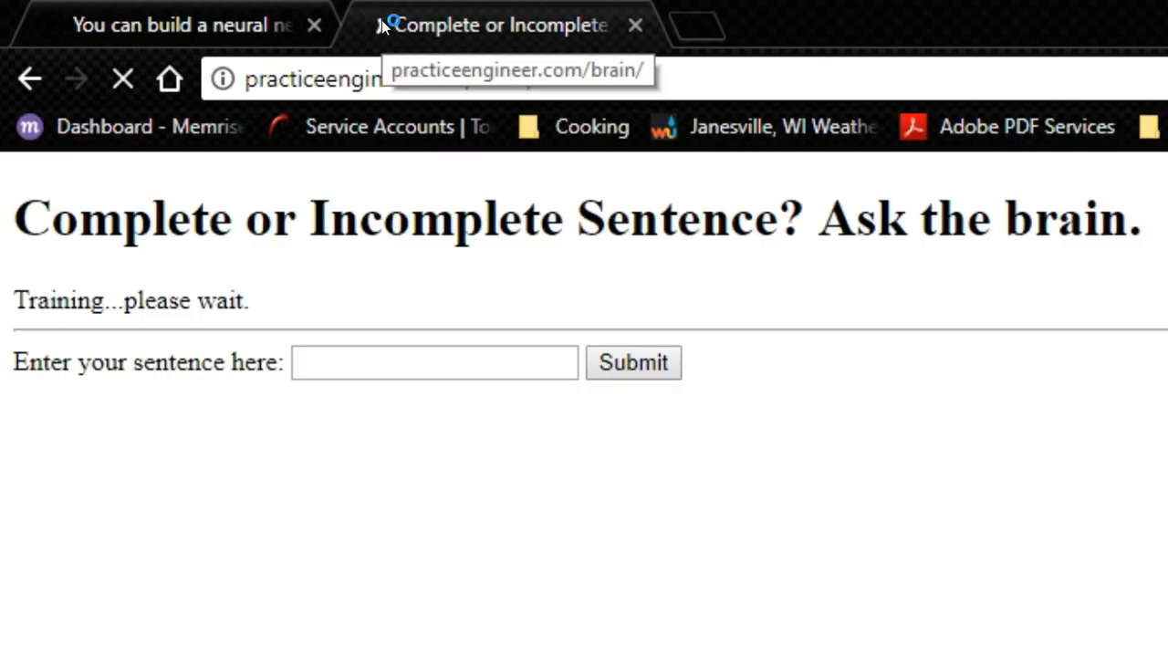
{"action": "mouse_move", "coordinate": [187, 354]}
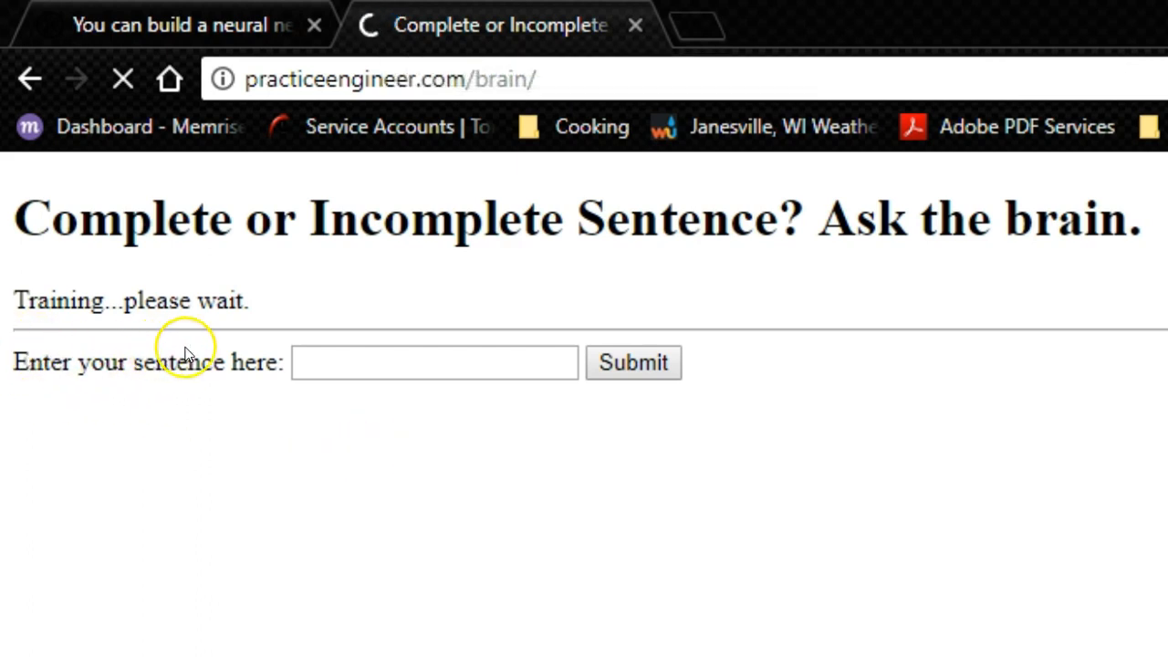
{"action": "mouse_move", "coordinate": [242, 585]}
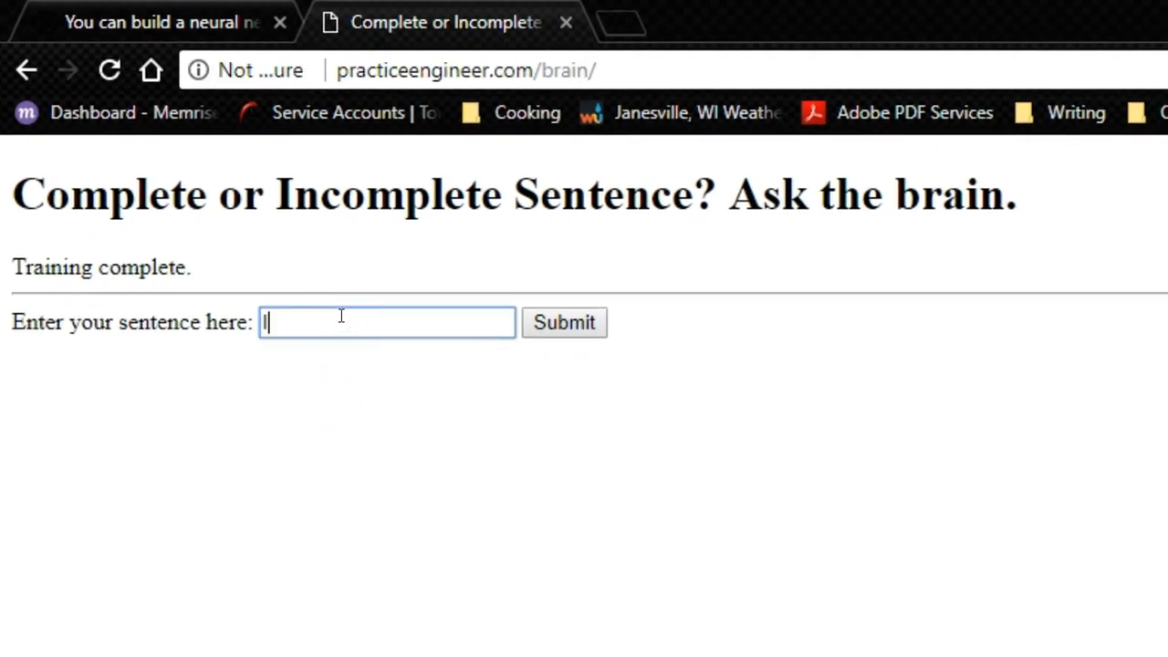
Submit 'I would love to see that movie.', which comes back 81% sure incomplete.
{"action": "type", "text": "I would love to"}
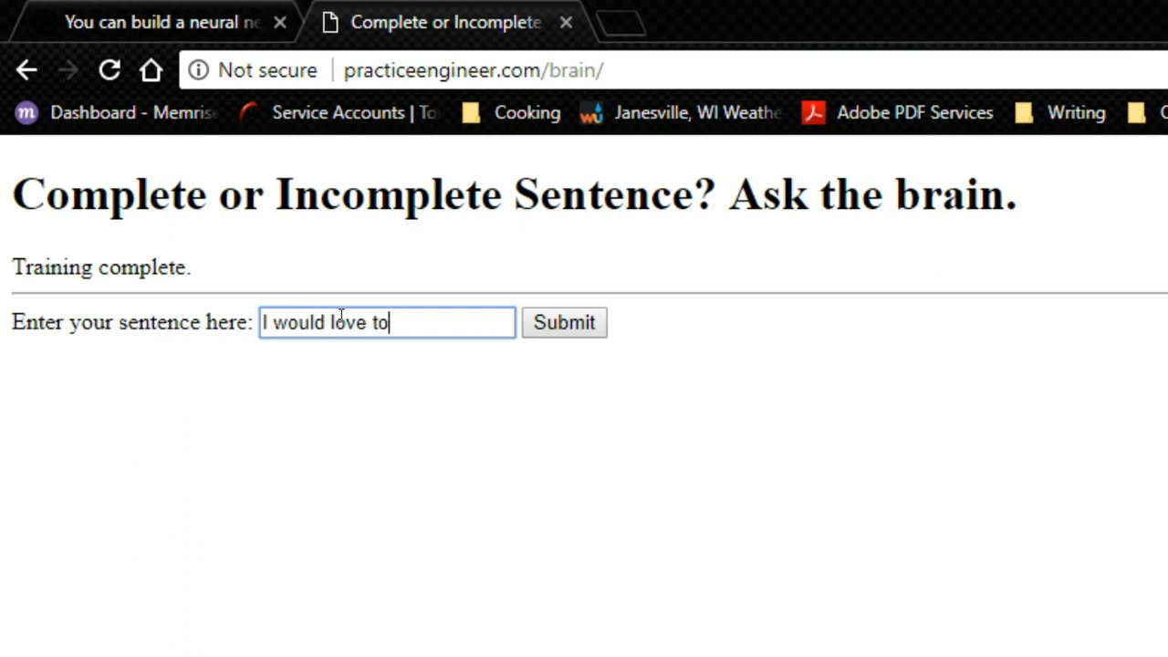
{"action": "type", "text": "see that mov"}
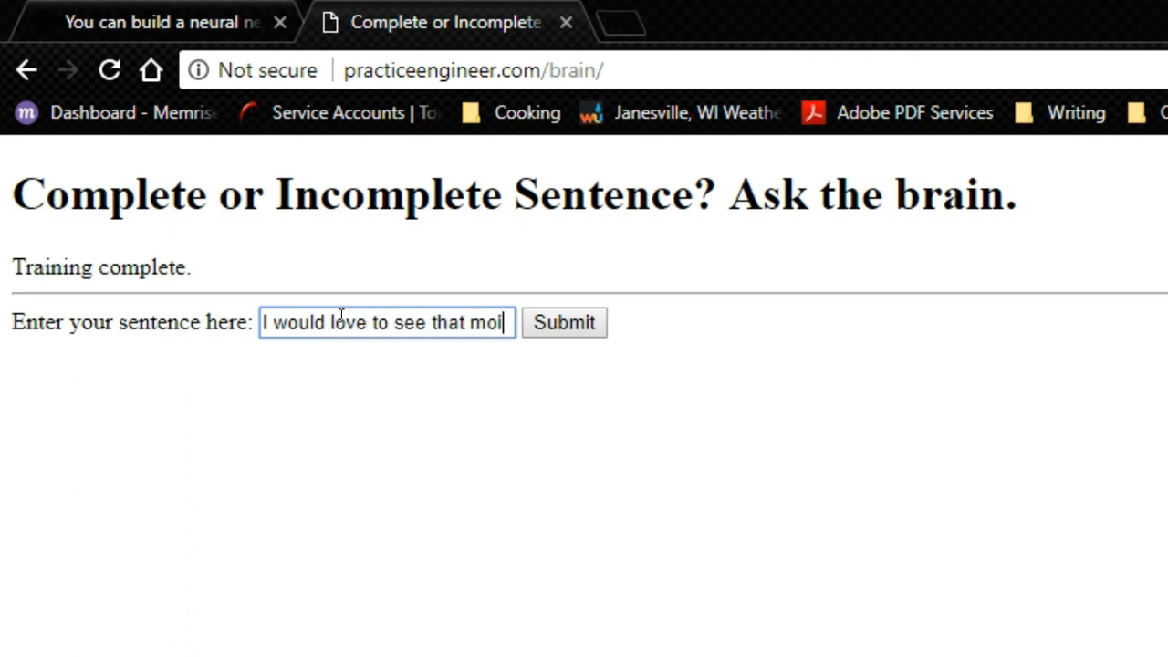
{"action": "type", "text": "vie."}
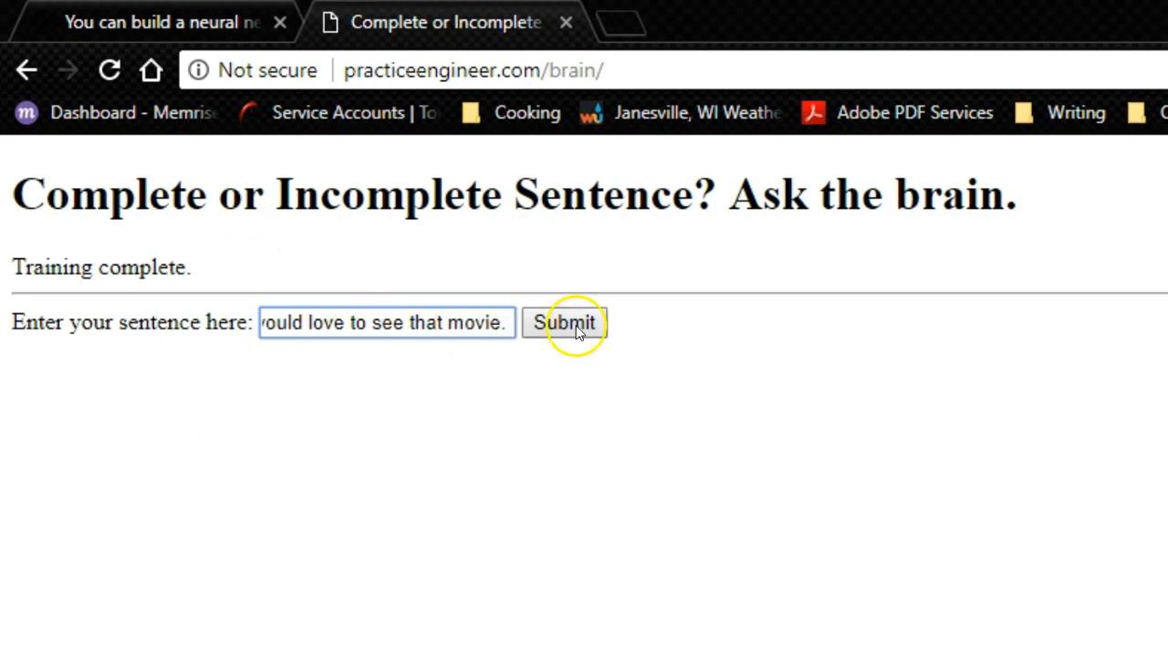
{"action": "left_click", "coordinate": [564, 322]}
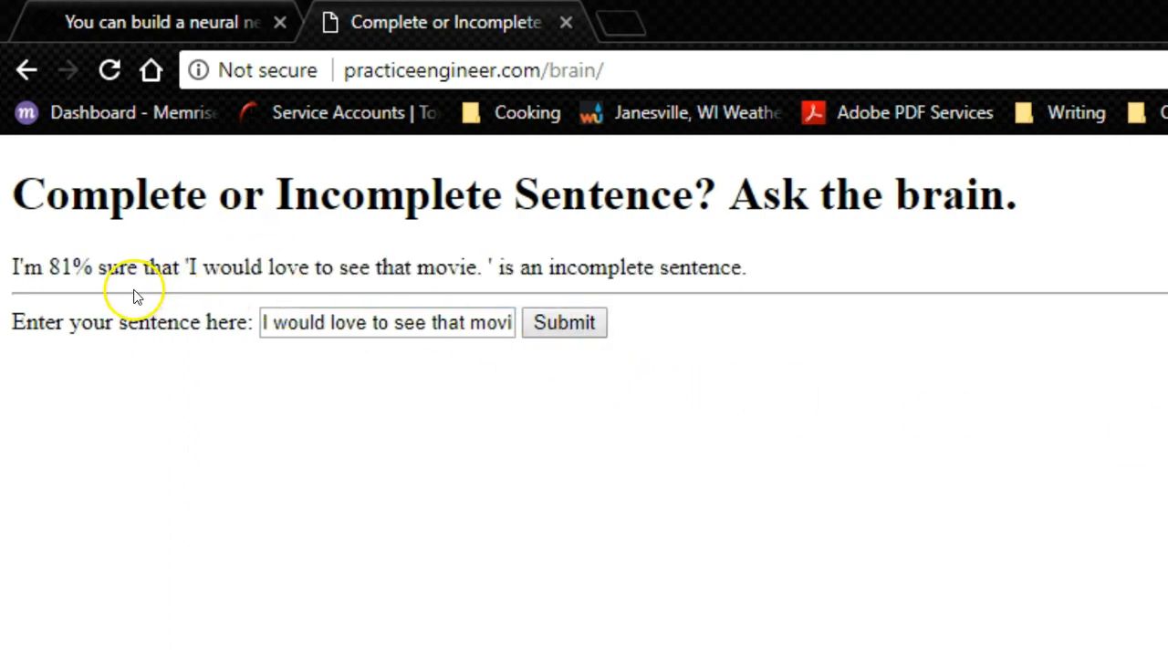
{"action": "mouse_move", "coordinate": [206, 267]}
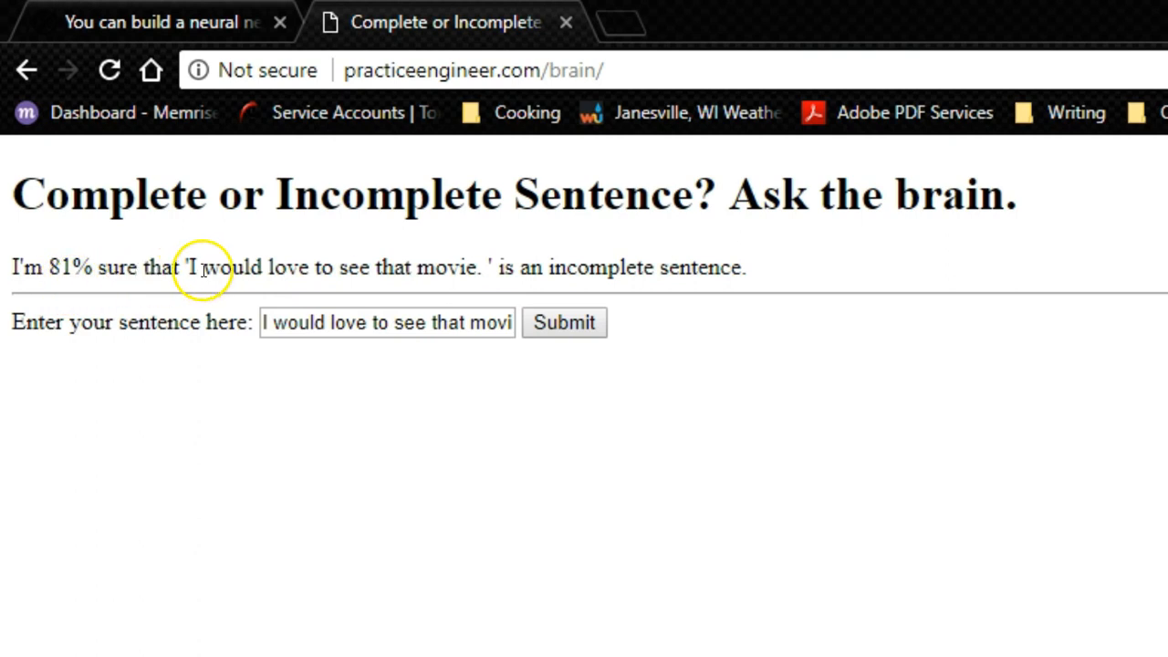
{"action": "mouse_move", "coordinate": [712, 267]}
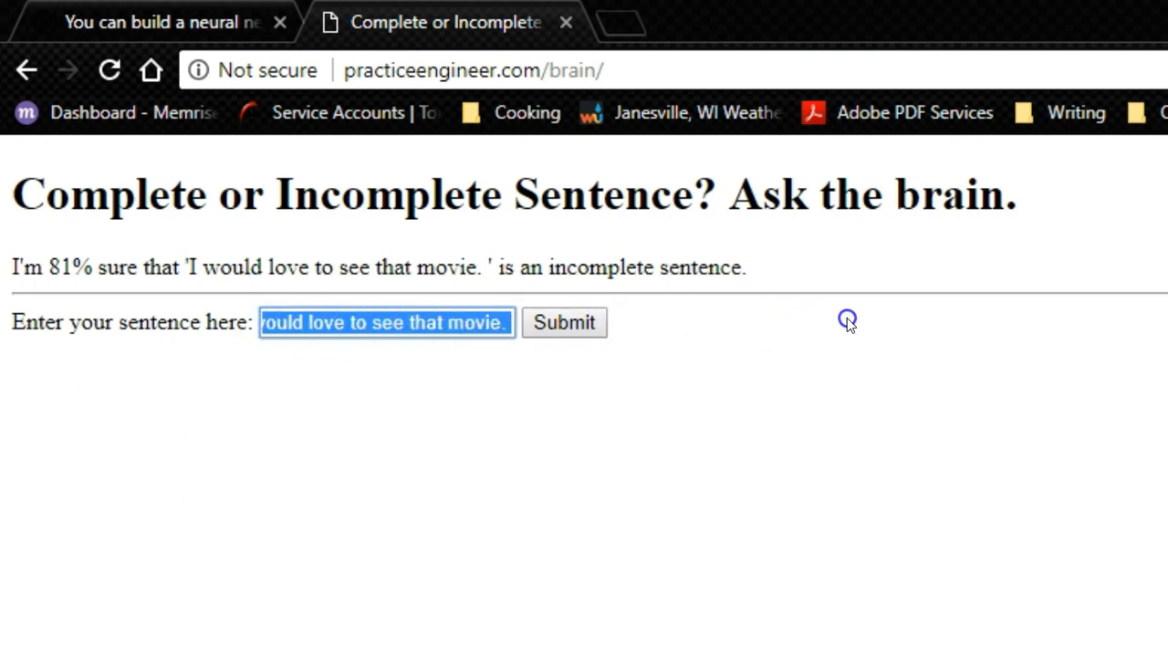
Submit 'I want to see that movie.', which comes back 99% sure complete.
{"action": "type", "text": "I w"}
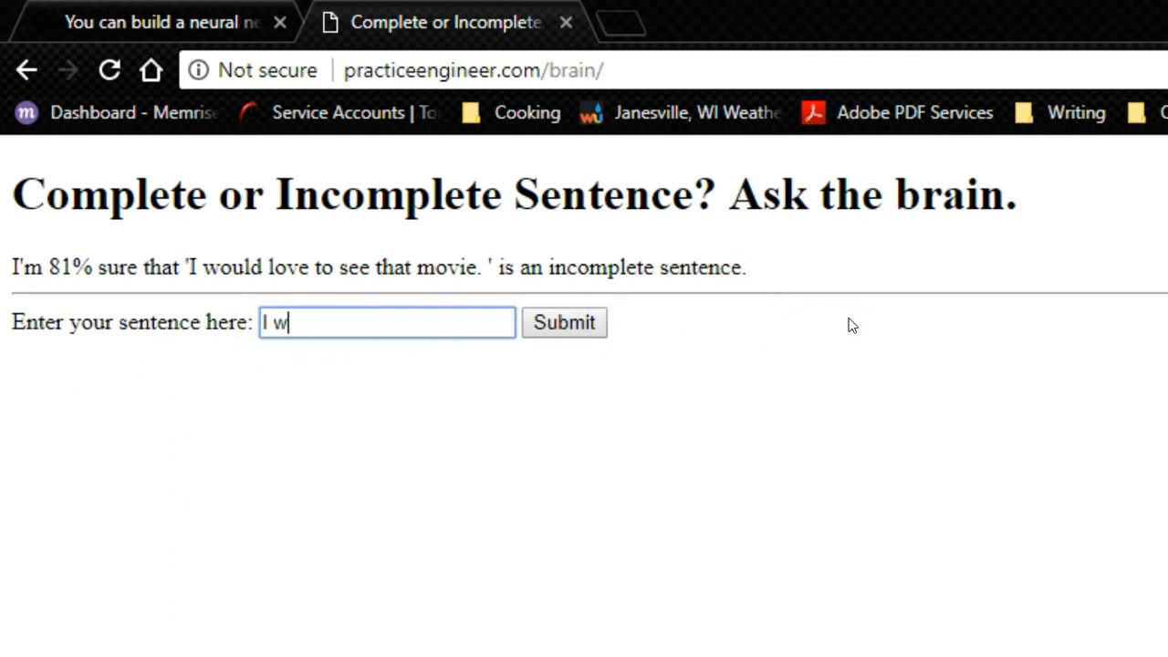
{"action": "type", "text": "anb"}
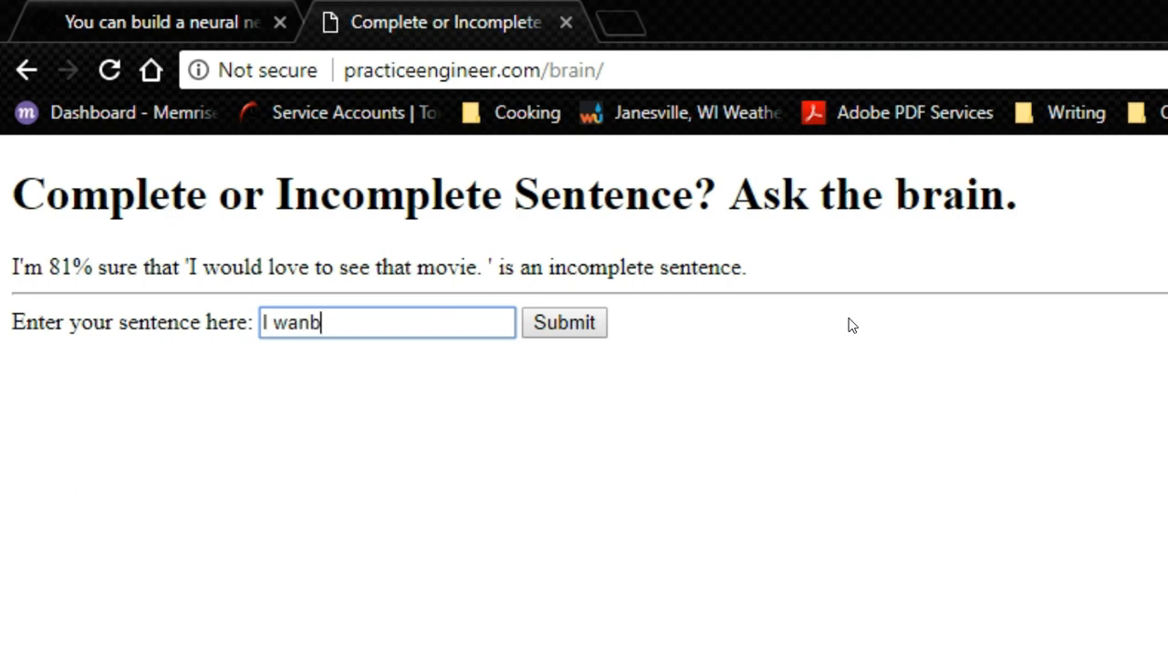
{"action": "key", "text": "Backspace"}
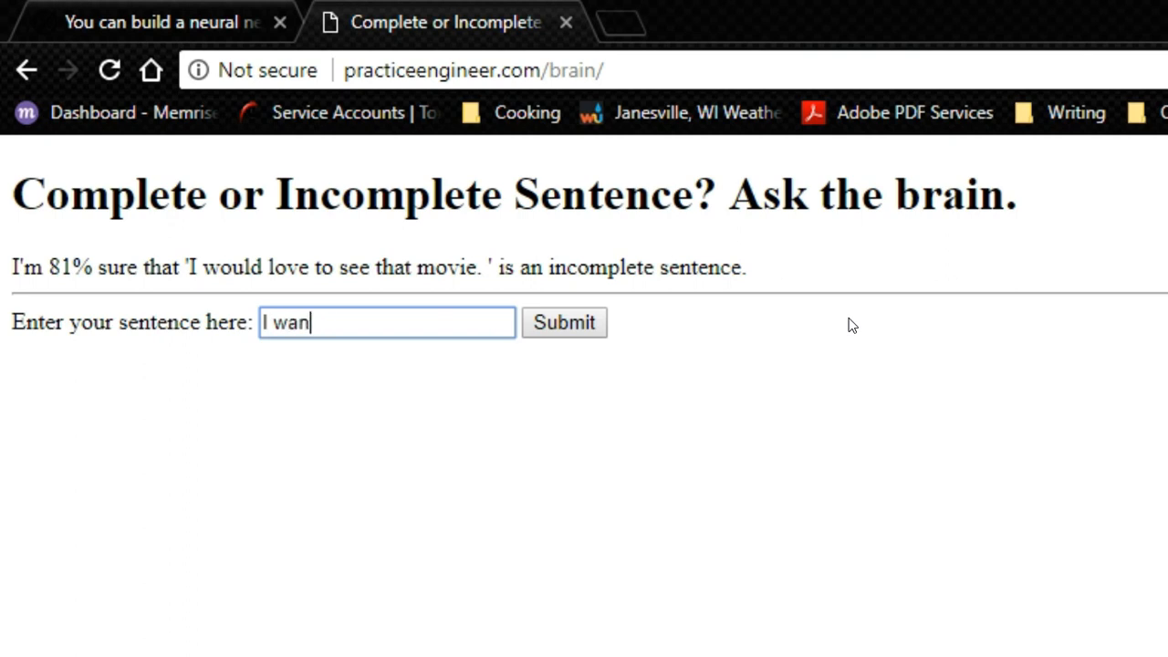
{"action": "type", "text": "t to see that"}
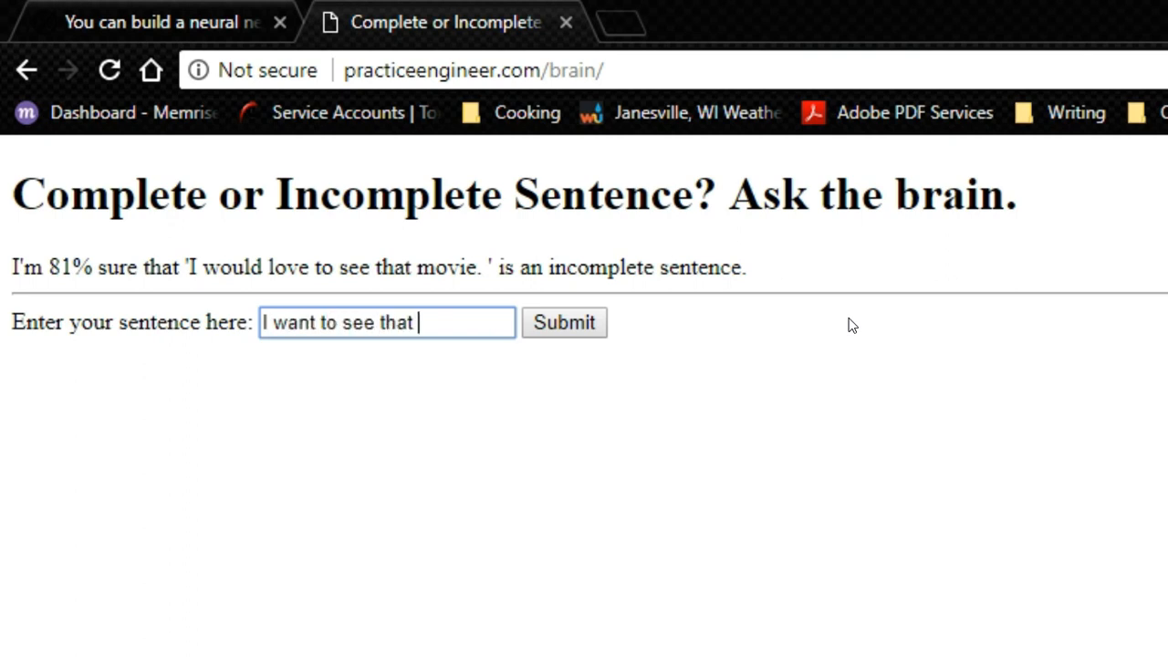
{"action": "type", "text": "movie."}
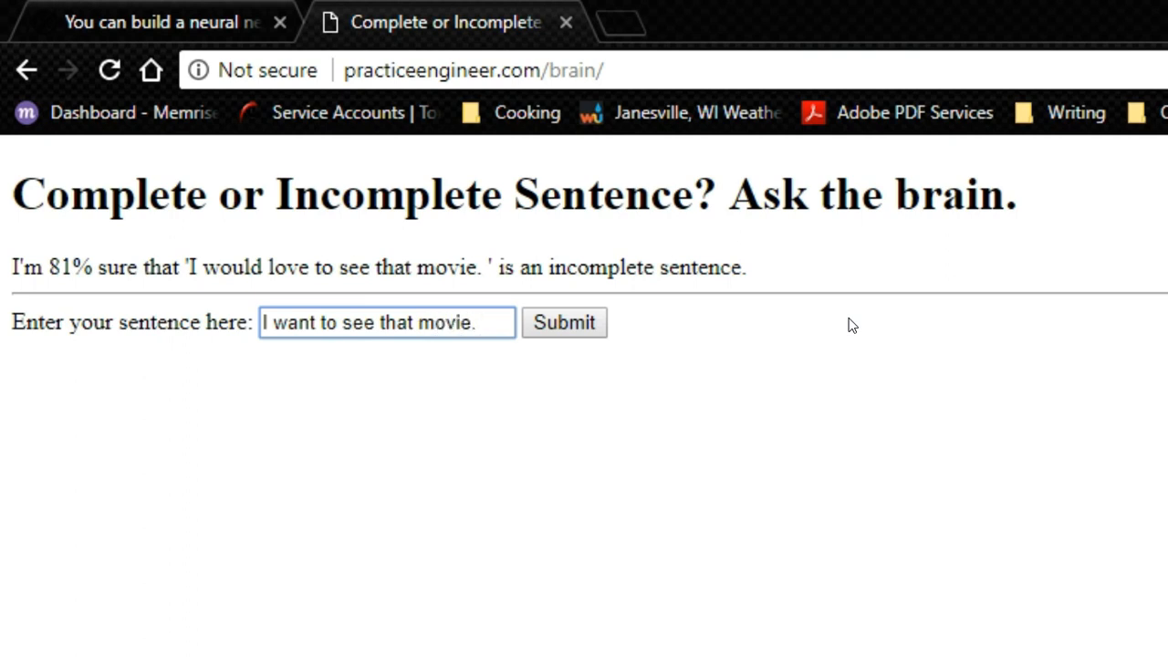
{"action": "left_click", "coordinate": [564, 323]}
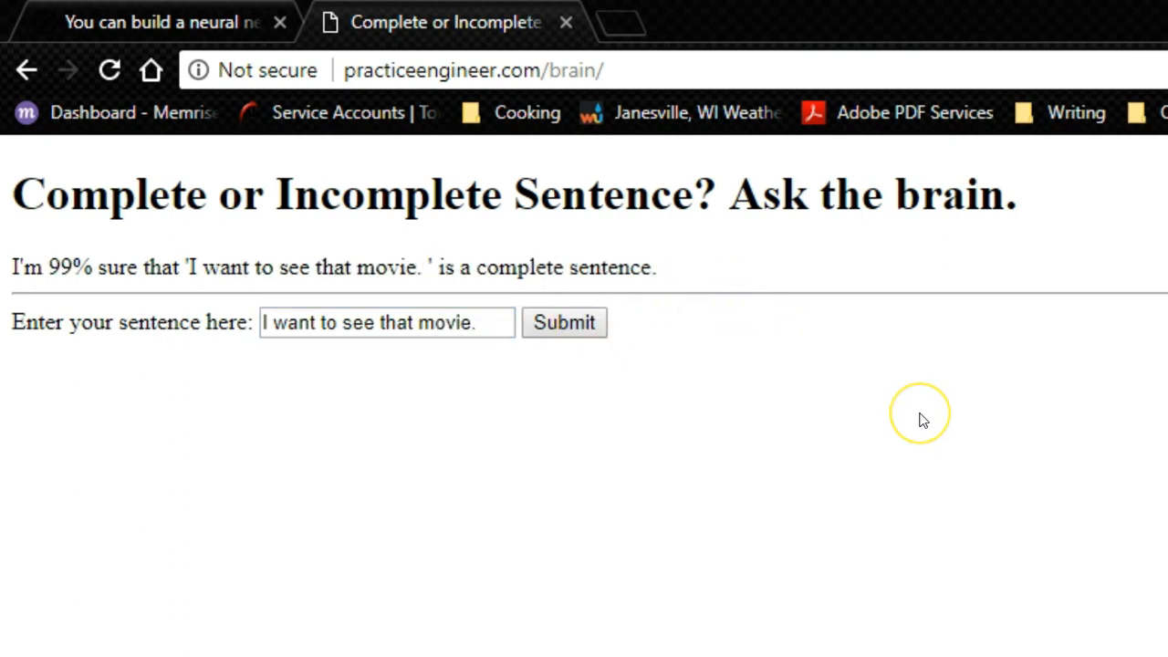
{"action": "mouse_move", "coordinate": [922, 419]}
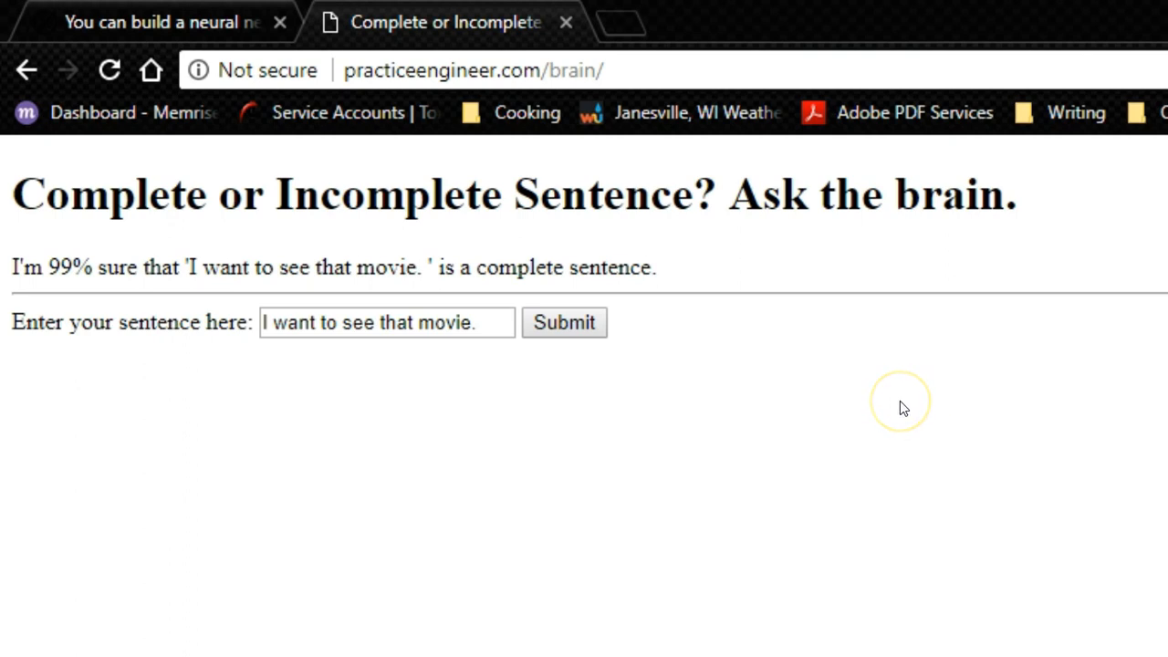
{"action": "mouse_move", "coordinate": [902, 408]}
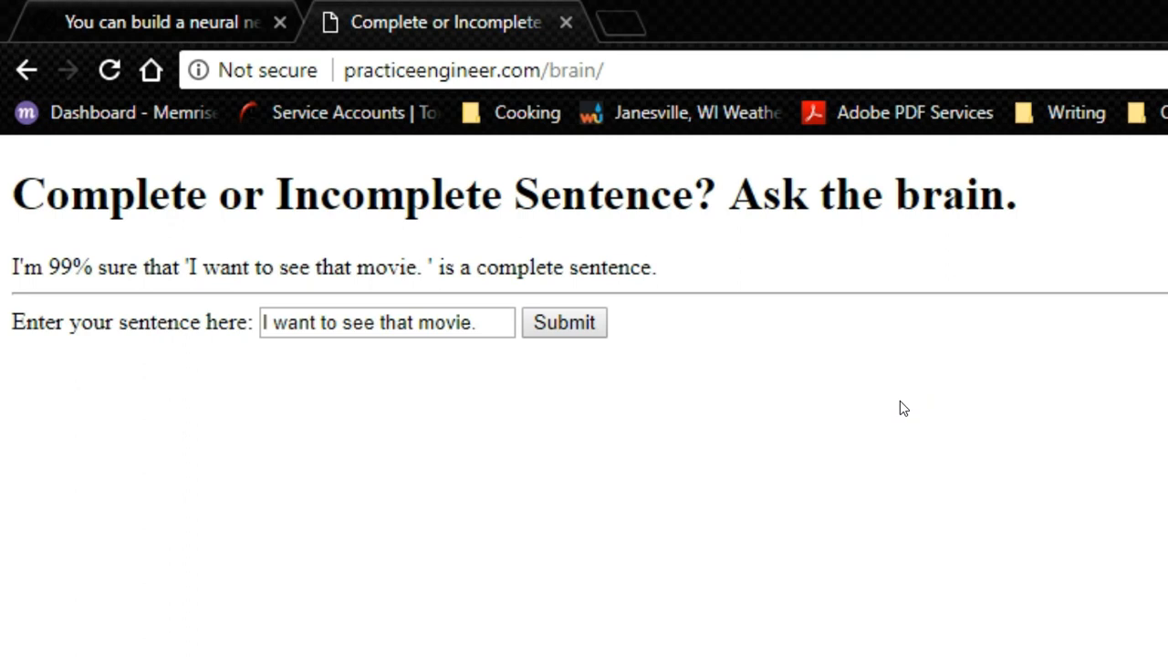
Replace the sentence with 'In the morning.' and submit, getting 99% sure incomplete.
{"action": "triple_click", "coordinate": [384, 322]}
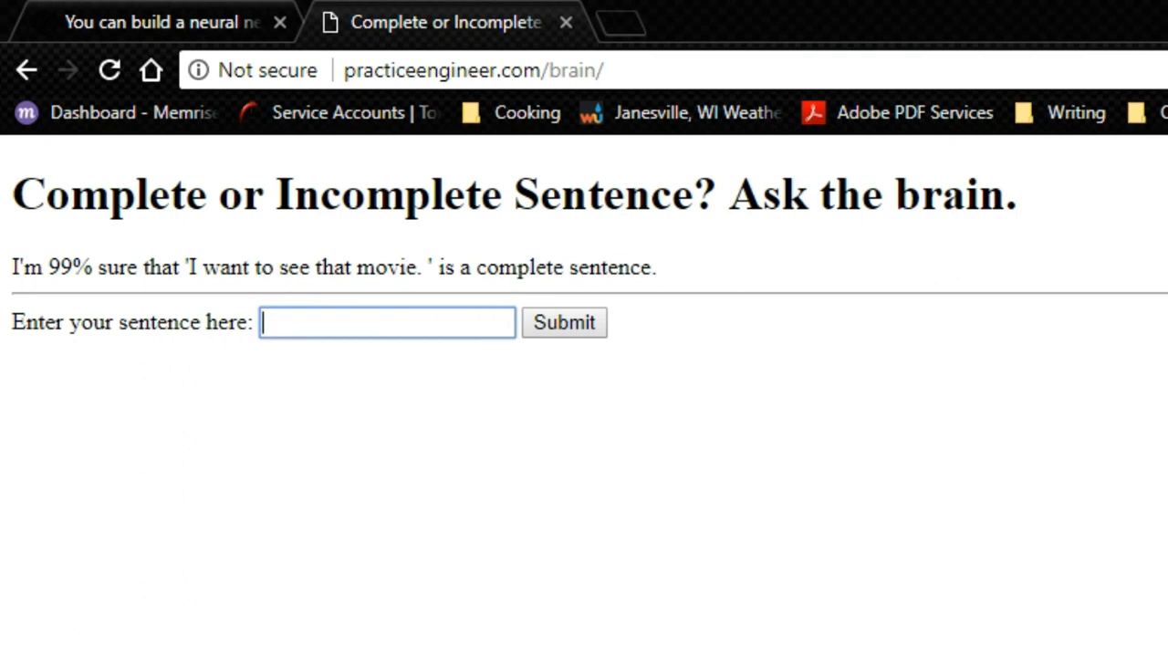
{"action": "type", "text": "In th"}
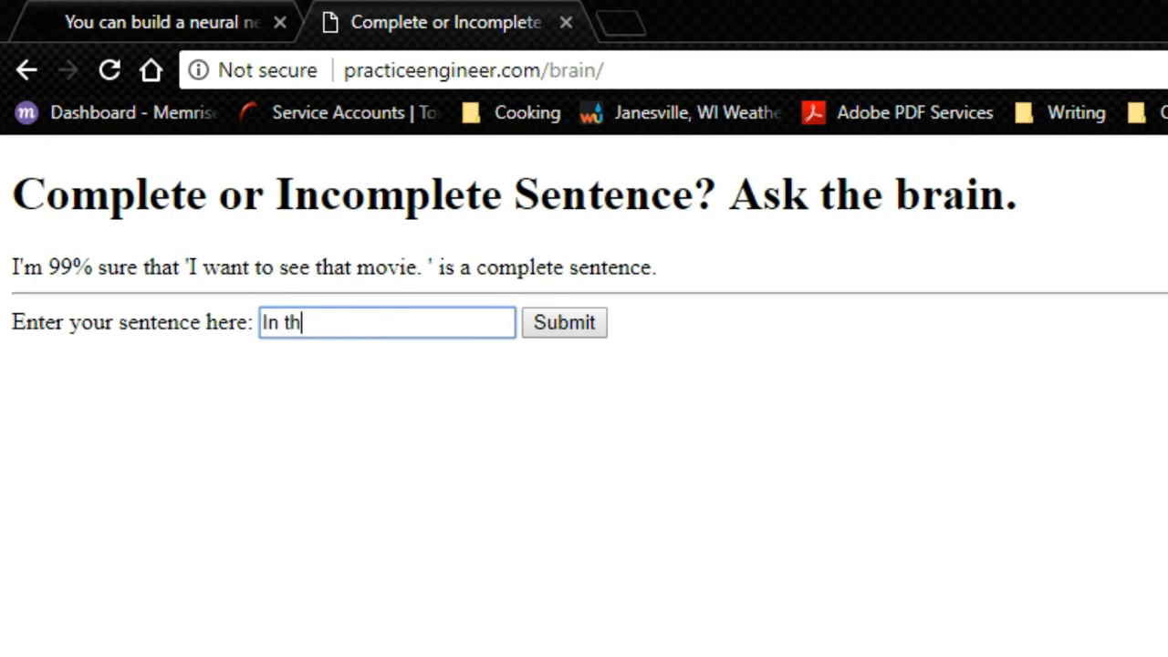
{"action": "type", "text": "e morning"}
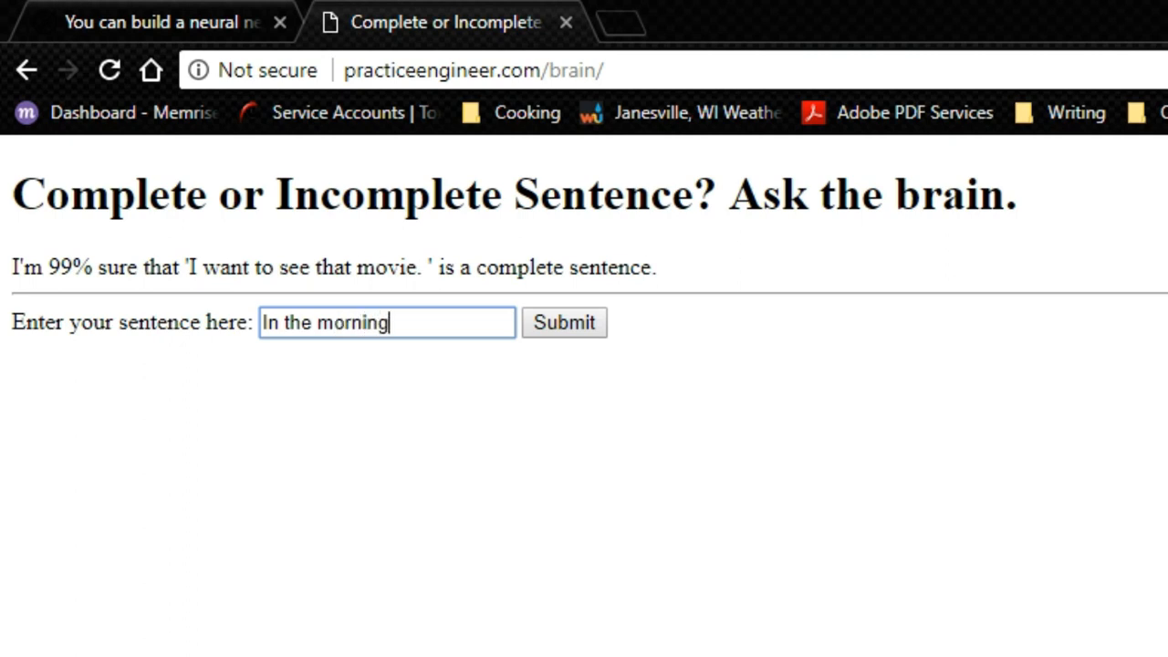
{"action": "type", "text": "."}
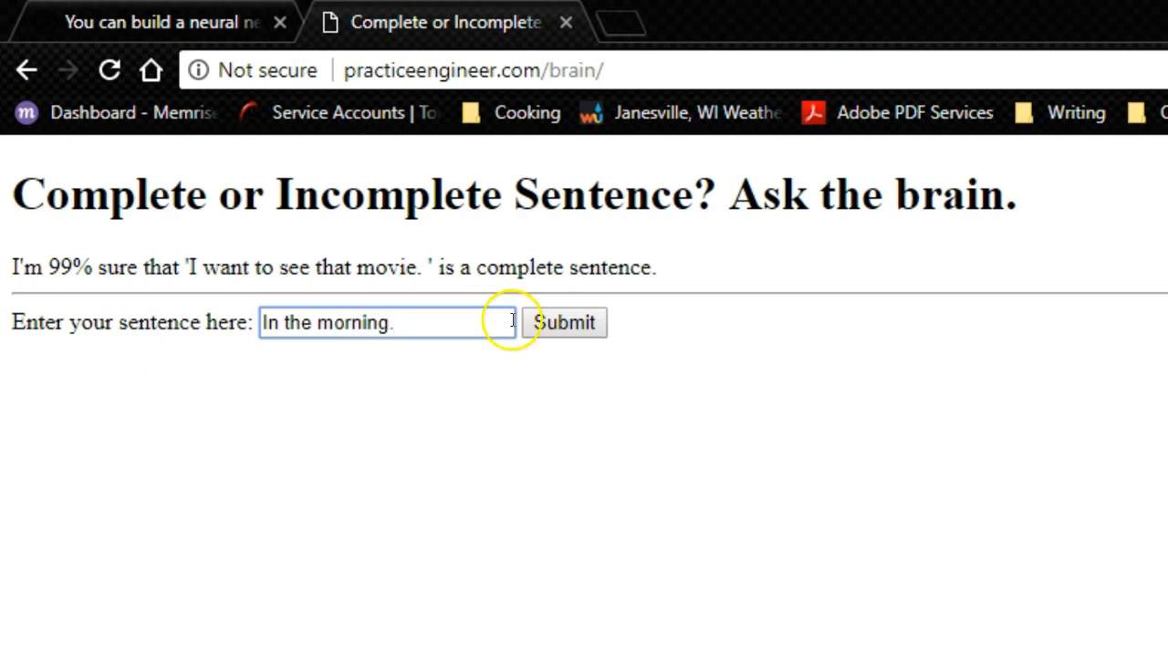
{"action": "left_click", "coordinate": [564, 322]}
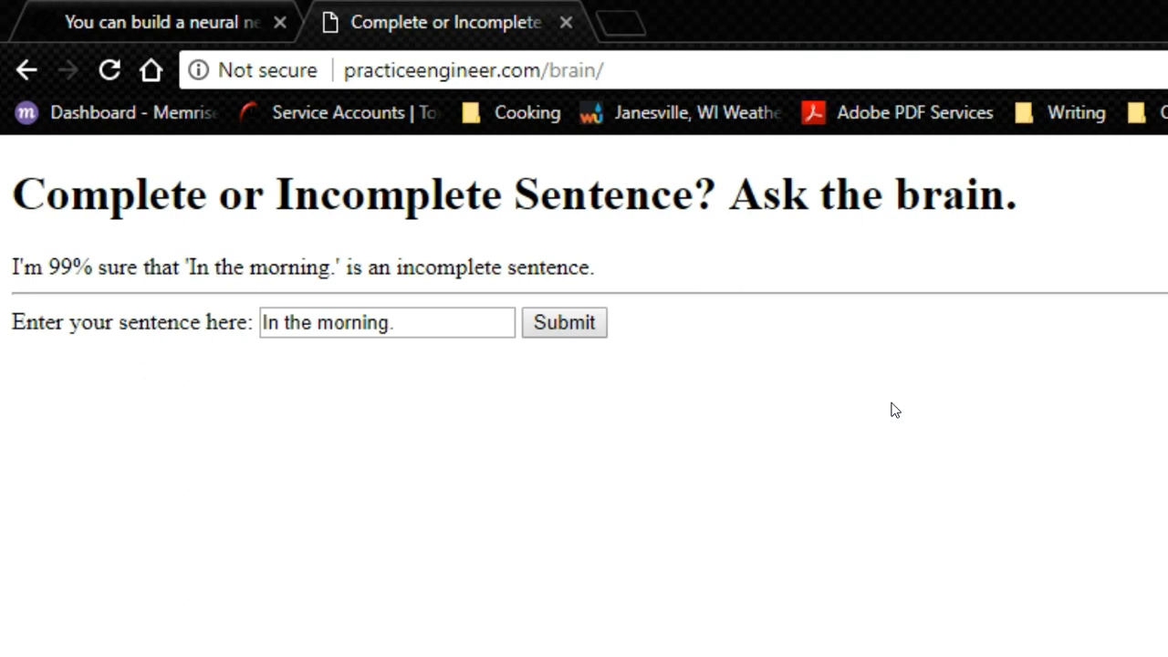
{"action": "mouse_move", "coordinate": [639, 354]}
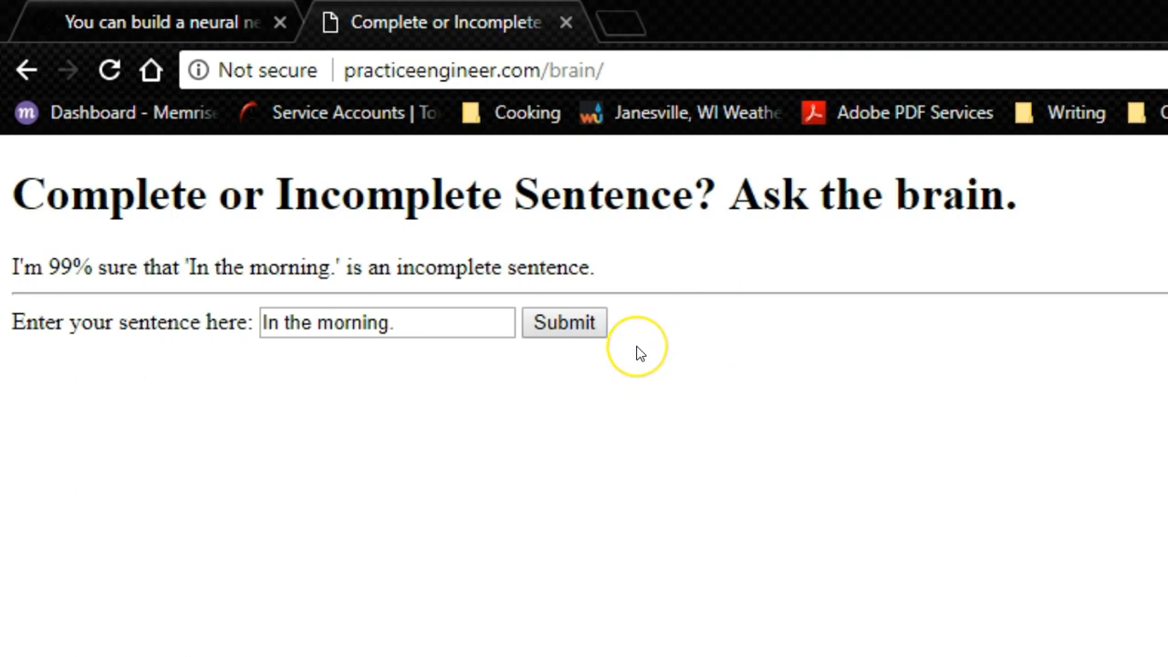
{"action": "mouse_move", "coordinate": [639, 354]}
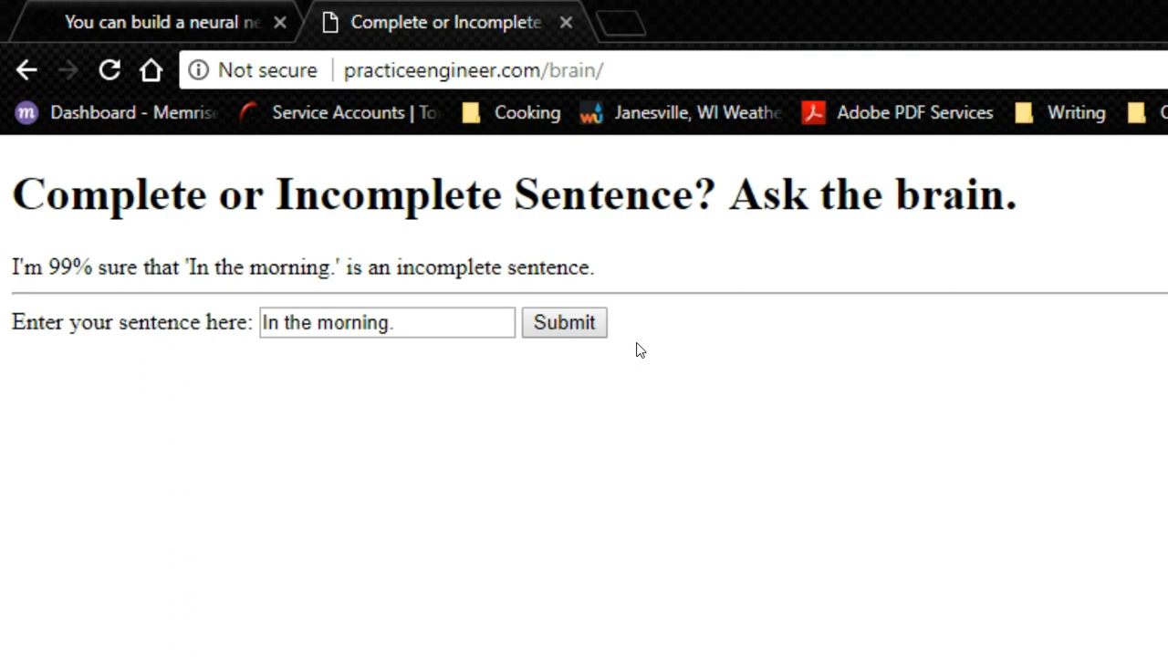
{"action": "mouse_move", "coordinate": [625, 19]}
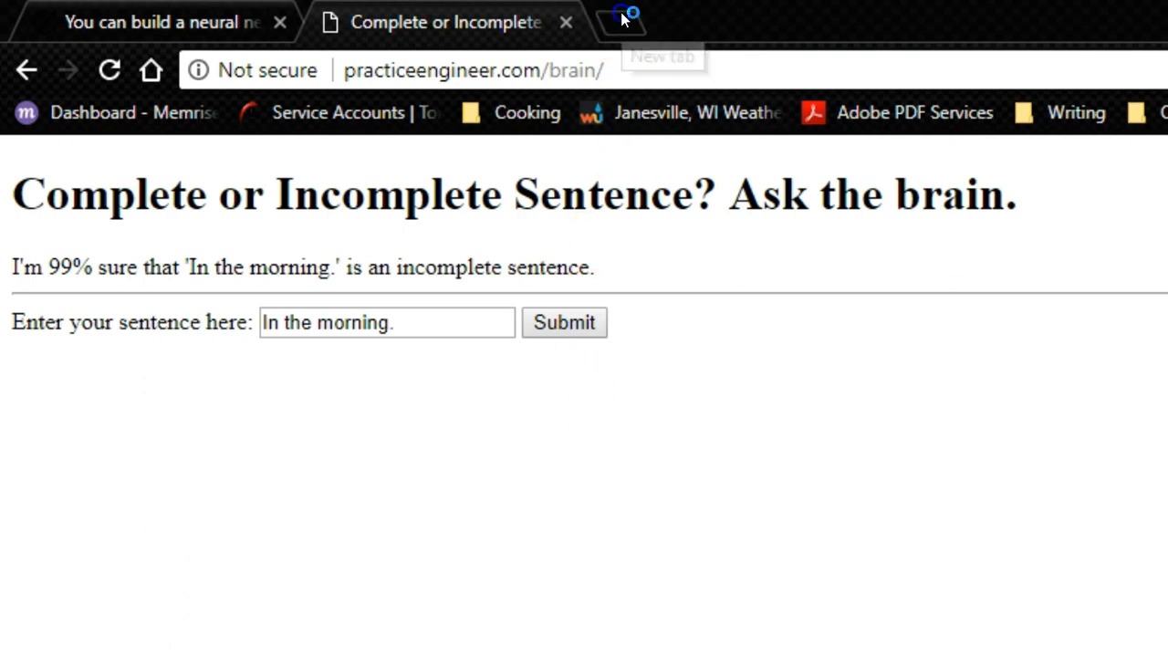
Download brain.zip from practiceengineer.com/brain/ in a new tab, then return to the classifier page.
{"action": "left_click", "coordinate": [623, 20]}
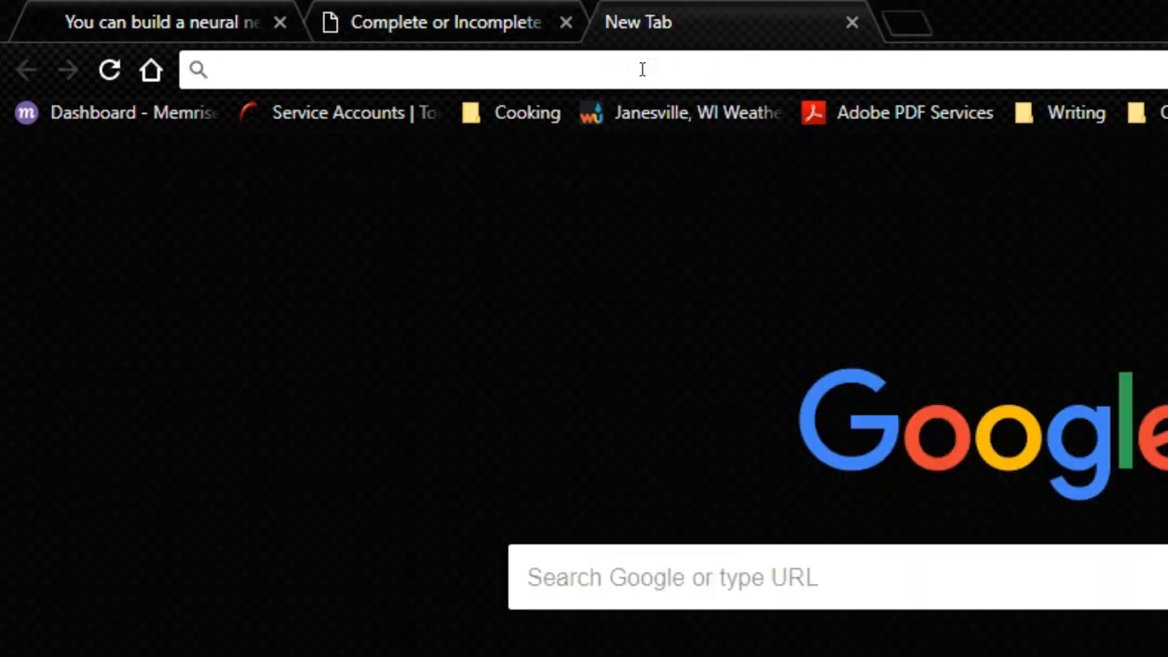
{"action": "type", "text": "practiceengineer.com/brain/brain."}
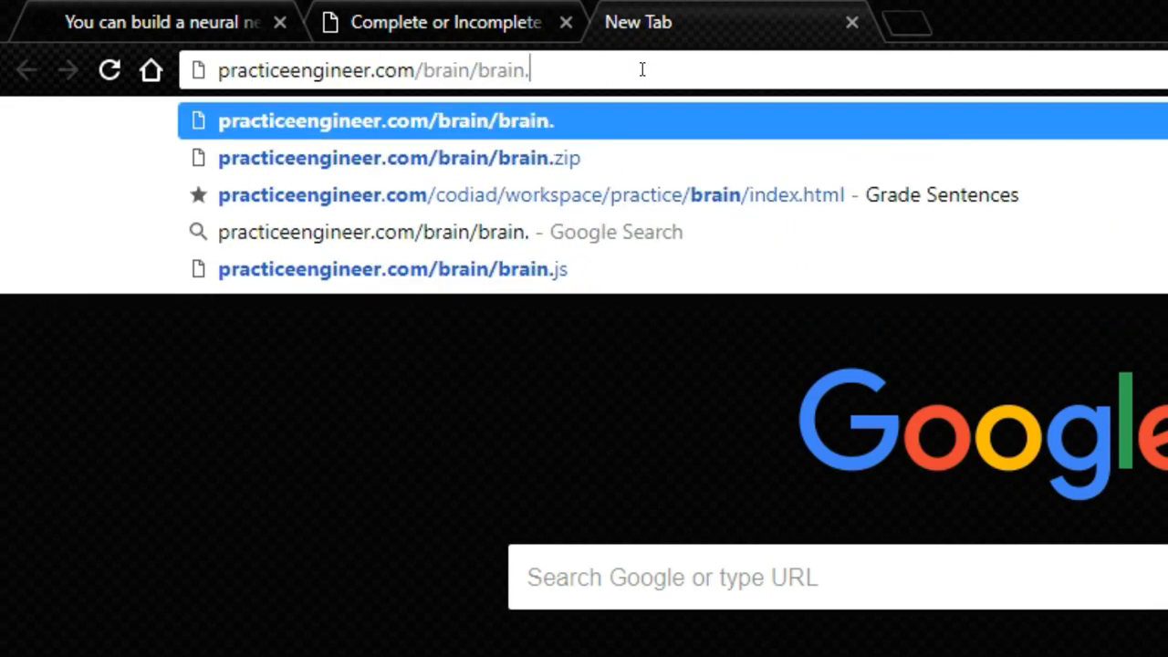
{"action": "left_click", "coordinate": [399, 157]}
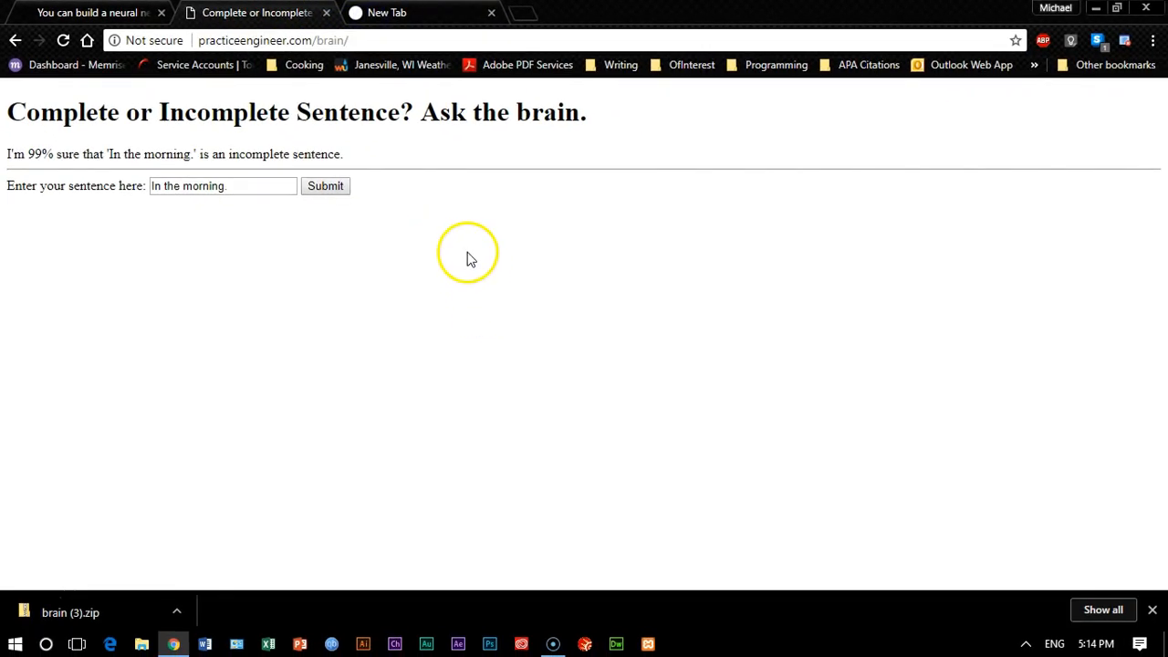
{"action": "right_click", "coordinate": [469, 254]}
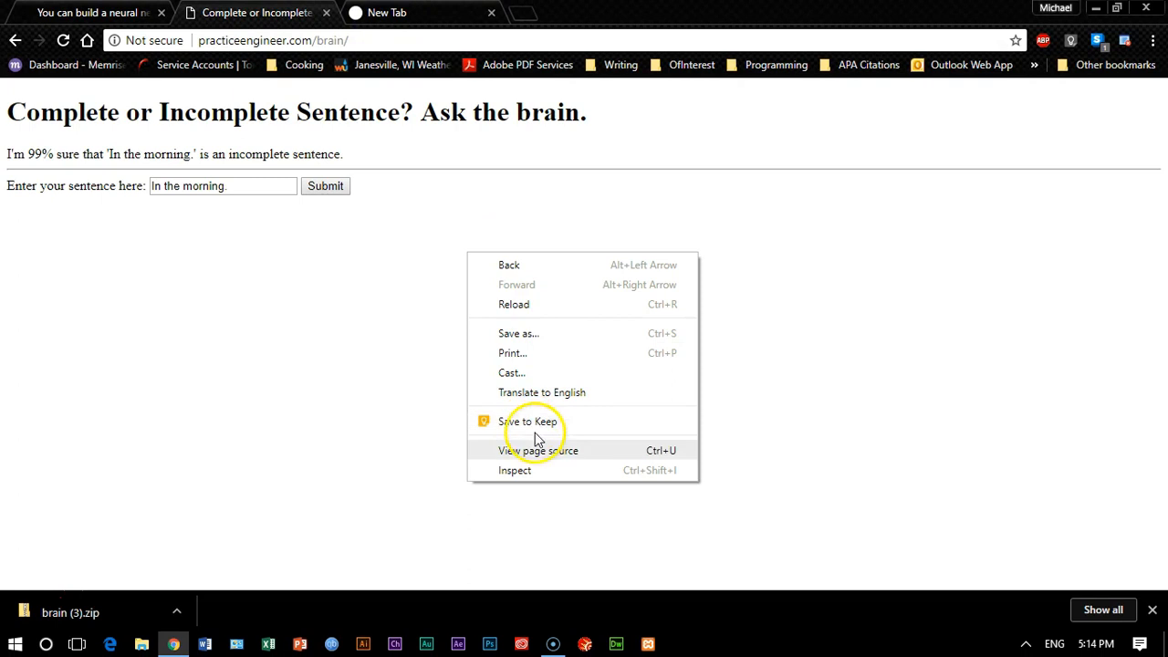
View the page source, highlight the textfield id passed to execute, and open brain.js.
{"action": "left_click", "coordinate": [539, 450]}
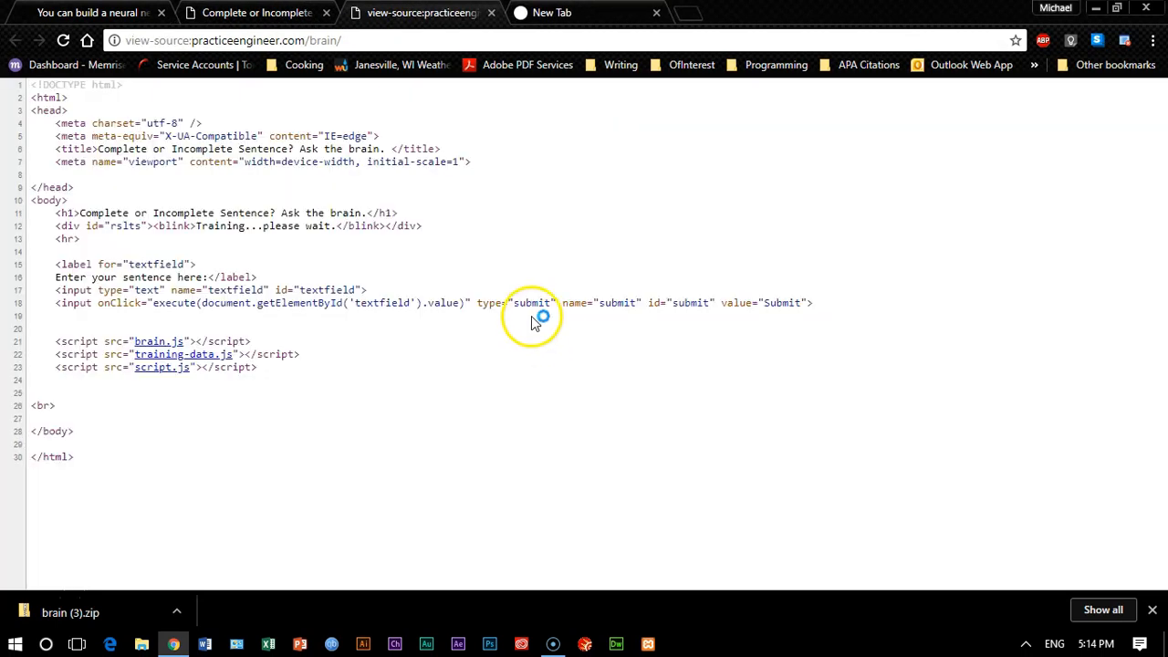
{"action": "mouse_move", "coordinate": [448, 390]}
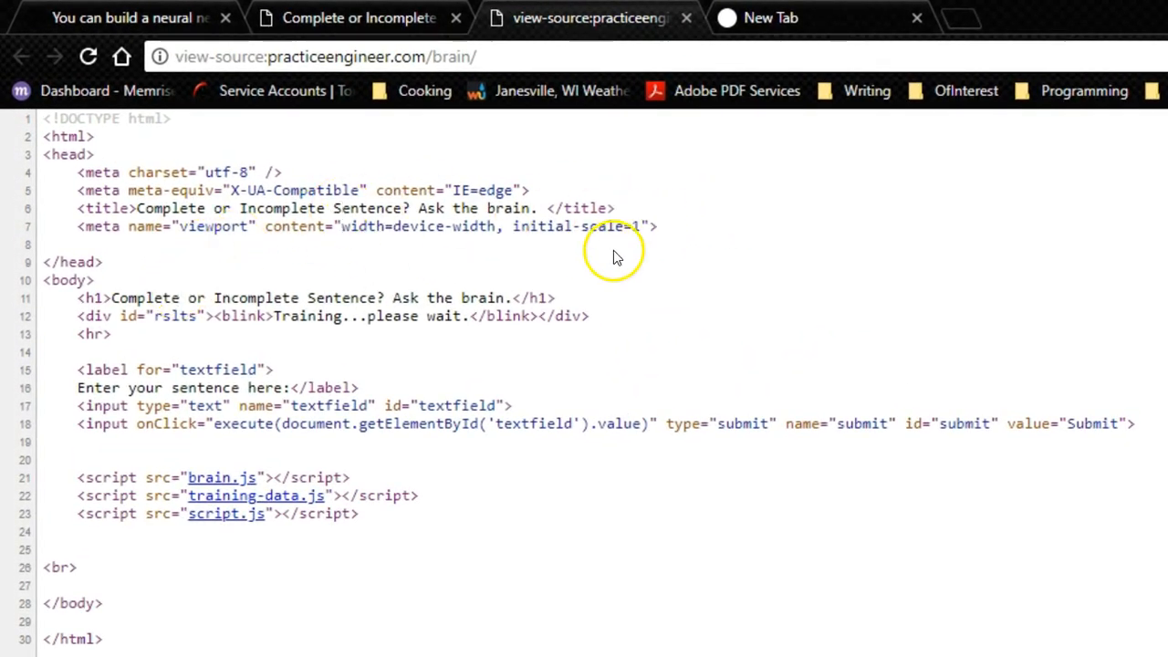
{"action": "mouse_move", "coordinate": [27, 336]}
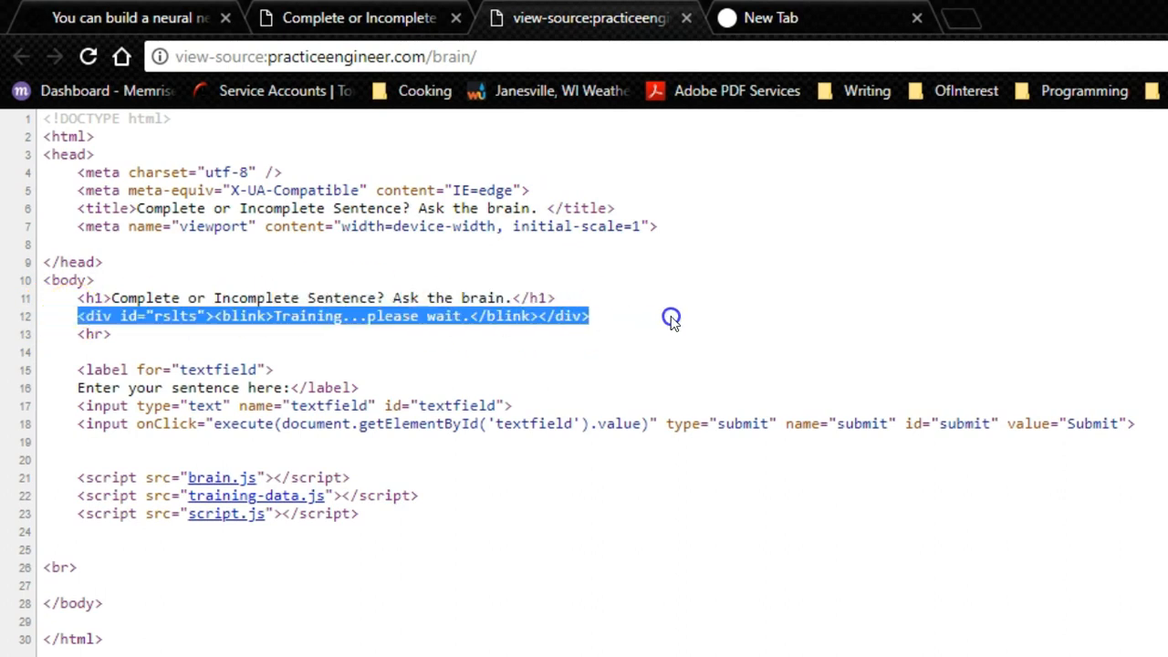
{"action": "mouse_move", "coordinate": [671, 357]}
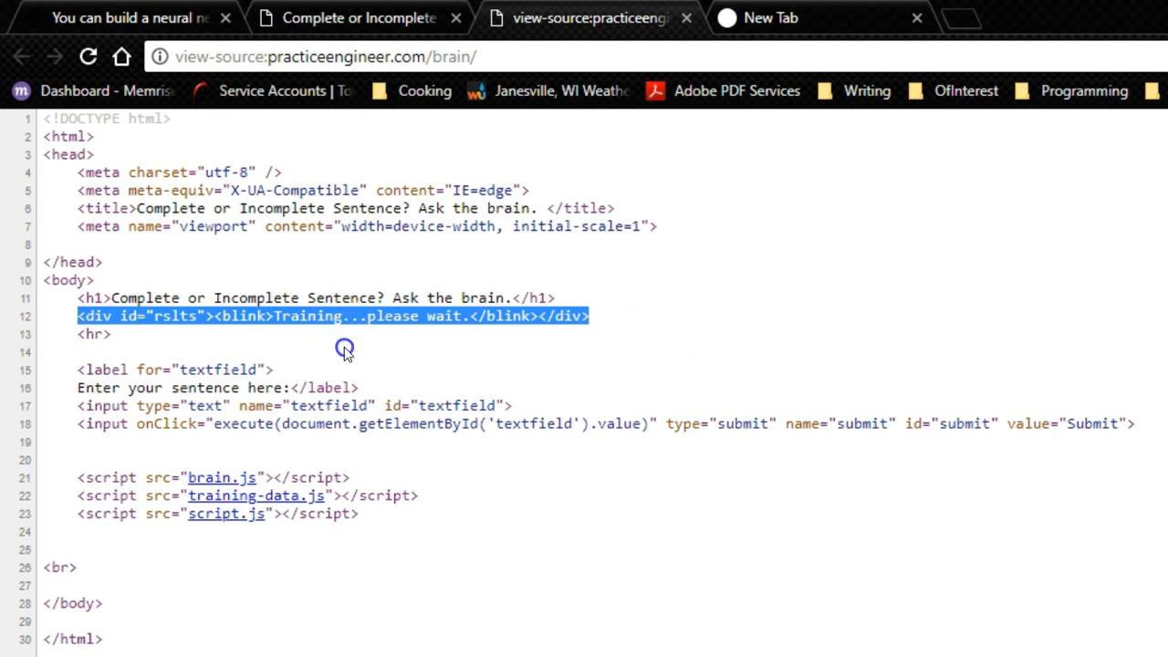
{"action": "mouse_move", "coordinate": [764, 320]}
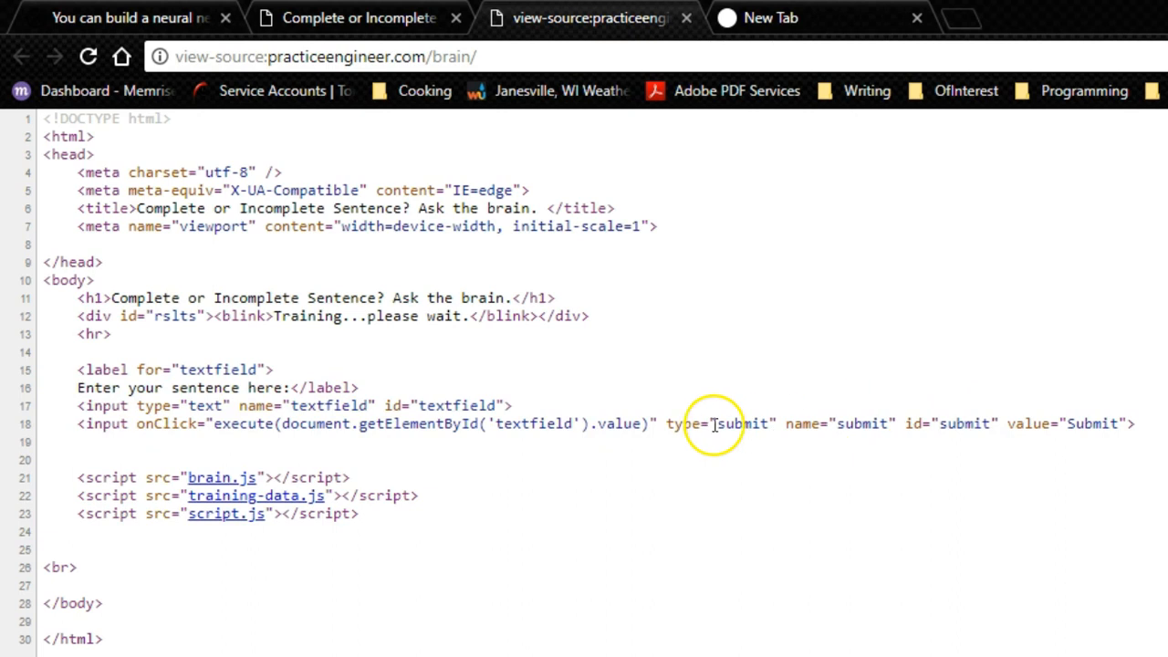
{"action": "mouse_move", "coordinate": [297, 453]}
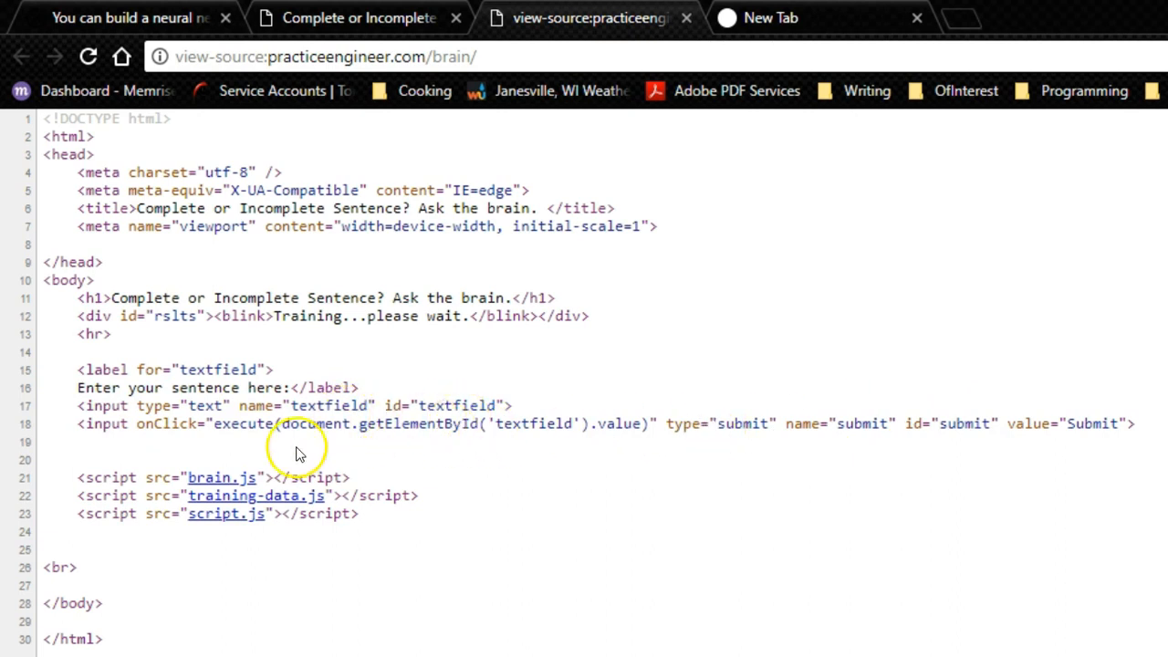
{"action": "mouse_move", "coordinate": [223, 423]}
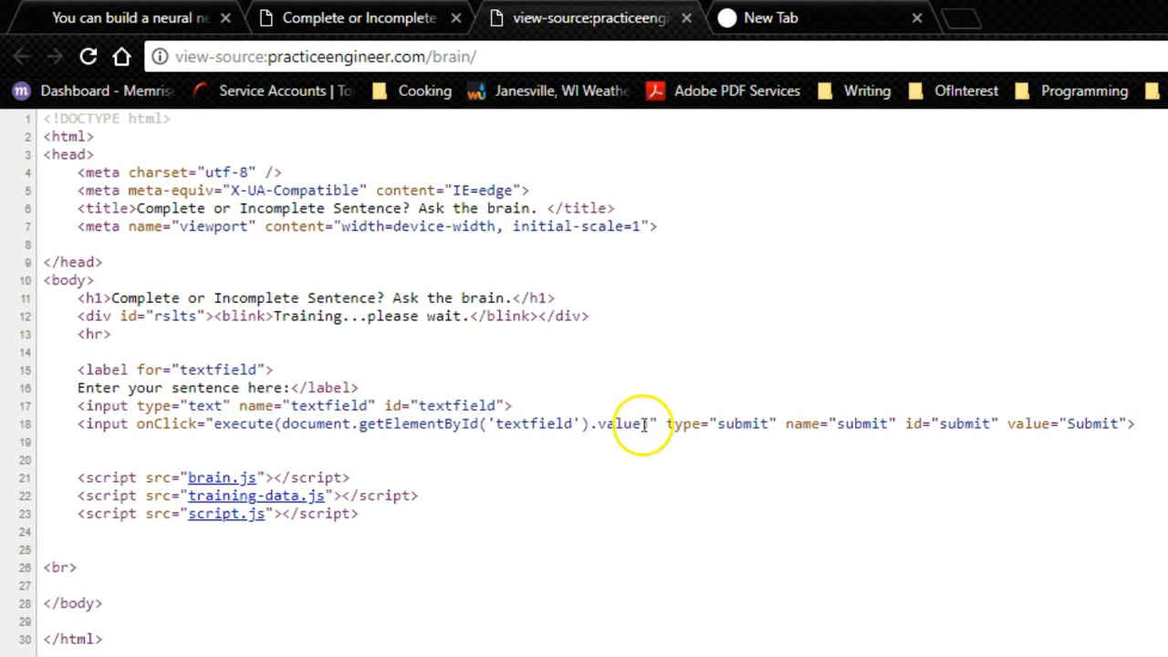
{"action": "double_click", "coordinate": [534, 424]}
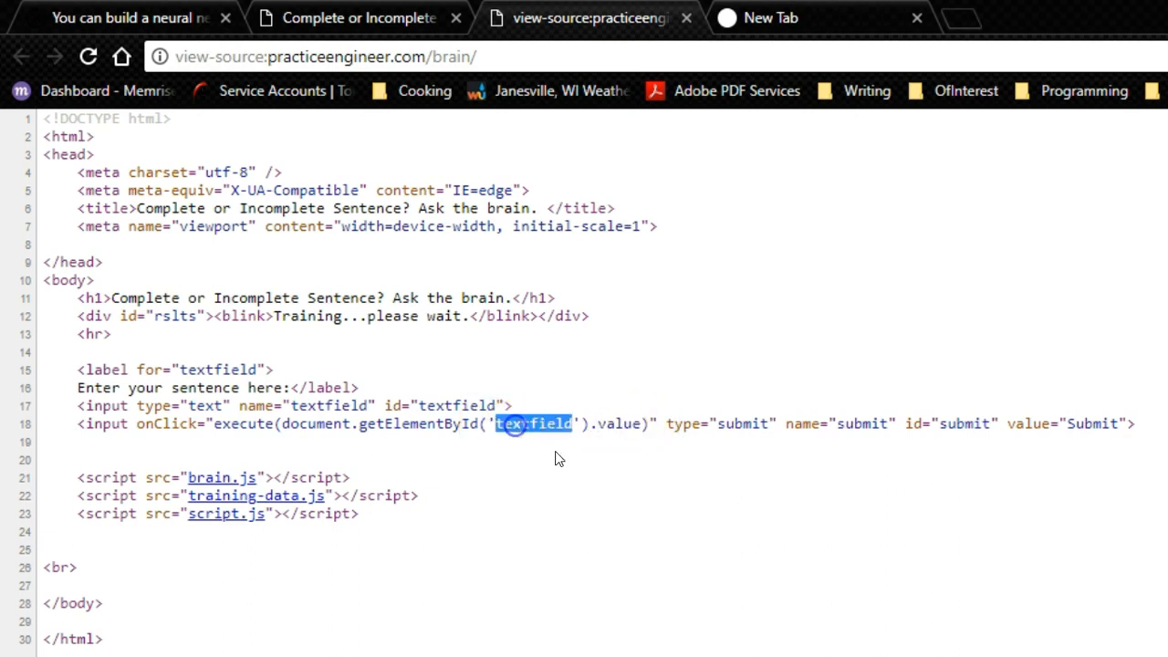
{"action": "mouse_move", "coordinate": [621, 419]}
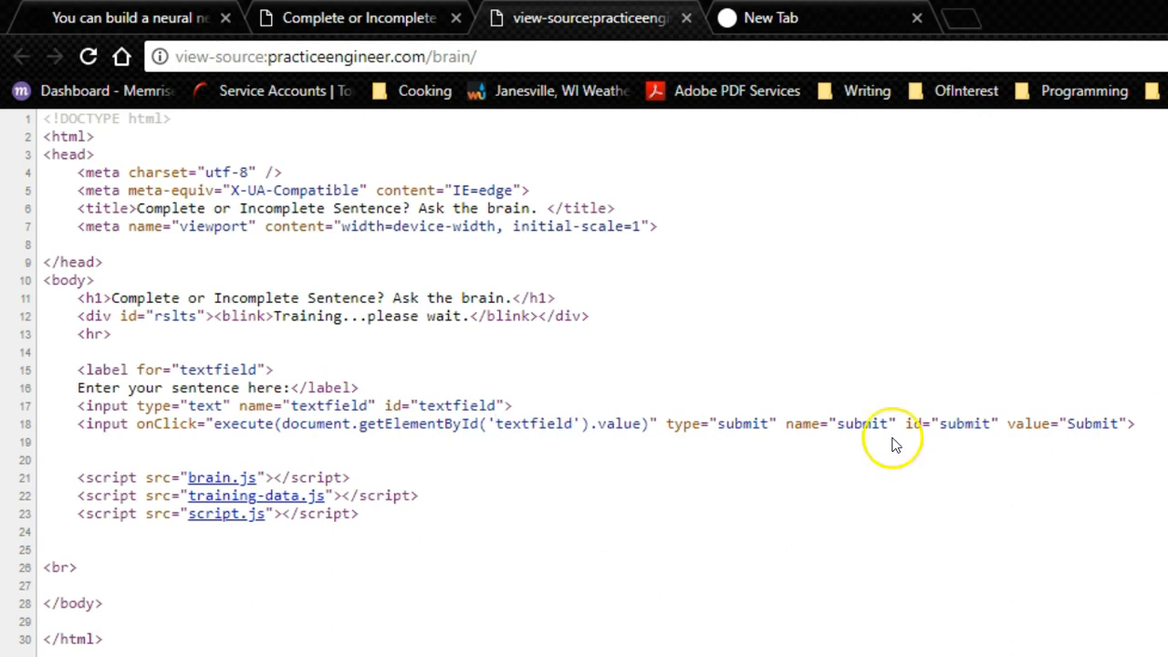
{"action": "mouse_move", "coordinate": [324, 403]}
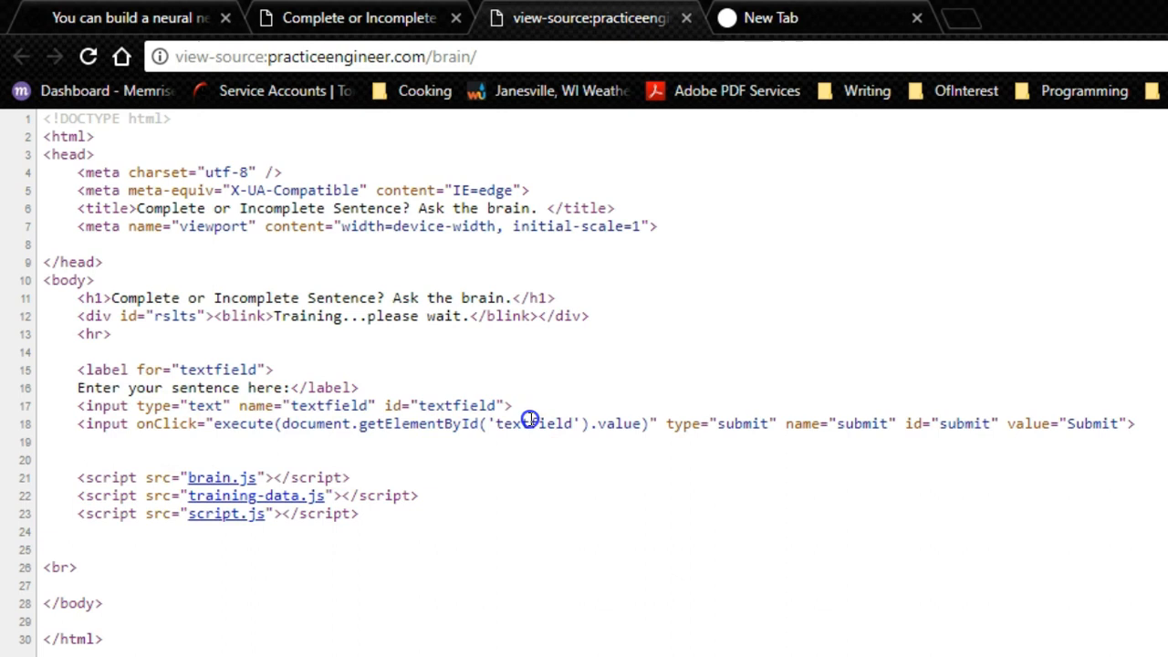
{"action": "double_click", "coordinate": [533, 423]}
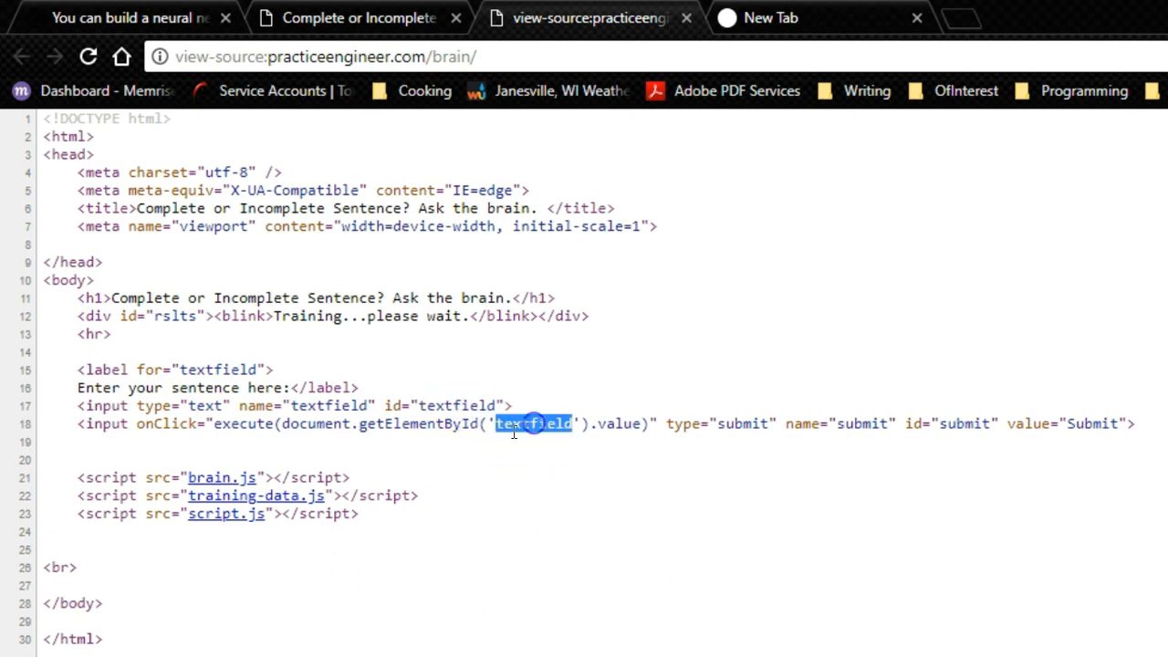
{"action": "mouse_move", "coordinate": [645, 497]}
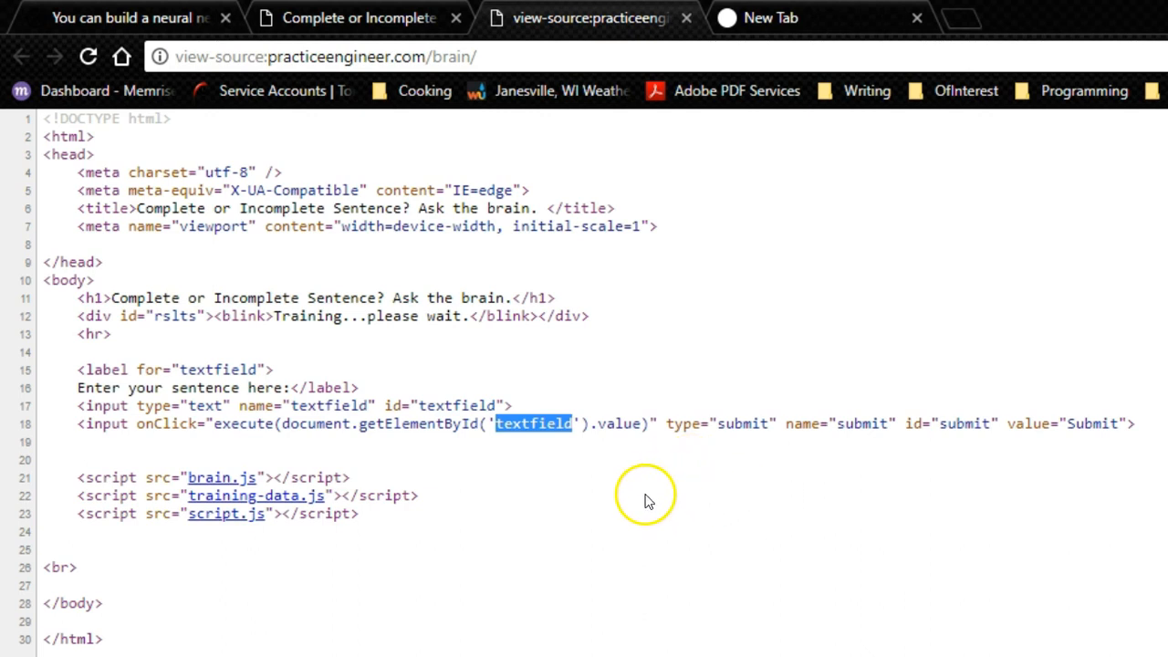
{"action": "left_click_drag", "start_coordinate": [78, 477], "coordinate": [361, 513]}
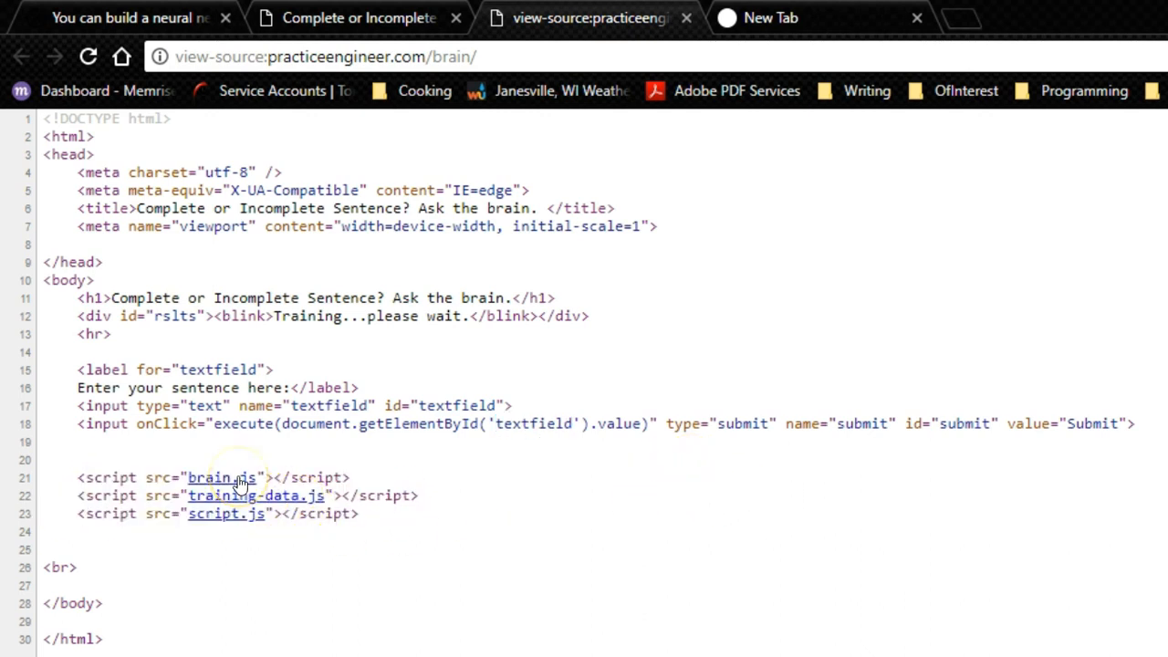
{"action": "left_click", "coordinate": [221, 477]}
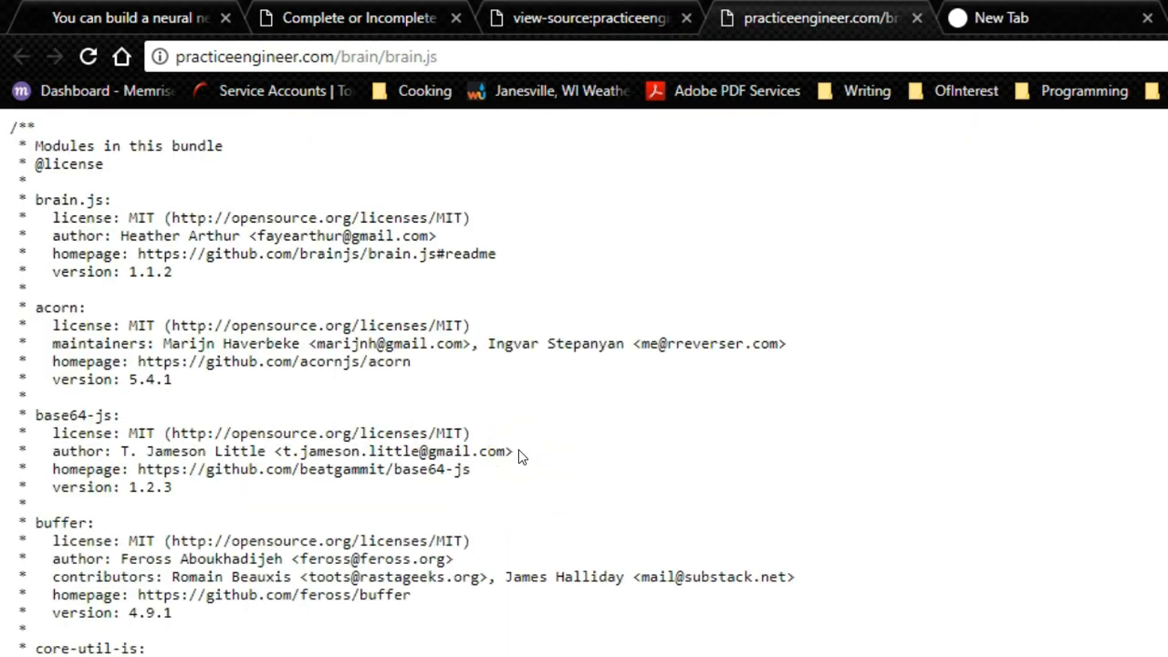
{"action": "mouse_move", "coordinate": [940, 99]}
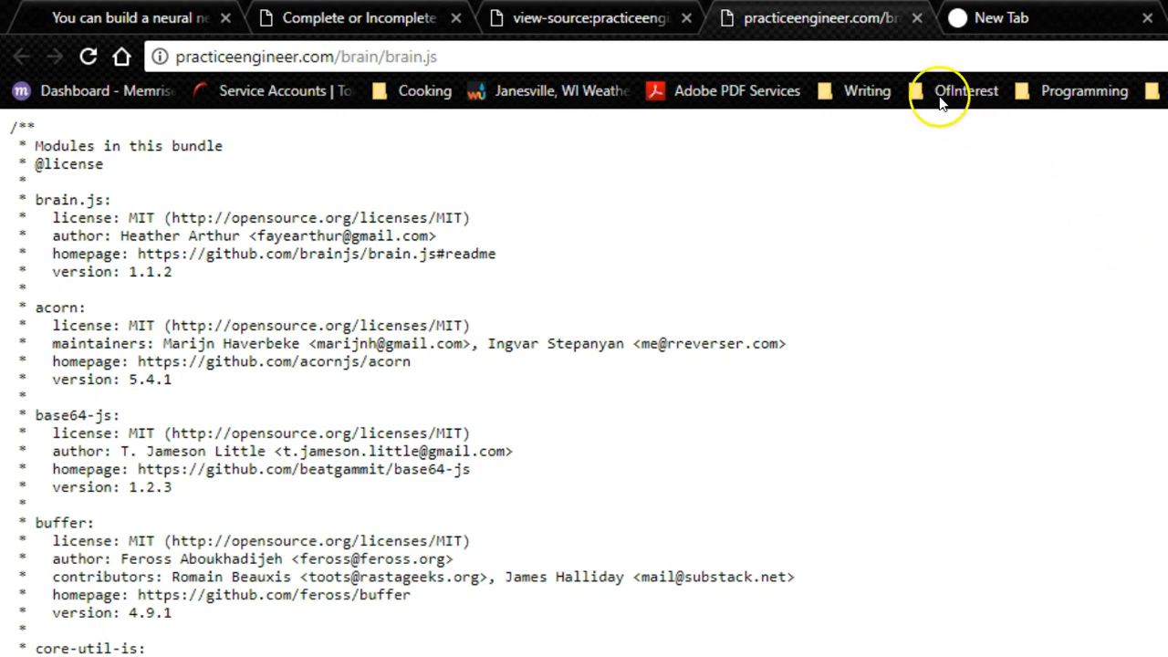
Close the brain.js tab and open the training-data.js source file.
{"action": "left_click", "coordinate": [916, 17]}
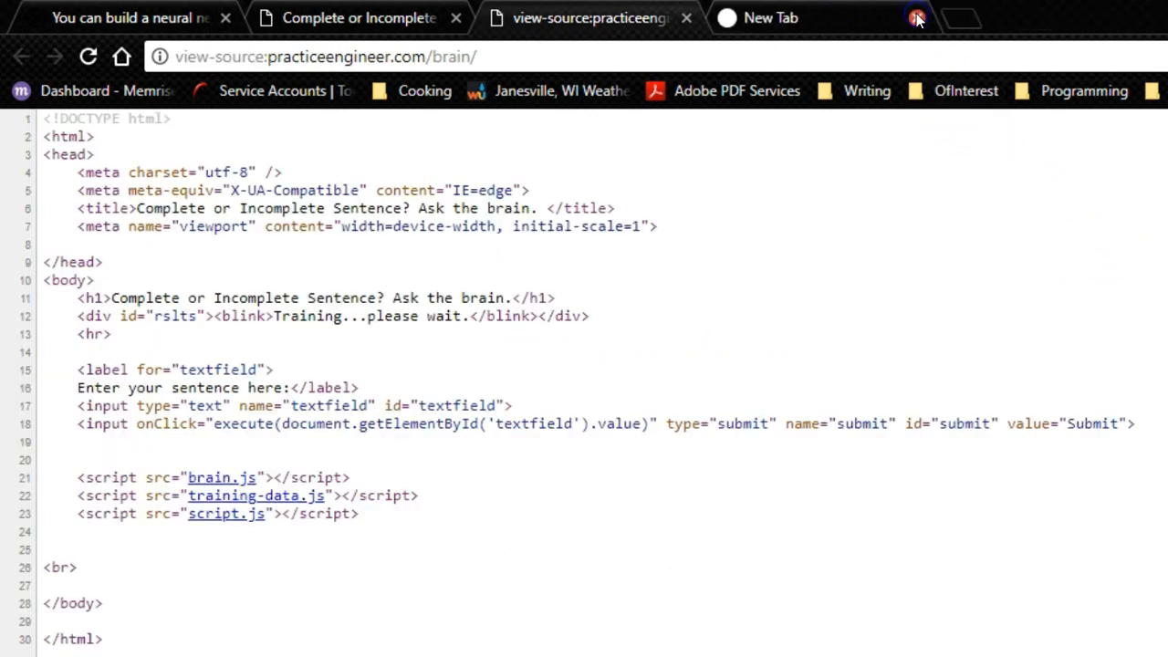
{"action": "left_click", "coordinate": [256, 495]}
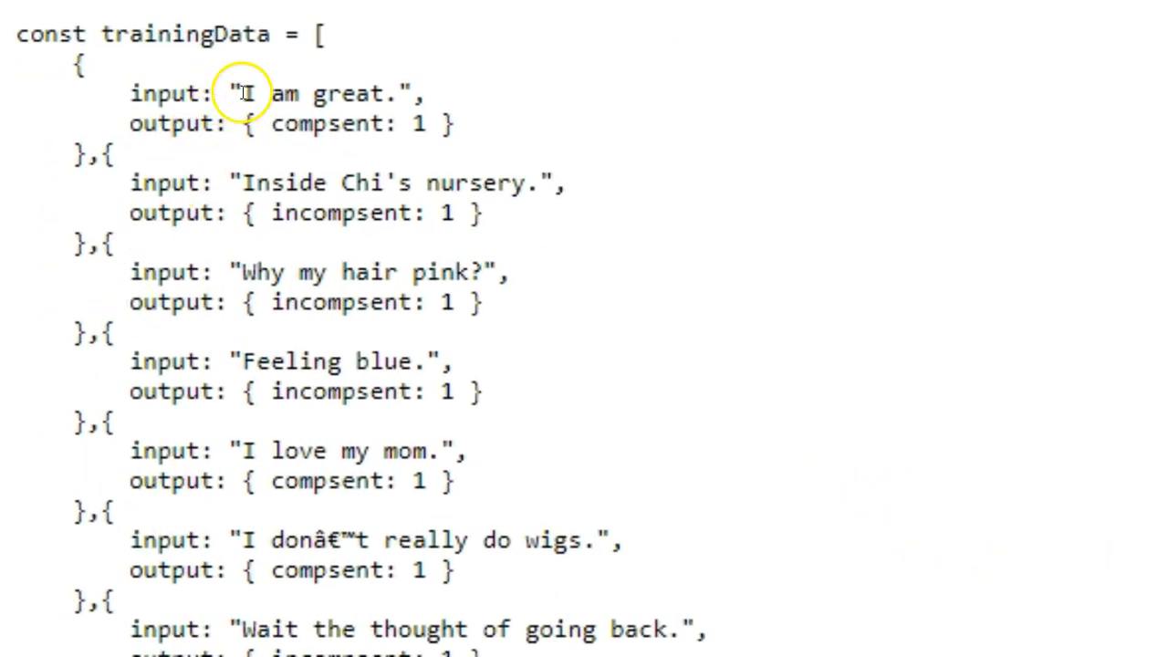
{"action": "left_click_drag", "start_coordinate": [233, 93], "coordinate": [401, 93]}
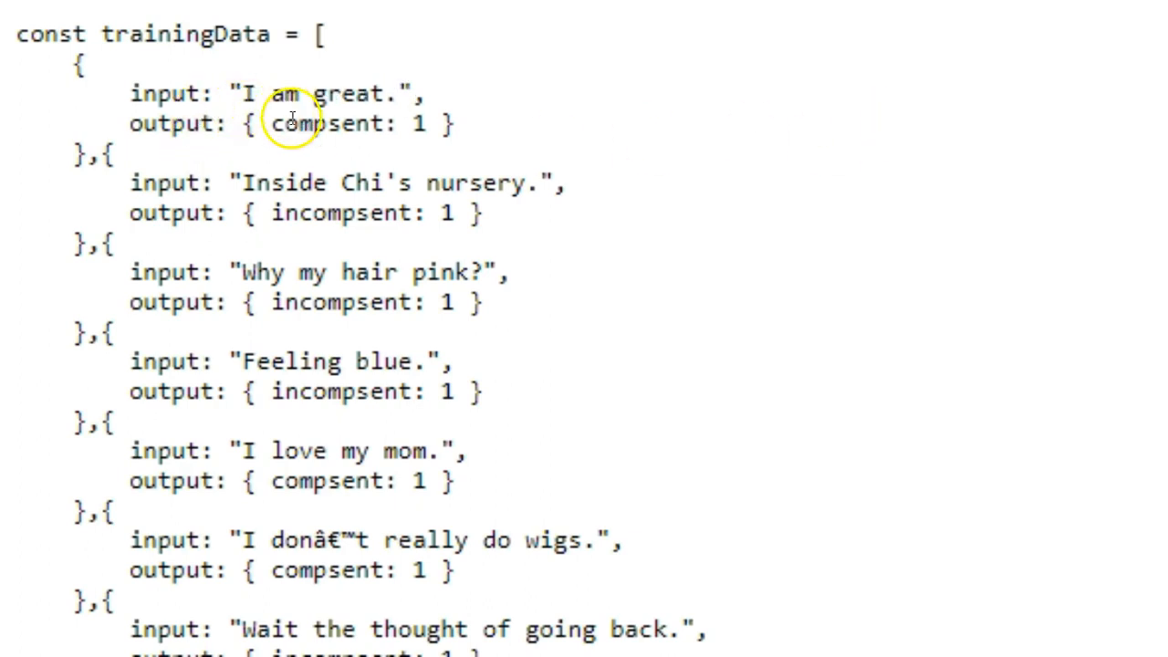
{"action": "double_click", "coordinate": [325, 123]}
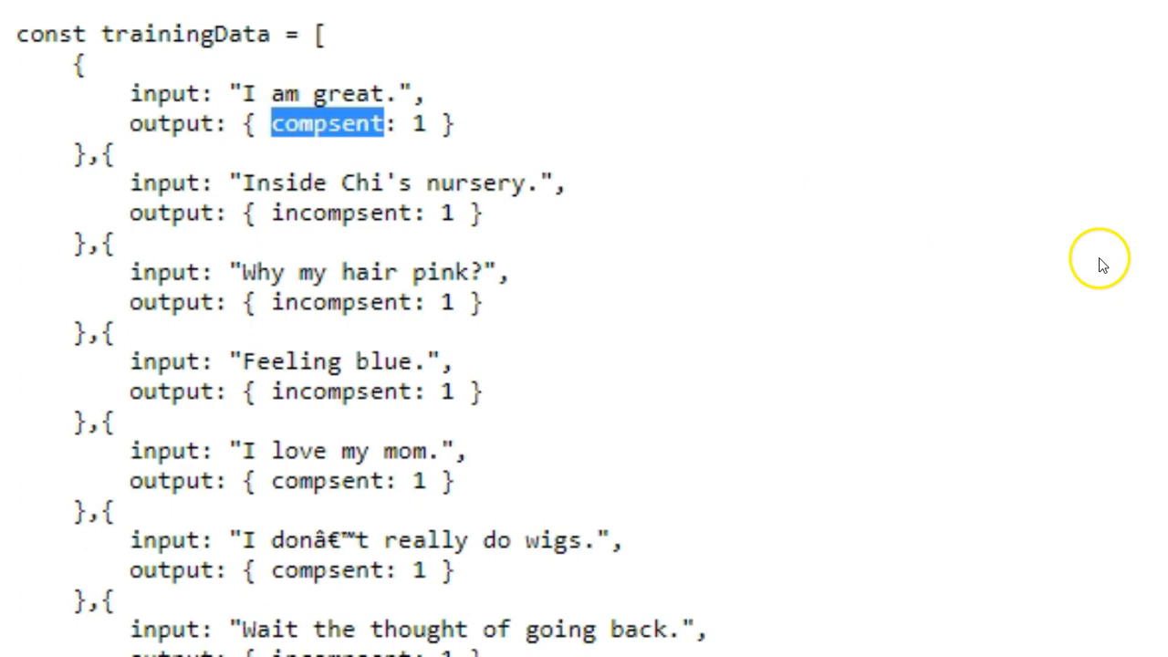
{"action": "mouse_move", "coordinate": [1101, 265]}
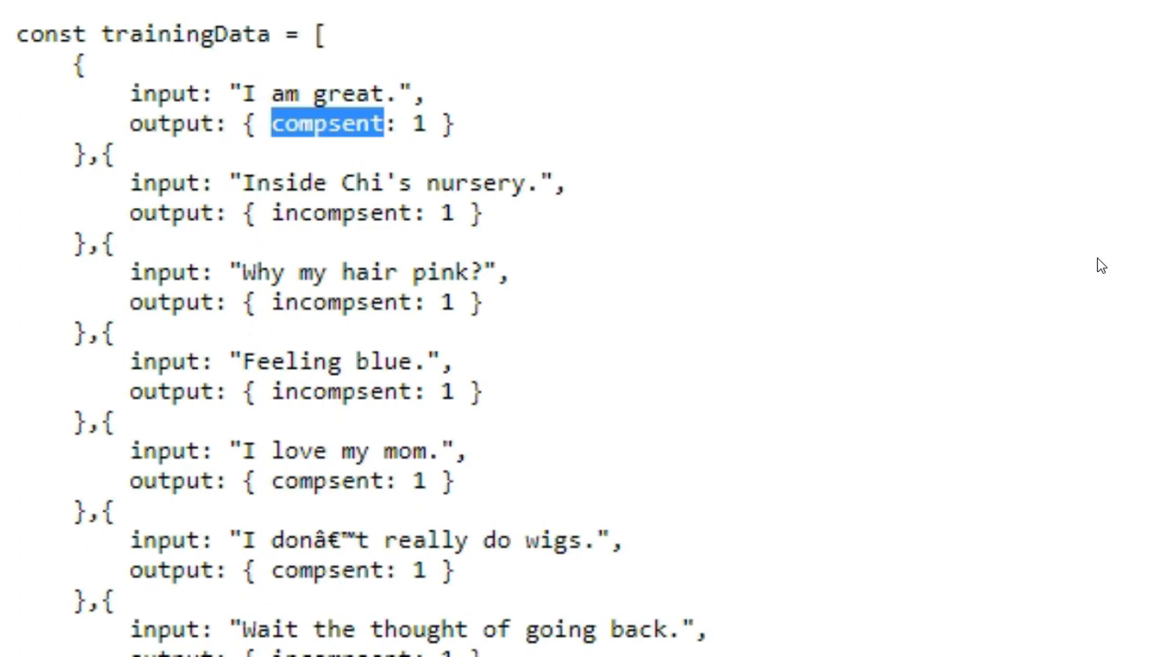
{"action": "left_click", "coordinate": [294, 213]}
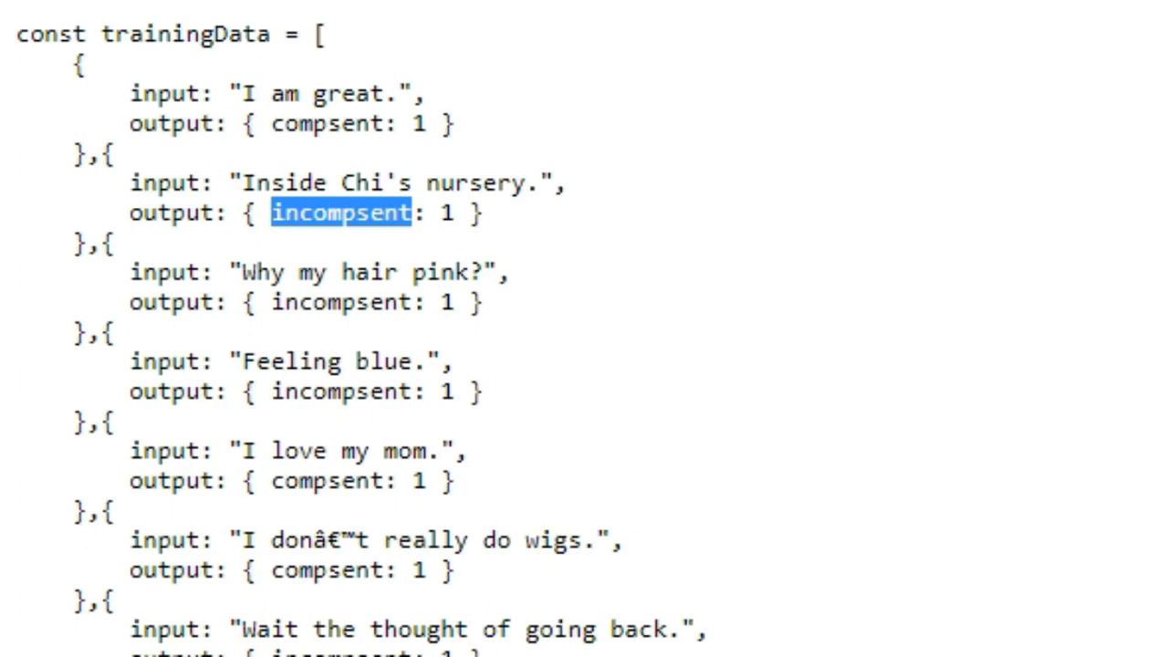
{"action": "scroll", "scroll_direction": "down", "scroll_amount": 3}
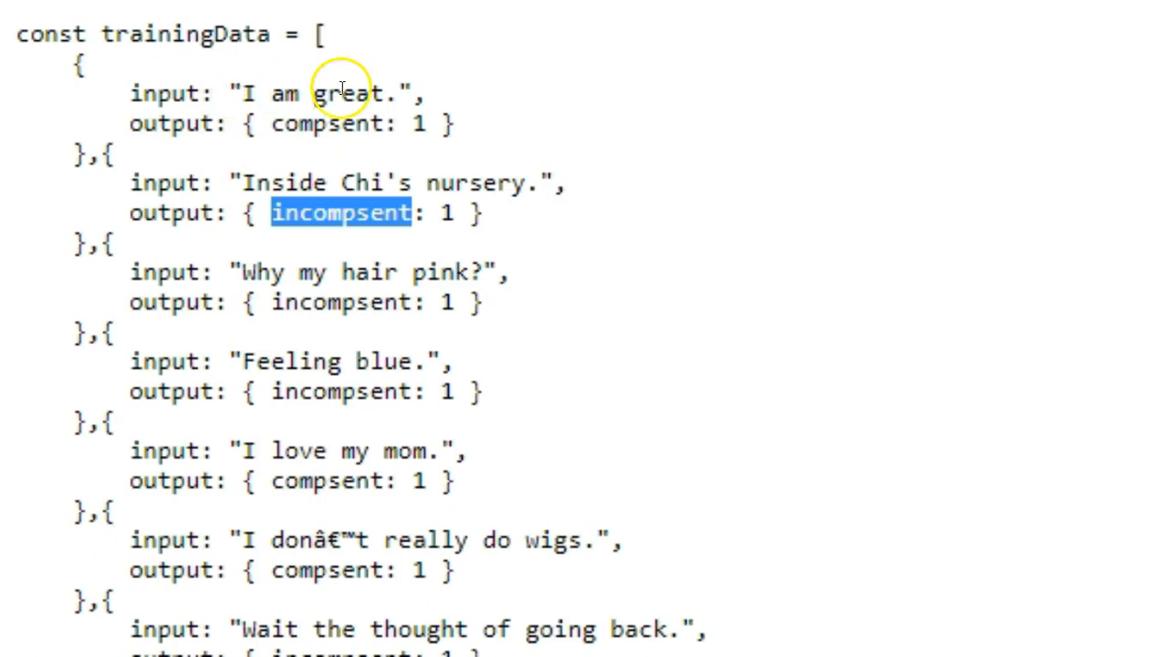
{"action": "mouse_move", "coordinate": [400, 94]}
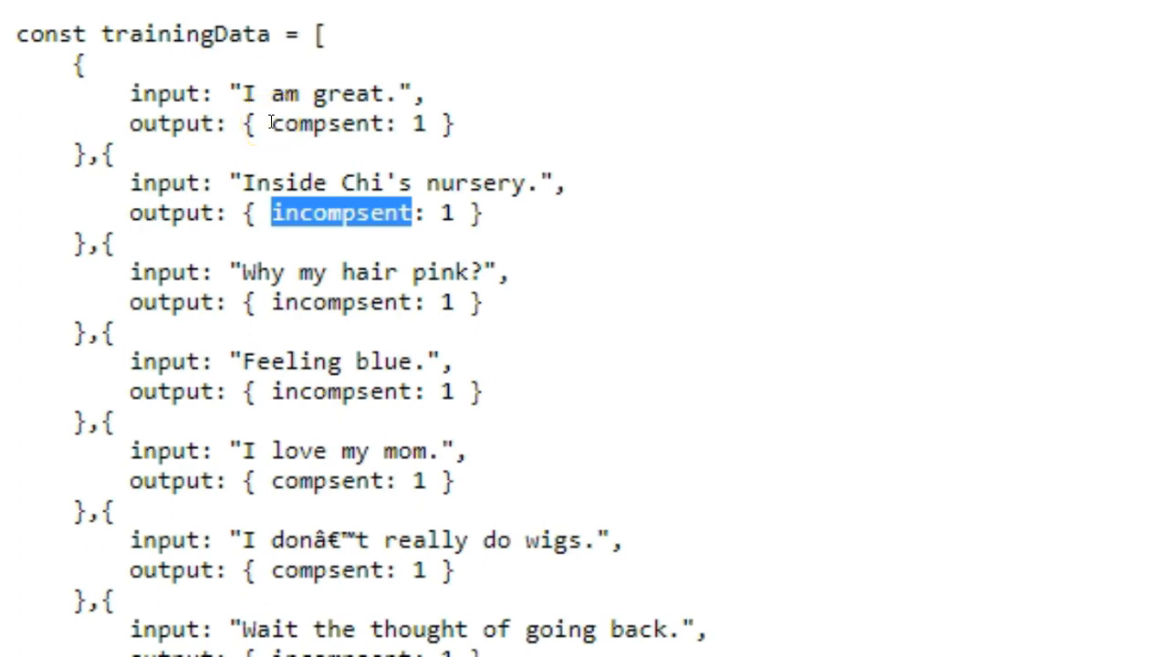
{"action": "mouse_move", "coordinate": [428, 123]}
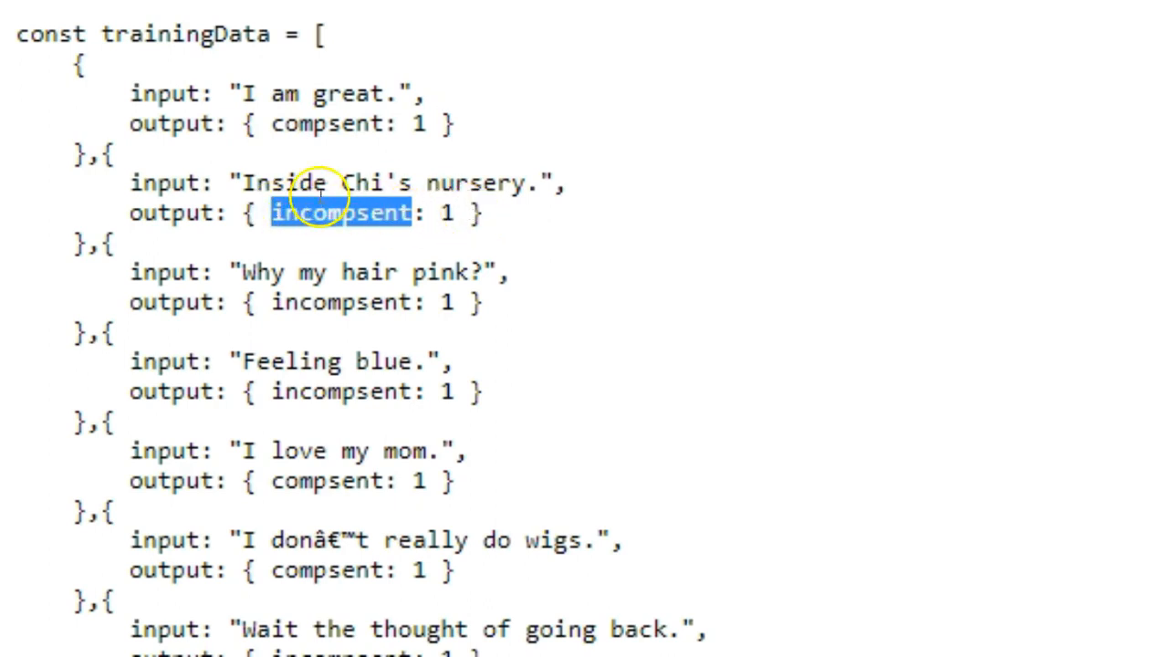
{"action": "mouse_move", "coordinate": [1003, 352]}
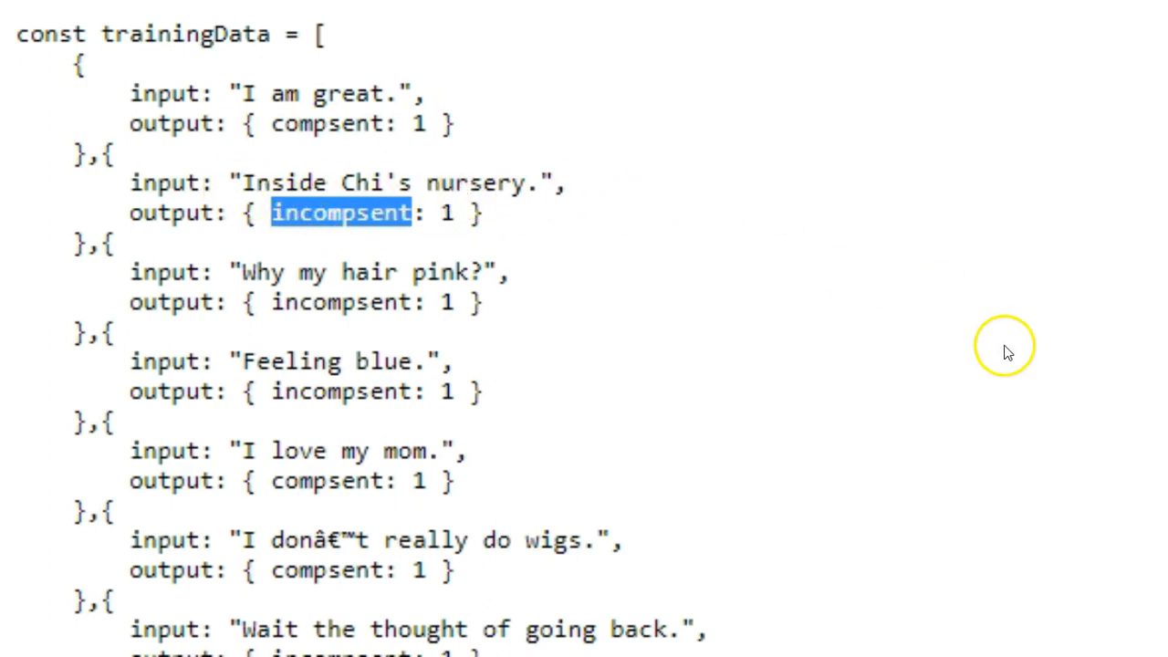
{"action": "mouse_move", "coordinate": [479, 283]}
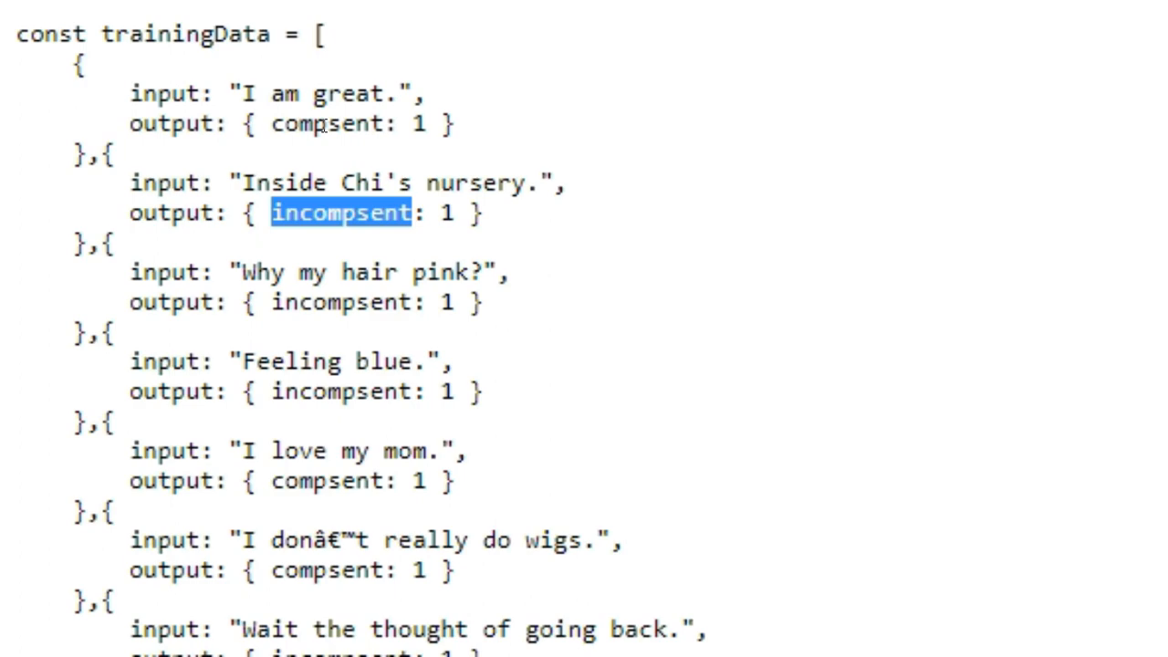
{"action": "scroll", "scroll_direction": "down", "scroll_amount": 3}
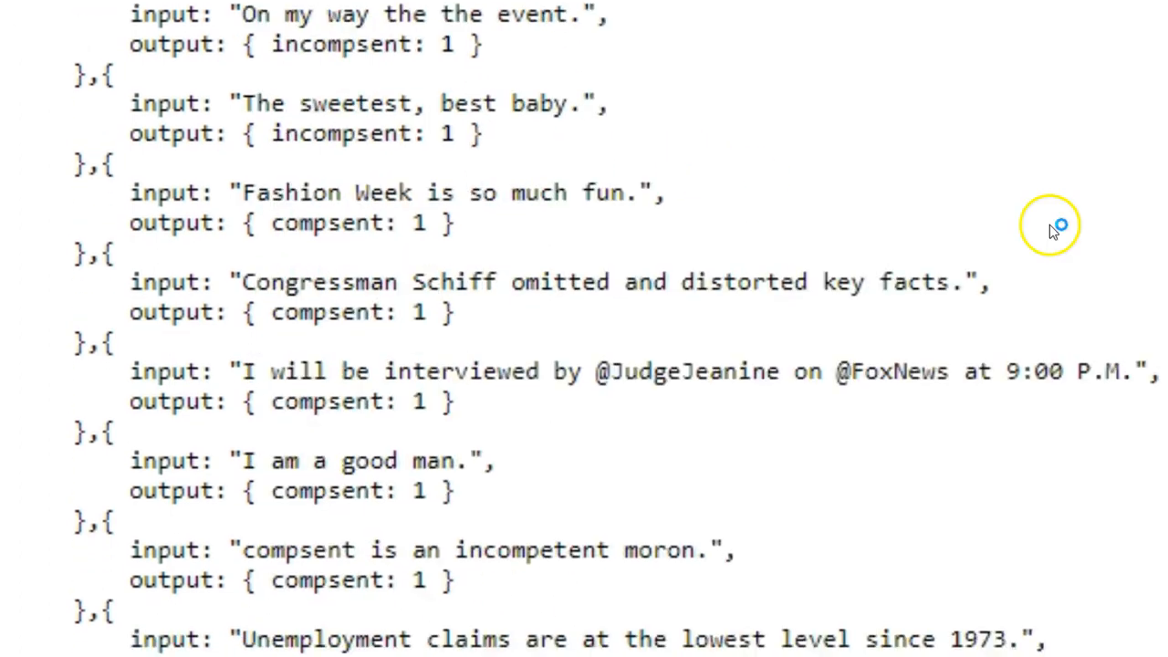
{"action": "scroll", "scroll_direction": "down", "scroll_amount": 3}
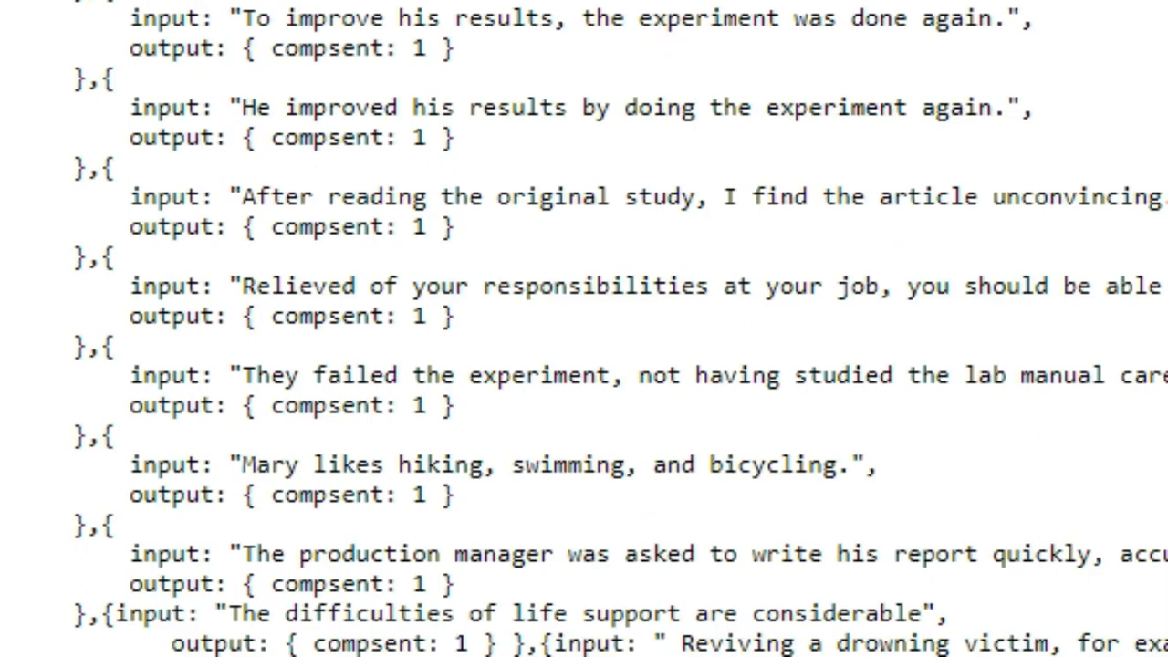
{"action": "scroll", "scroll_direction": "down", "scroll_amount": 3}
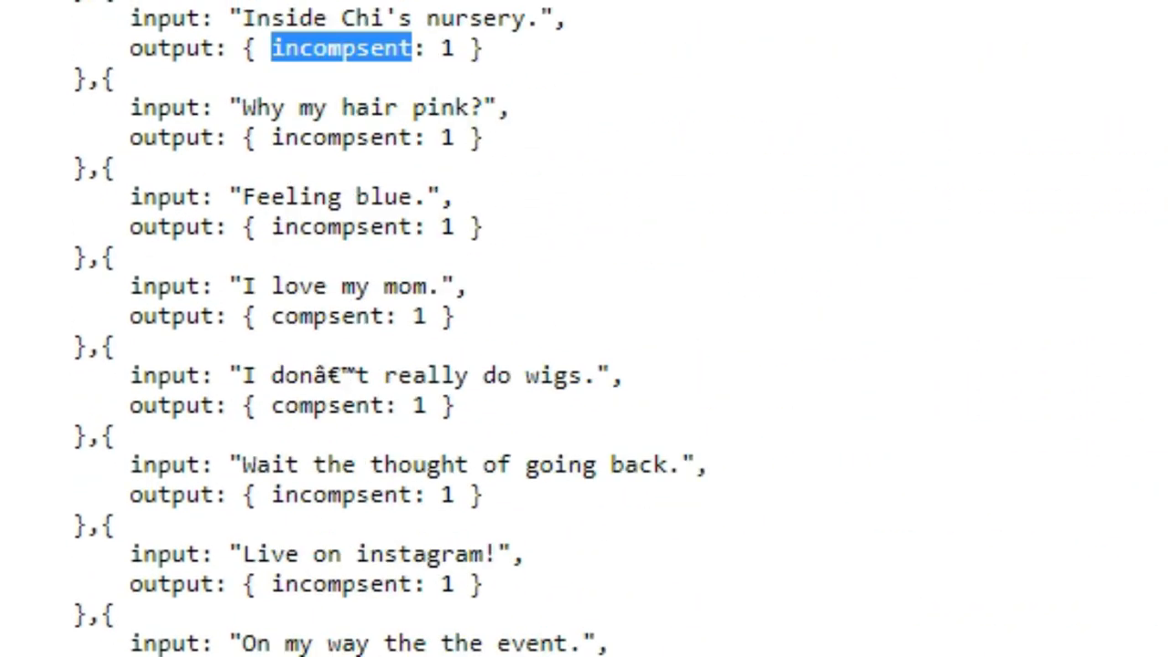
{"action": "scroll", "scroll_direction": "up", "scroll_amount": 3}
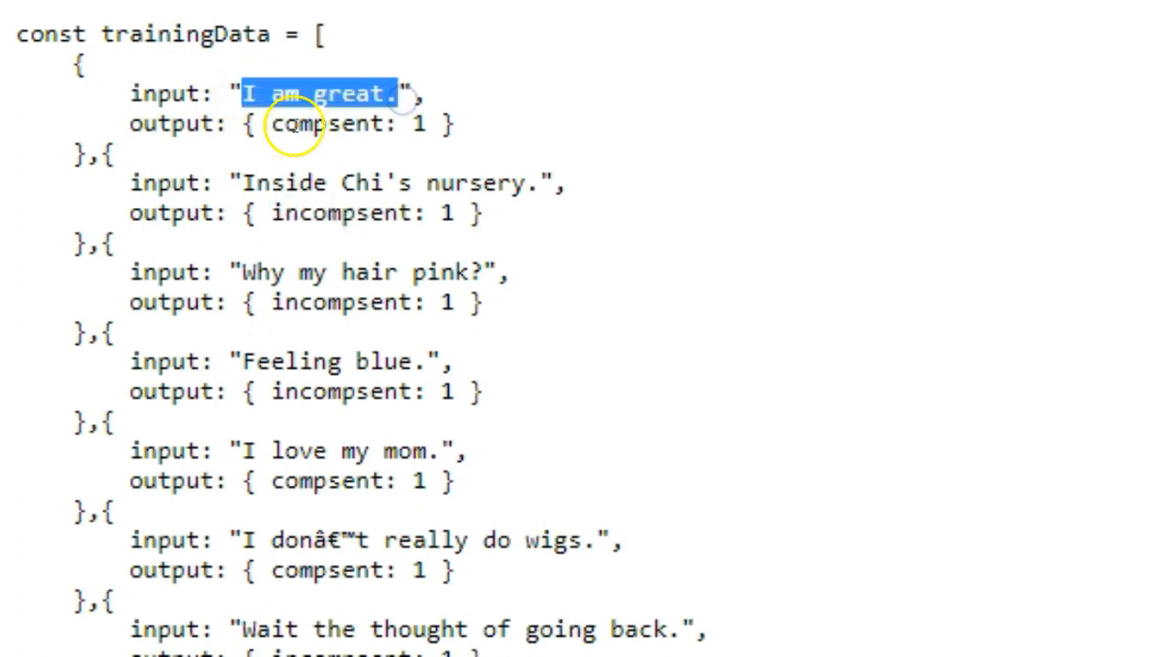
{"action": "double_click", "coordinate": [327, 123]}
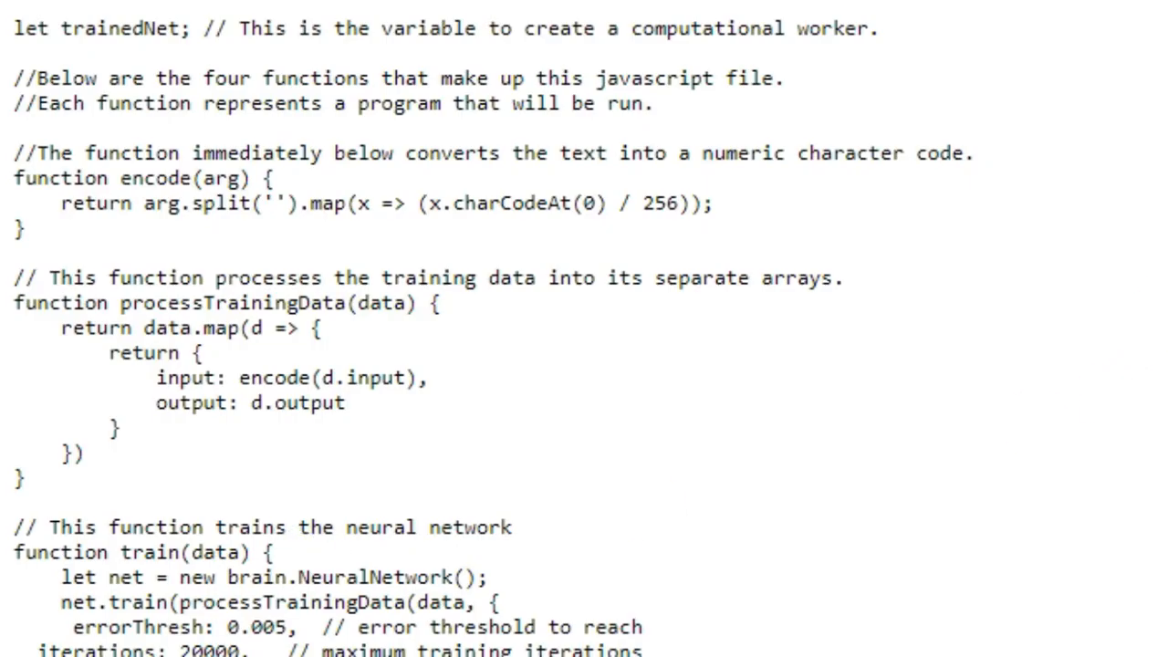
Scroll to execute() and highlight incompsent in its comparison with compsent.
{"action": "scroll", "scroll_direction": "down", "scroll_amount": 3}
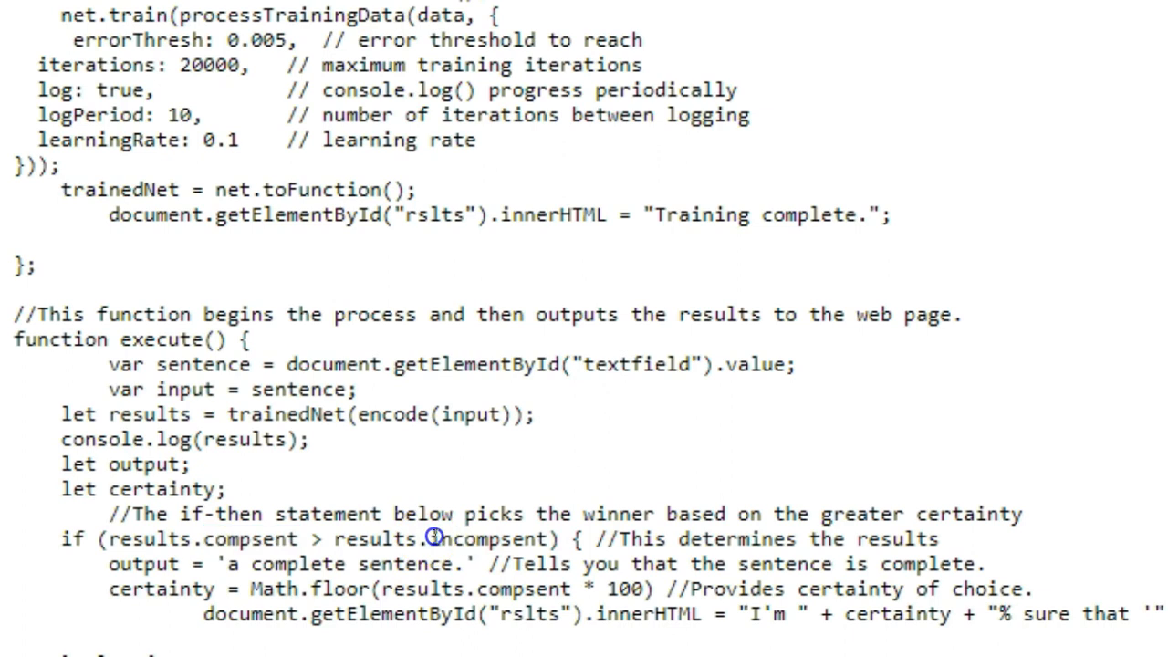
{"action": "double_click", "coordinate": [489, 537]}
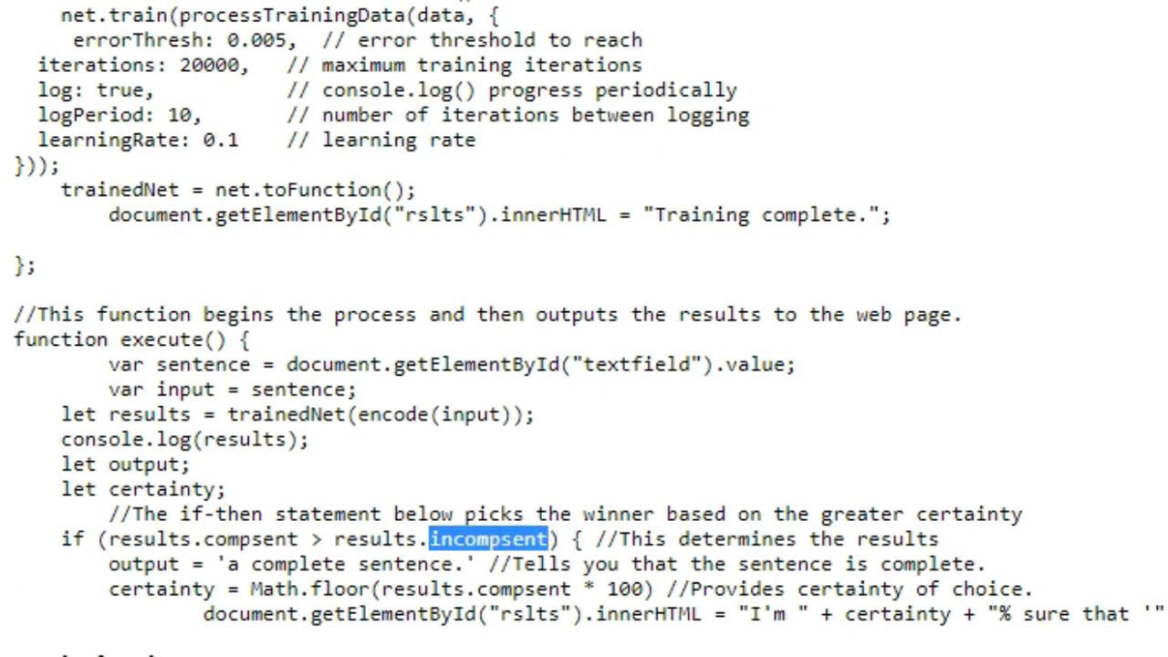
{"action": "scroll", "scroll_direction": "up", "scroll_amount": 3}
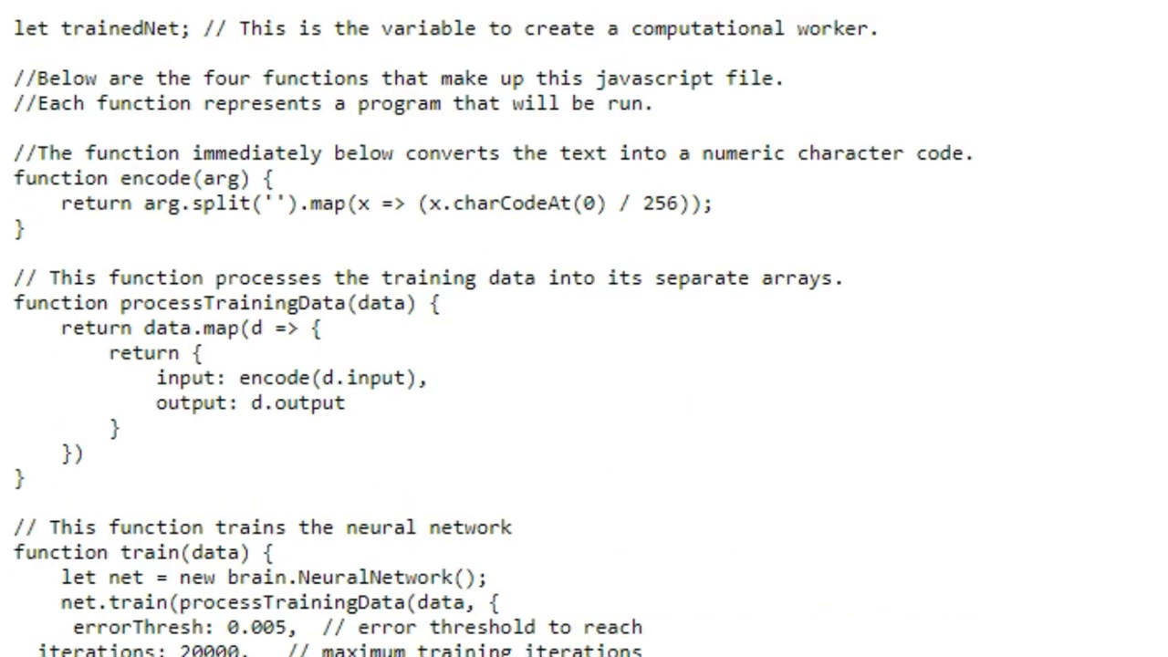
{"action": "mouse_move", "coordinate": [806, 369]}
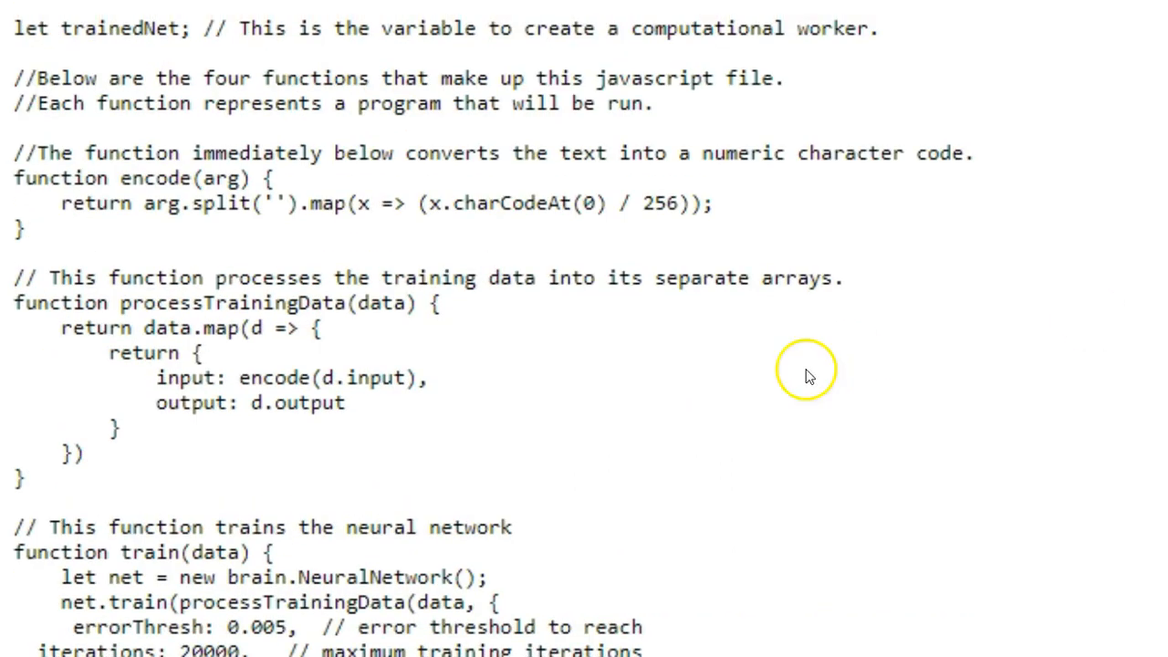
{"action": "mouse_move", "coordinate": [8, 180]}
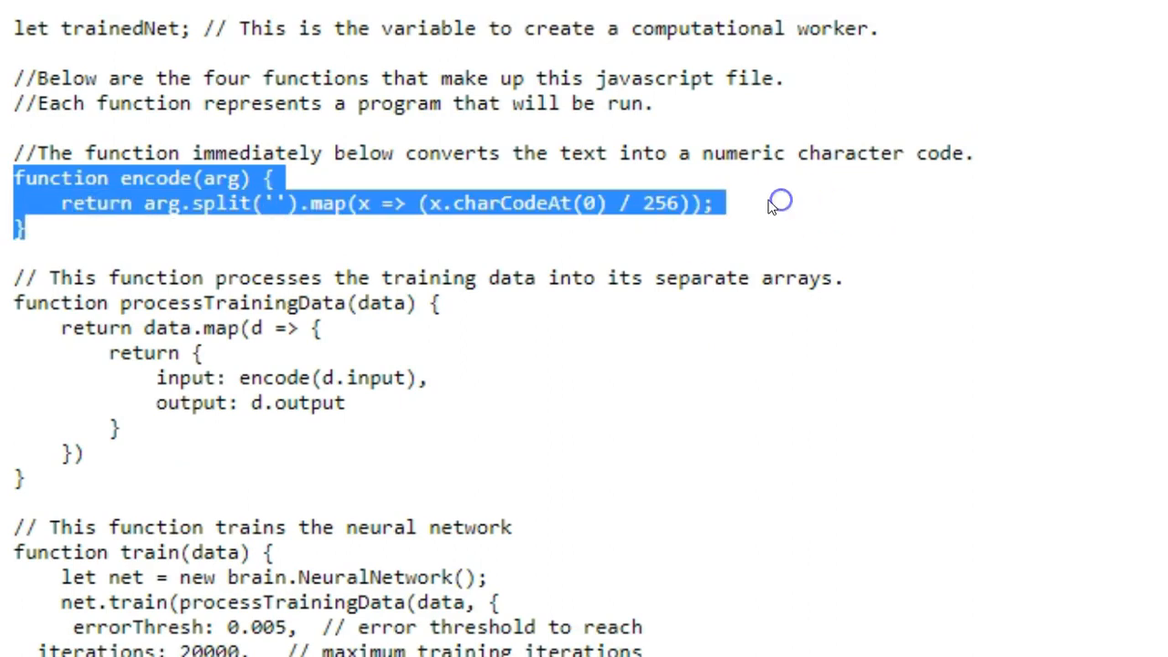
{"action": "left_click", "coordinate": [758, 203]}
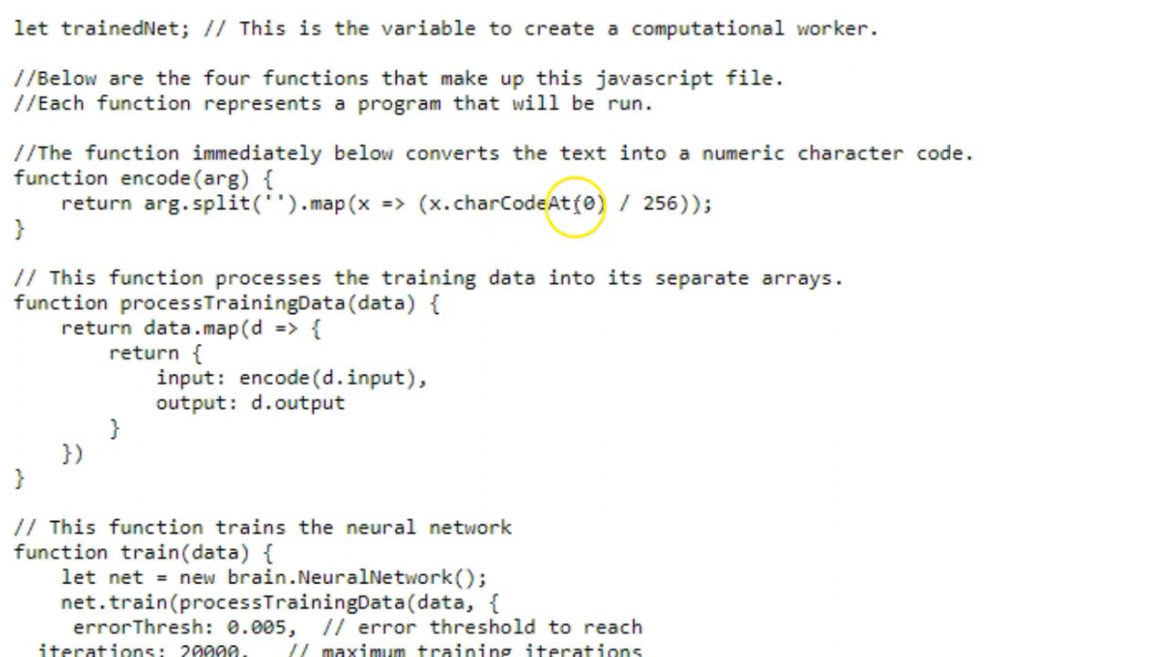
{"action": "mouse_move", "coordinate": [832, 227]}
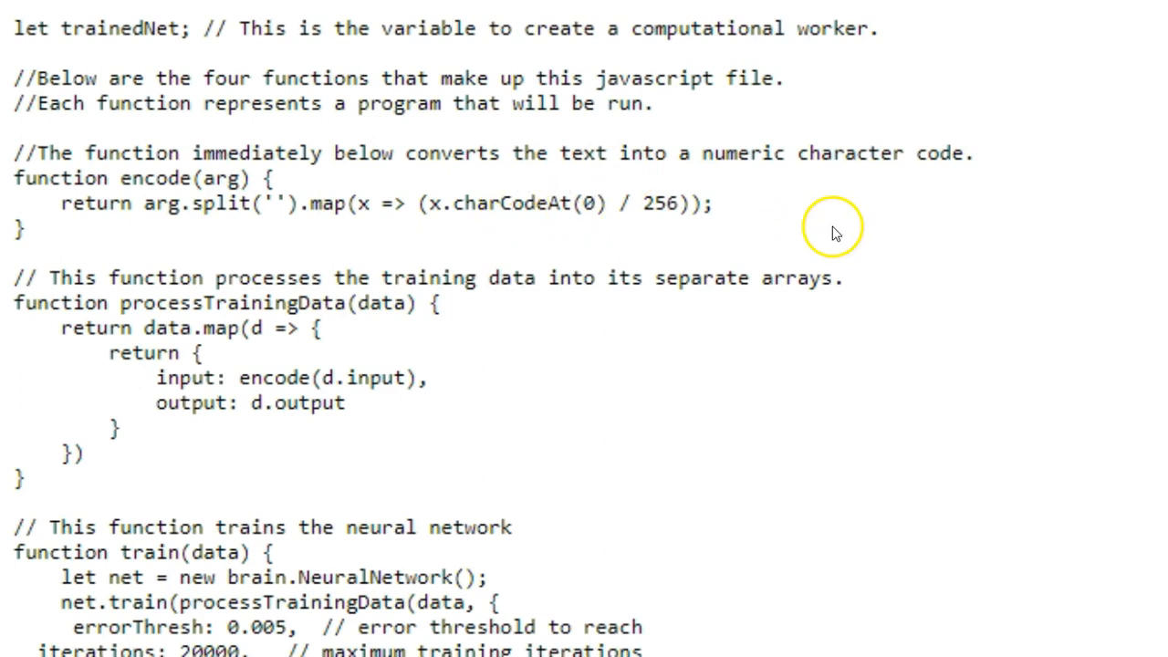
{"action": "mouse_move", "coordinate": [769, 226]}
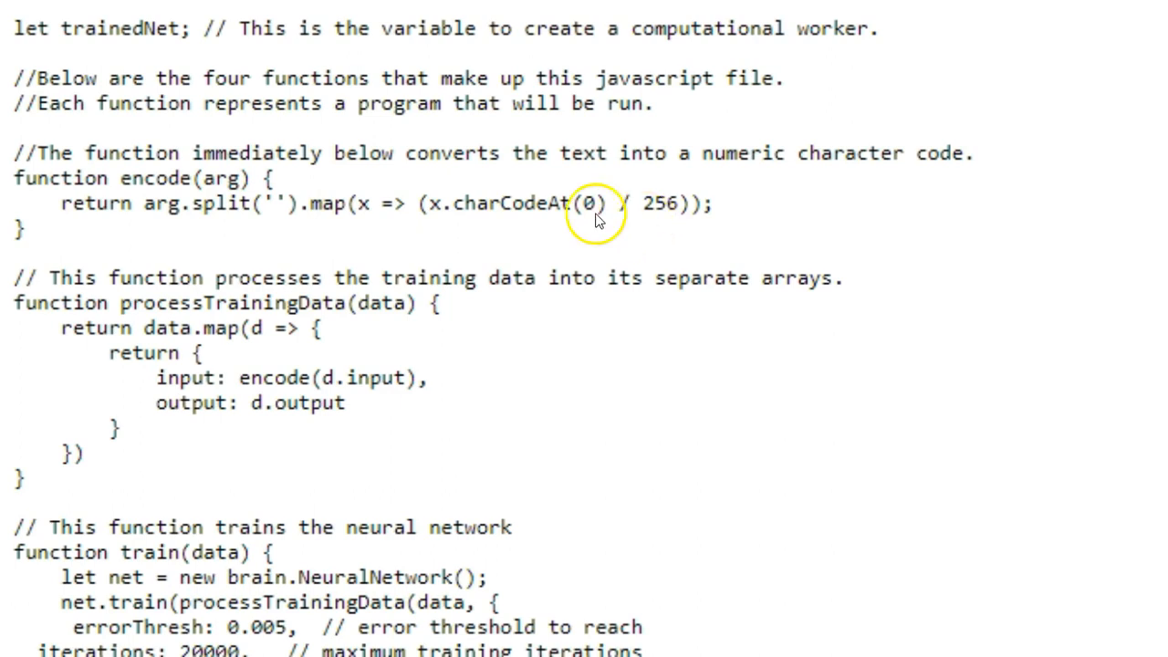
{"action": "mouse_move", "coordinate": [517, 335]}
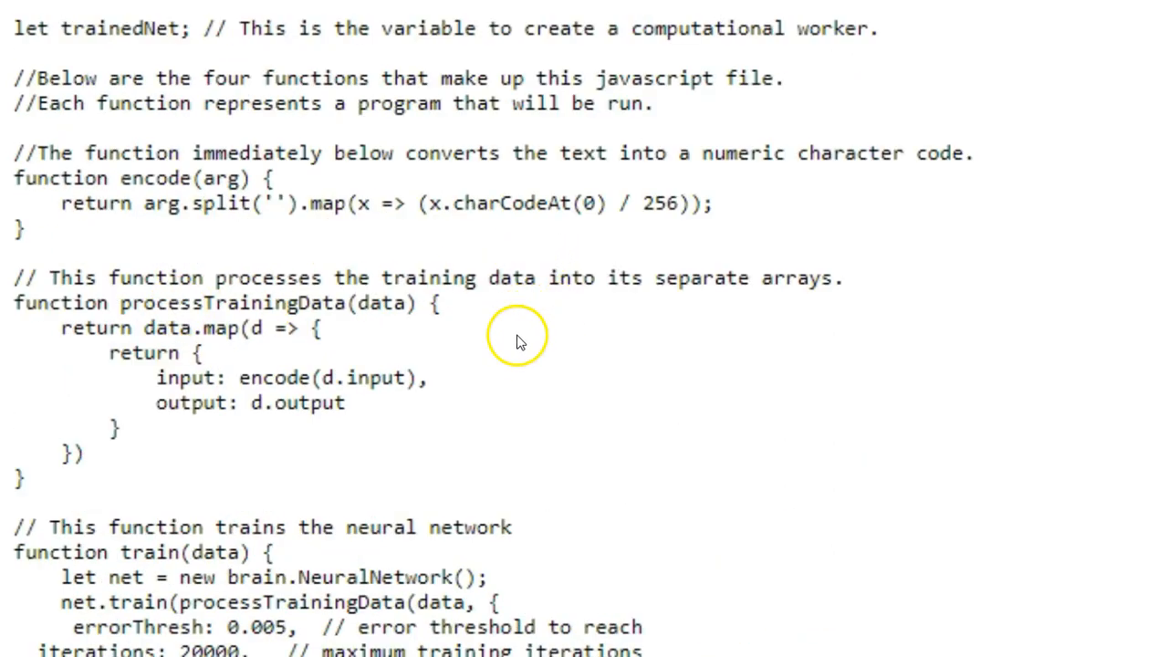
{"action": "mouse_move", "coordinate": [571, 408]}
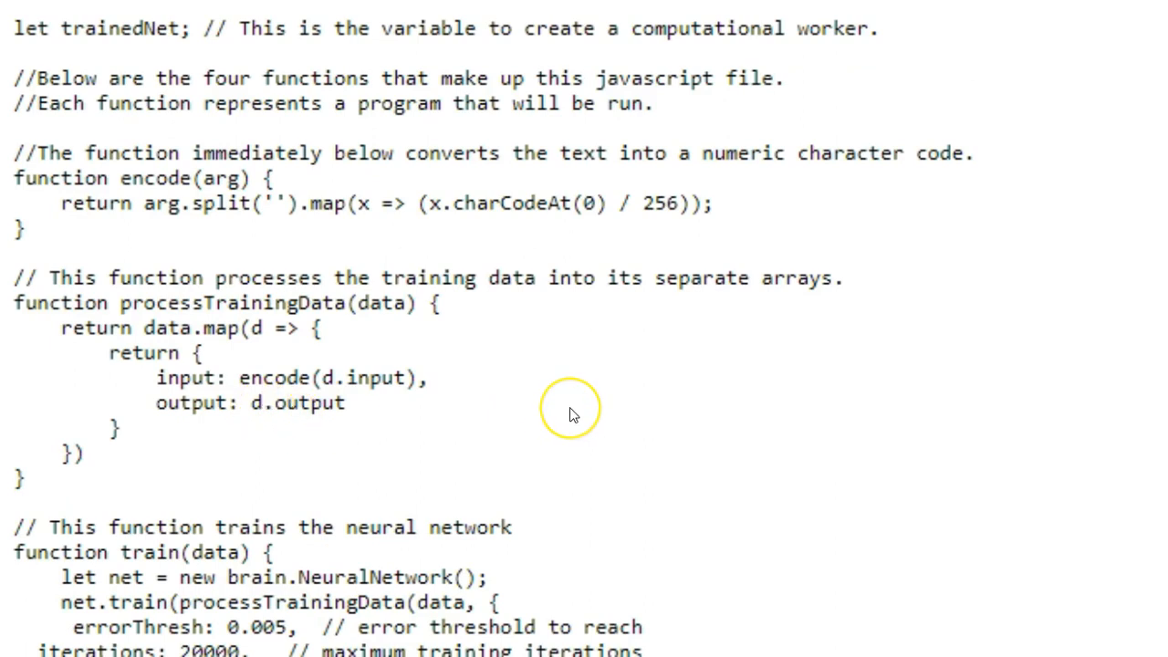
{"action": "mouse_move", "coordinate": [573, 414]}
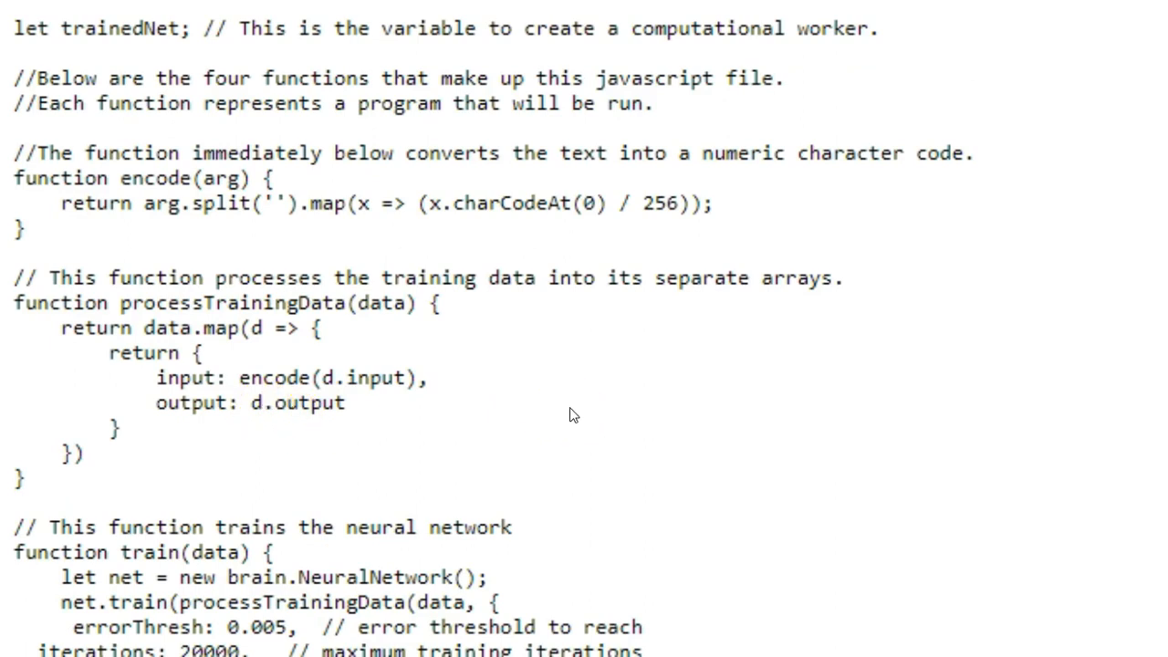
{"action": "scroll", "scroll_direction": "down", "scroll_amount": 3}
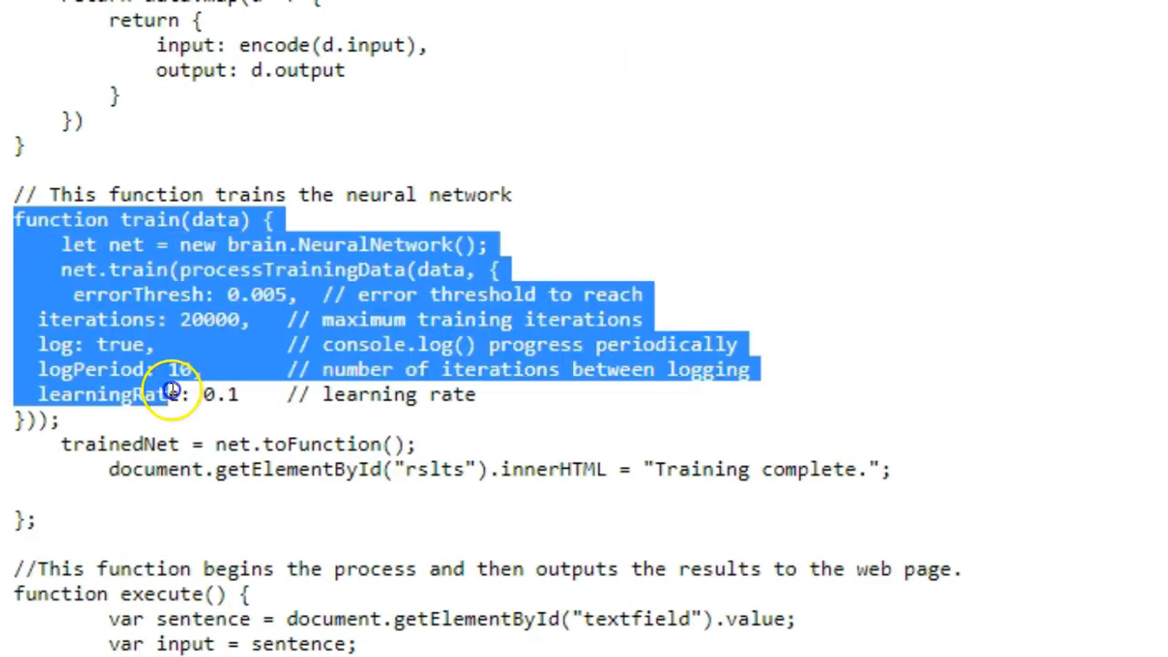
{"action": "left_click_drag", "start_coordinate": [168, 388], "coordinate": [548, 516]}
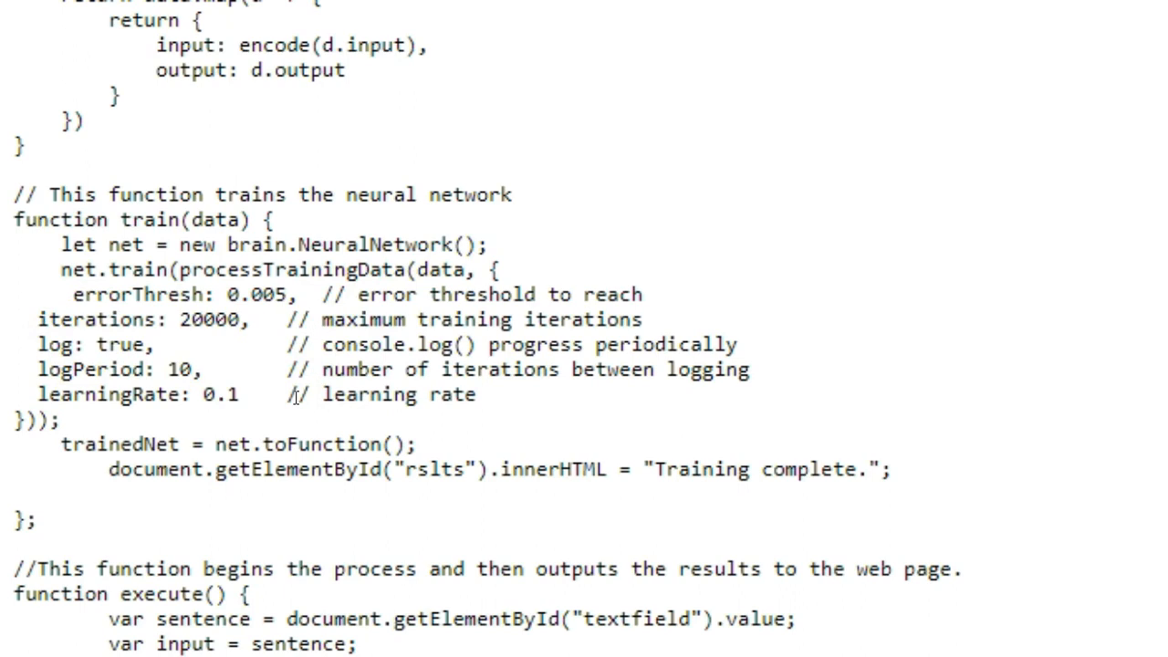
{"action": "mouse_move", "coordinate": [98, 416]}
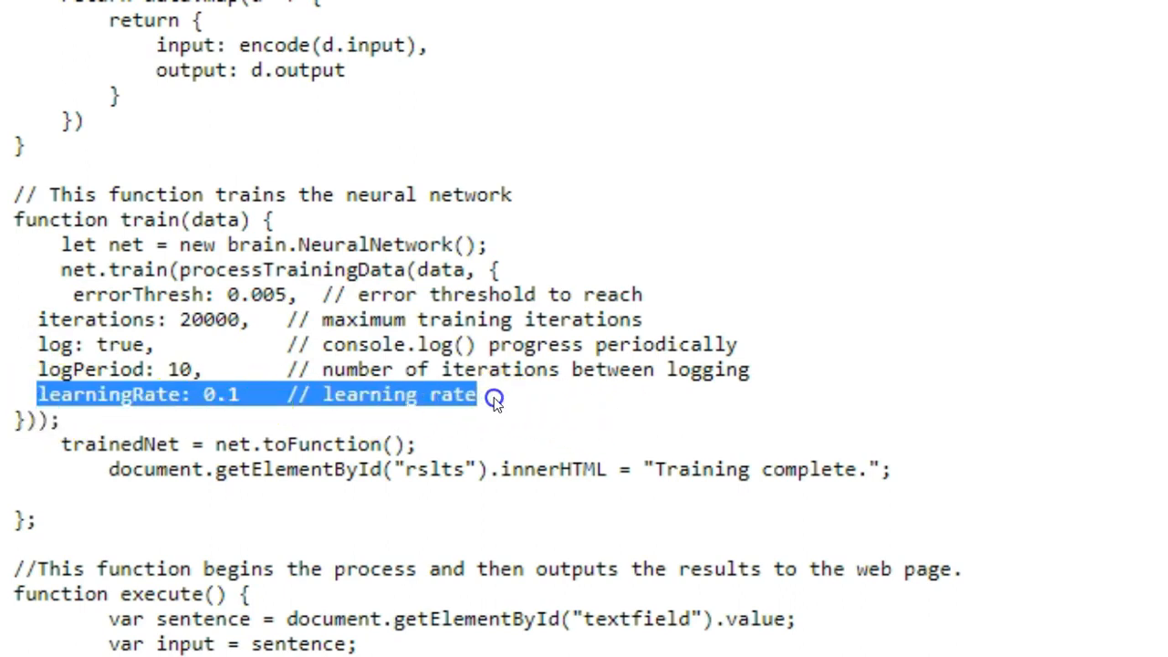
{"action": "left_click", "coordinate": [500, 394]}
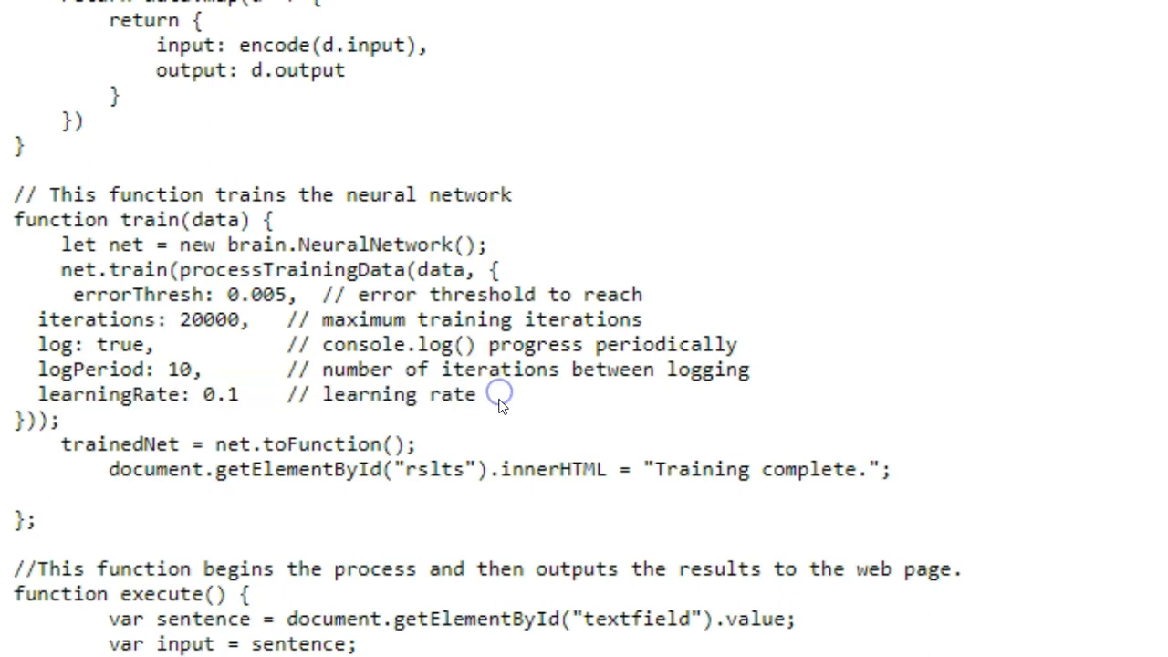
{"action": "scroll", "scroll_direction": "down", "scroll_amount": 3}
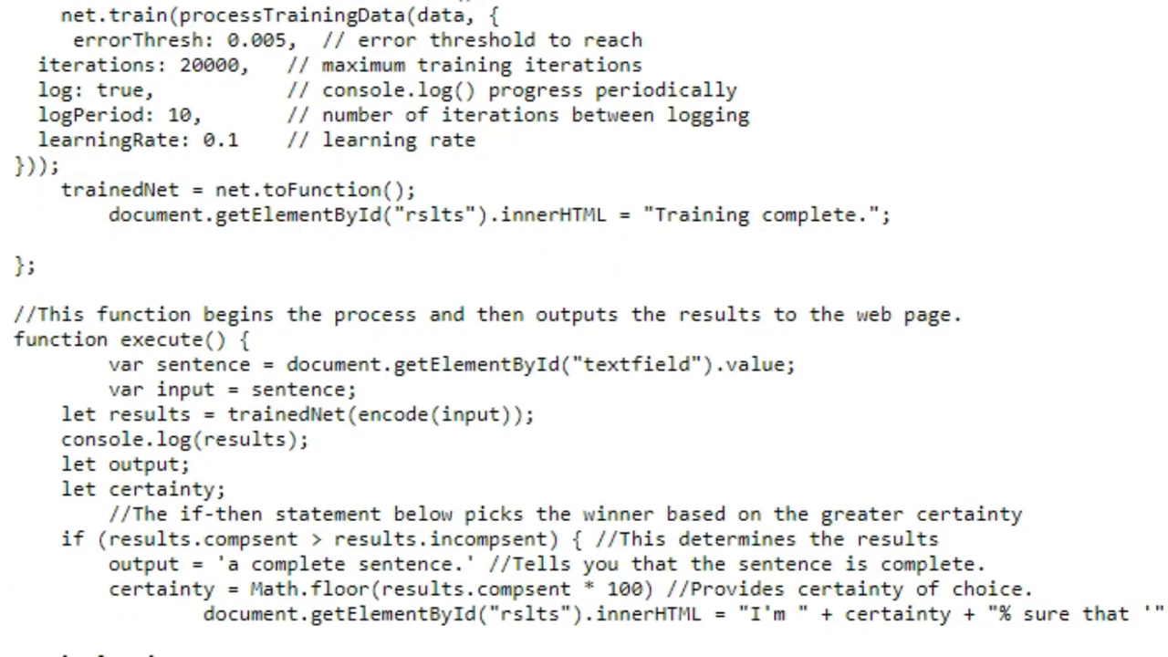
{"action": "mouse_move", "coordinate": [161, 277]}
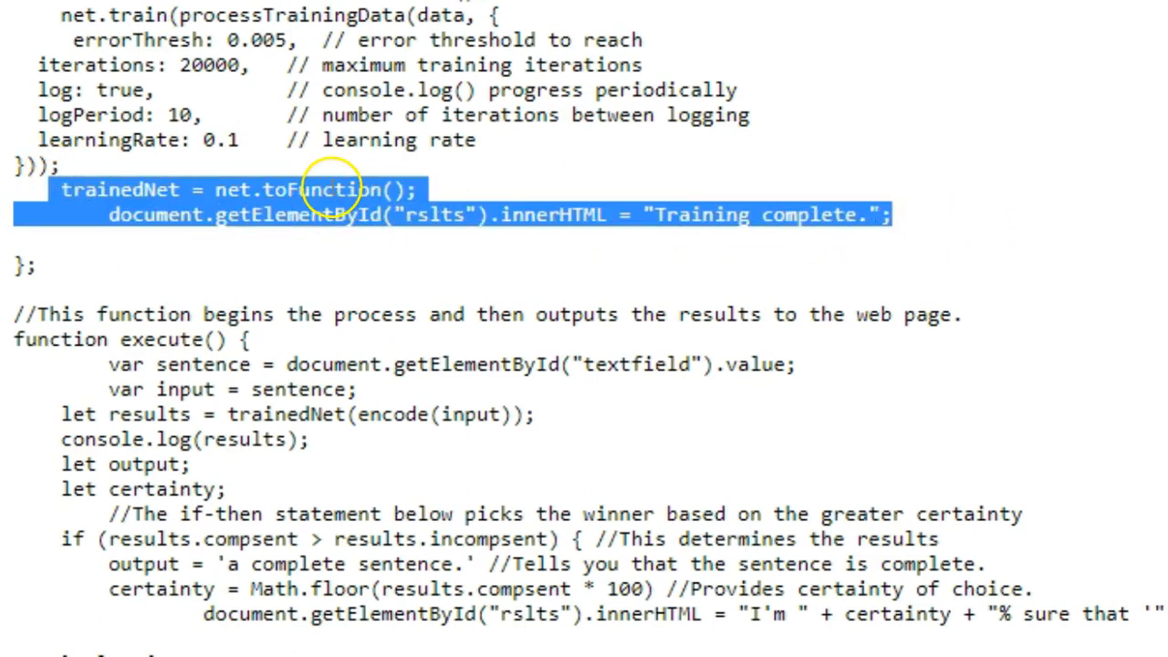
{"action": "left_click", "coordinate": [374, 195]}
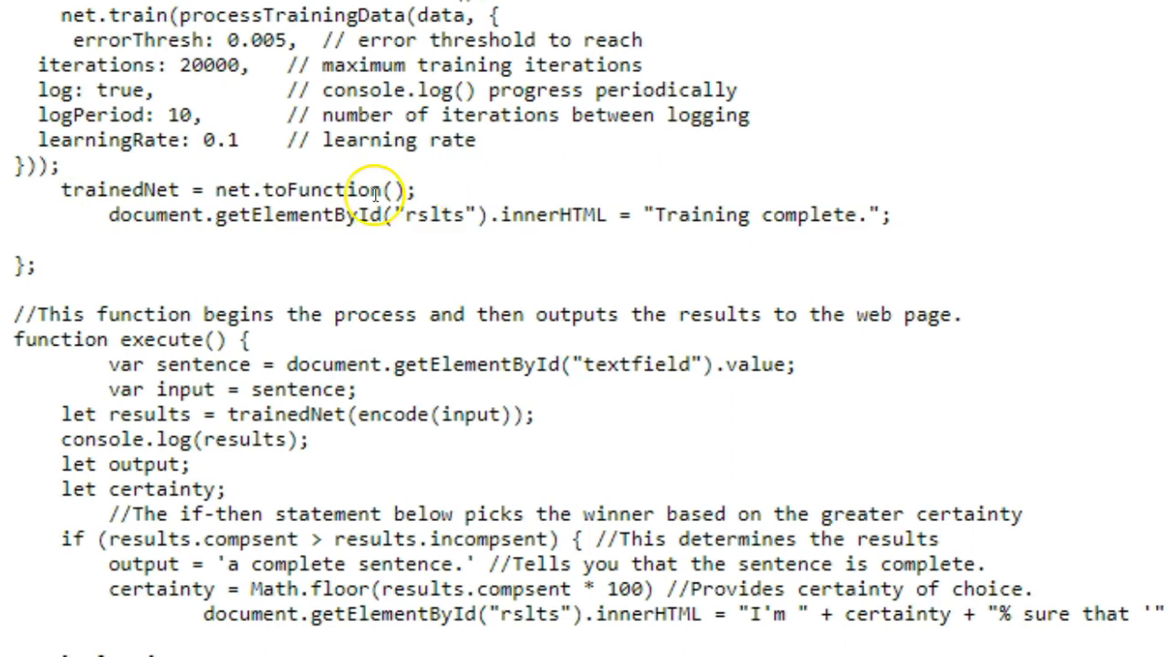
{"action": "mouse_move", "coordinate": [882, 210]}
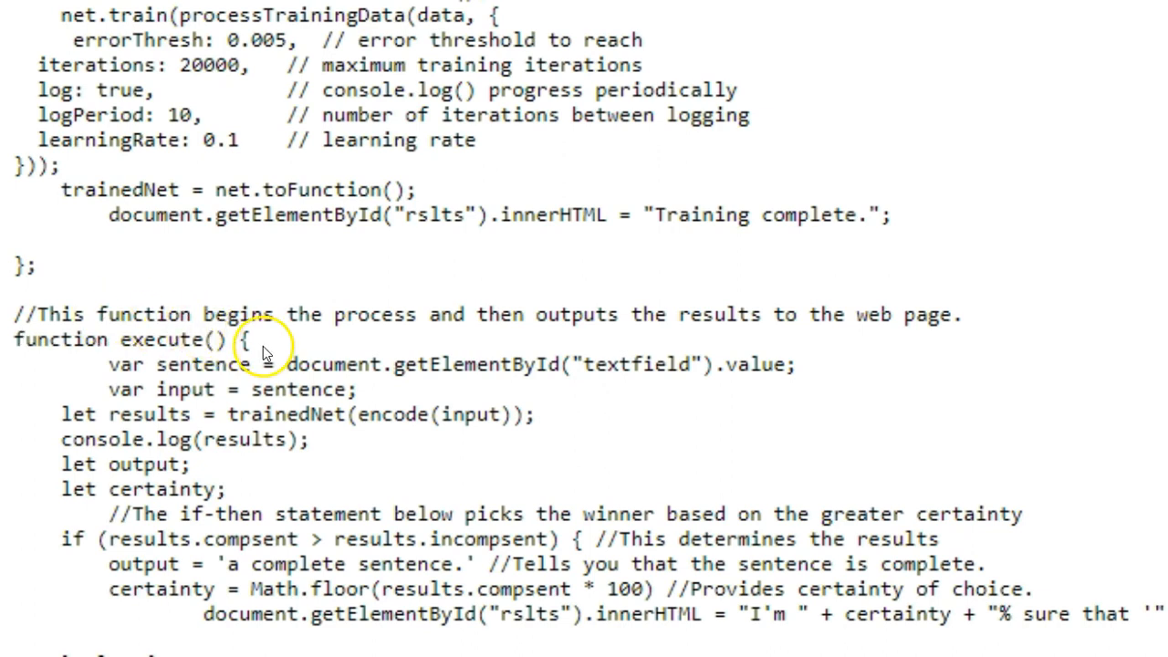
{"action": "scroll", "scroll_direction": "down", "scroll_amount": 3}
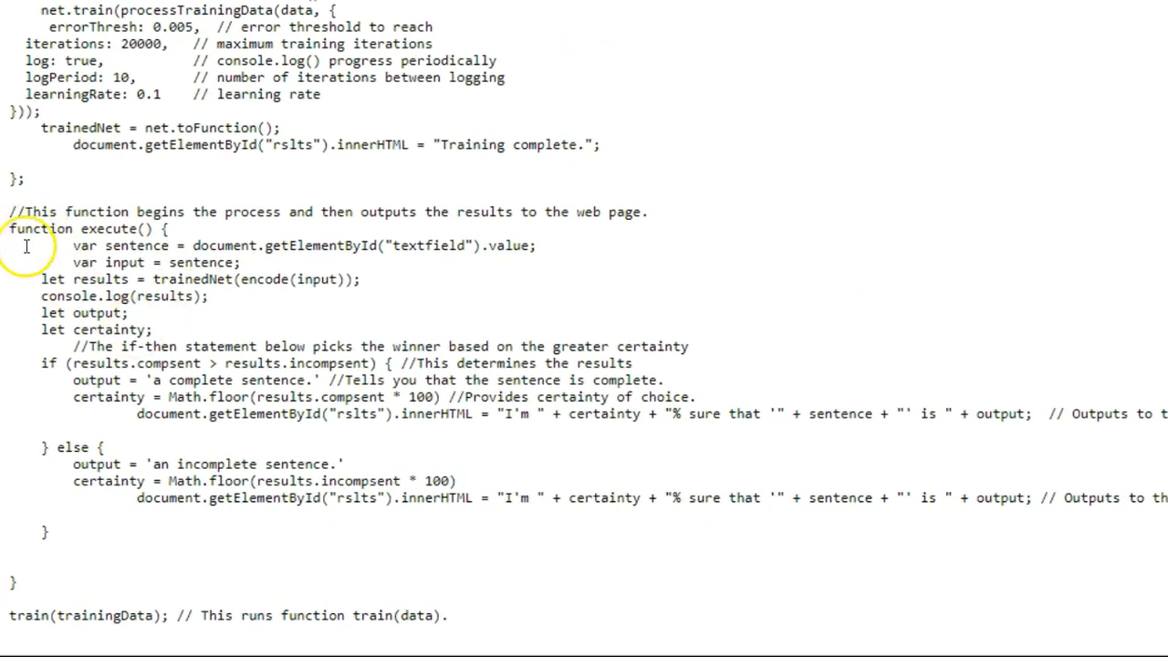
{"action": "left_click_drag", "start_coordinate": [9, 228], "coordinate": [78, 538]}
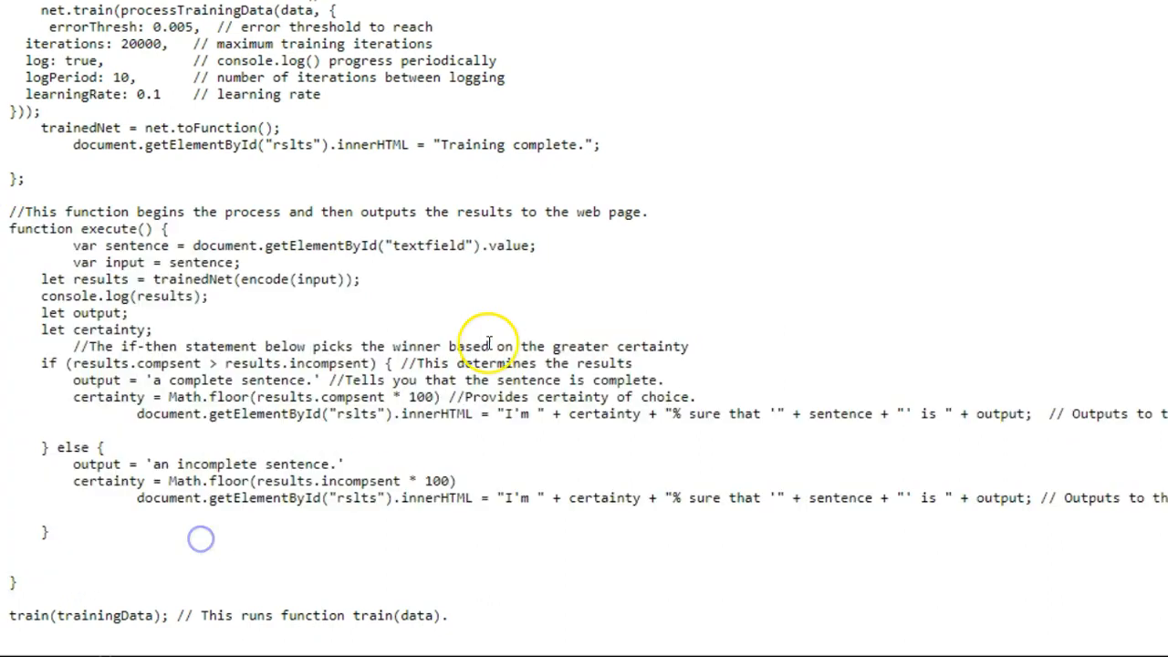
{"action": "mouse_move", "coordinate": [260, 329]}
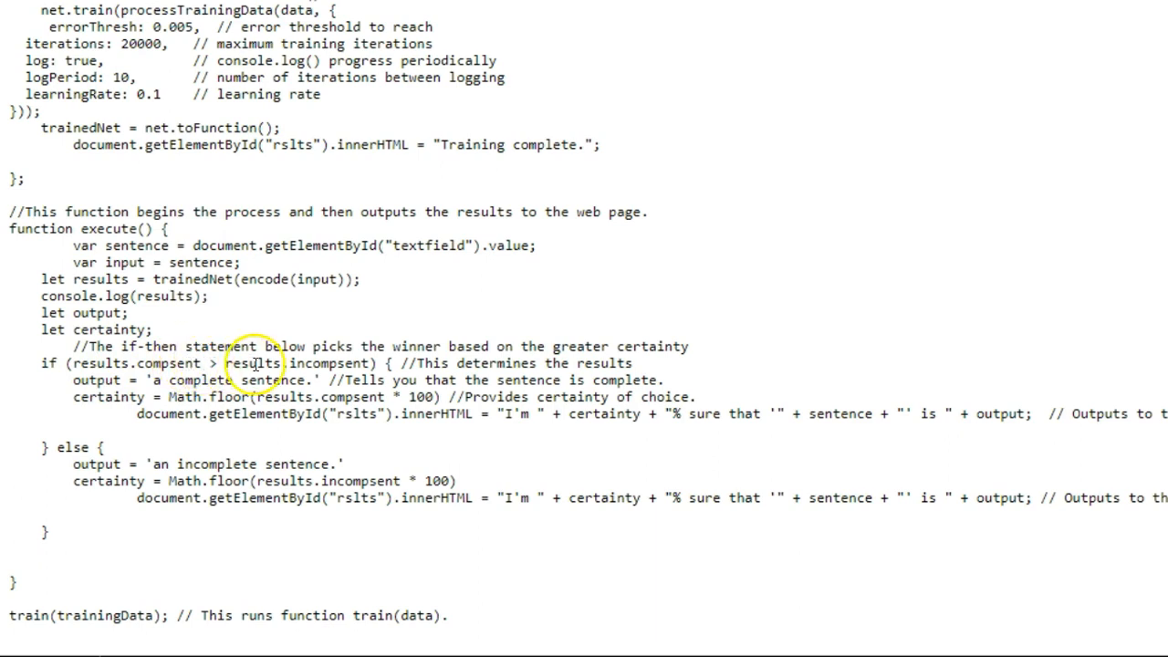
{"action": "mouse_move", "coordinate": [762, 365]}
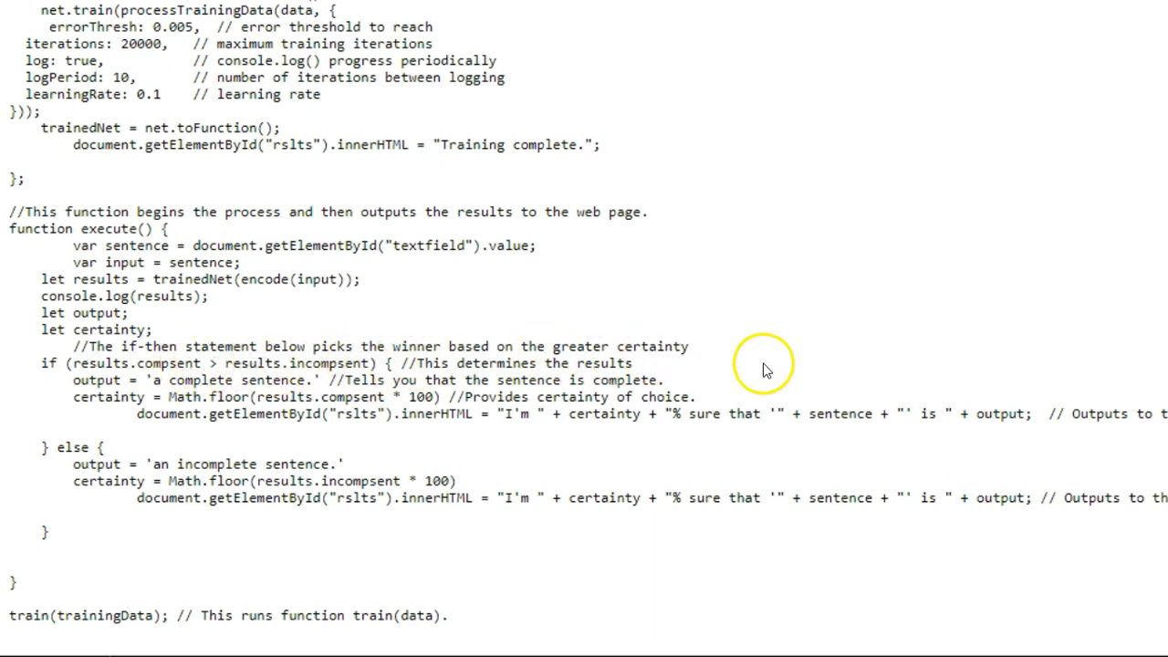
{"action": "mouse_move", "coordinate": [205, 471]}
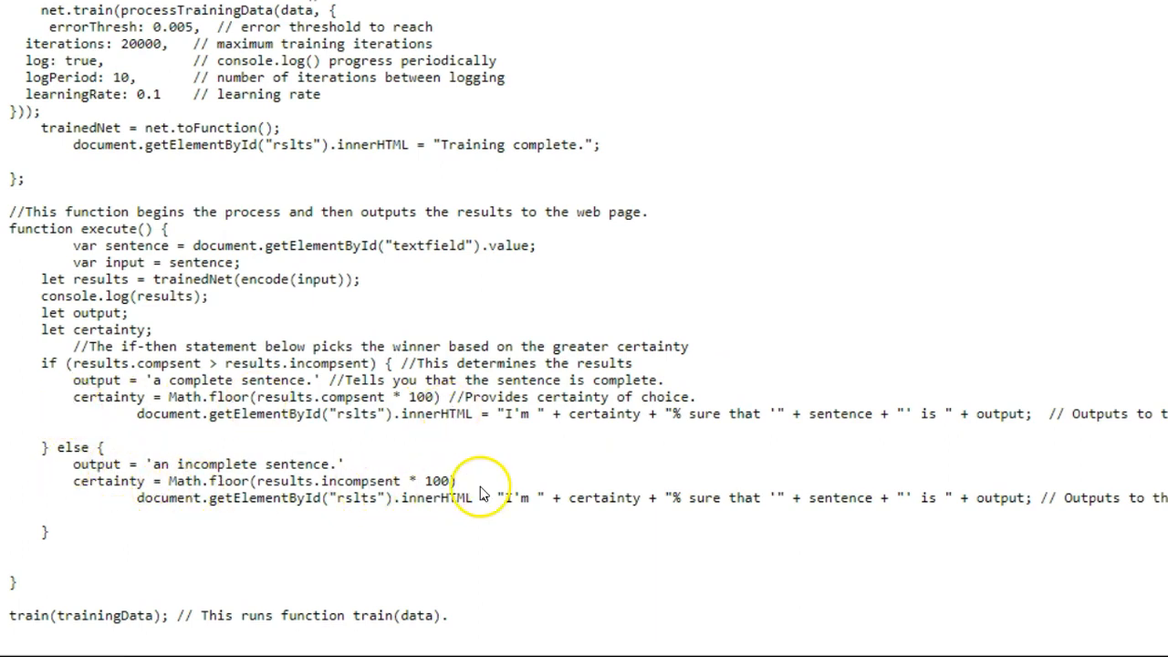
{"action": "mouse_move", "coordinate": [999, 488]}
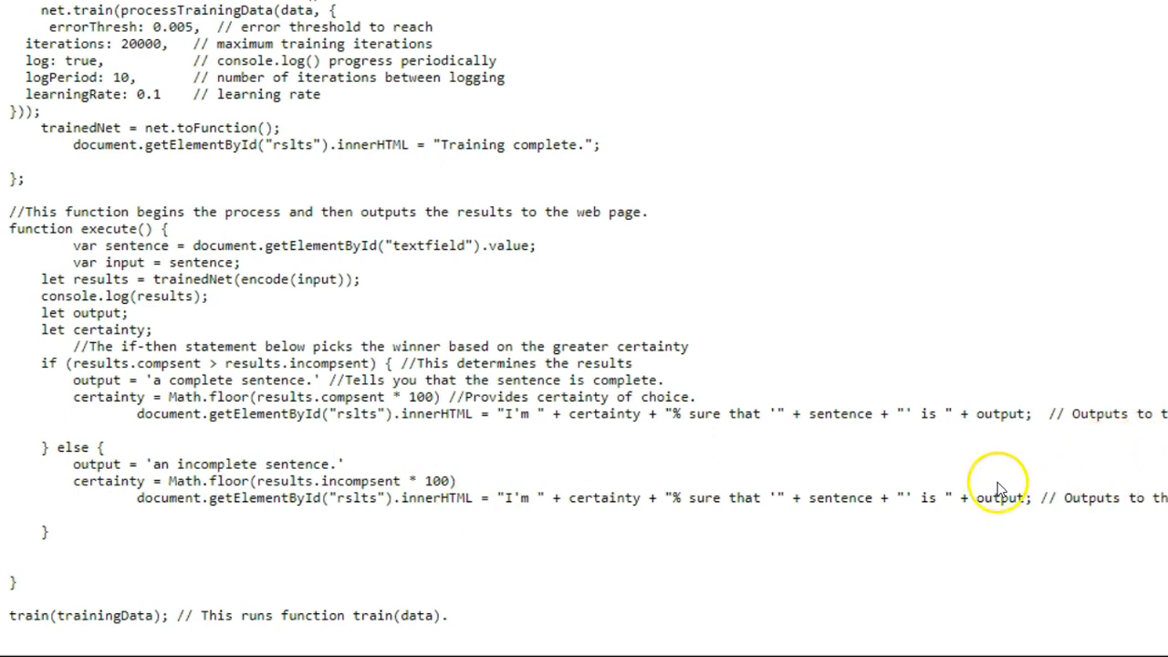
{"action": "mouse_move", "coordinate": [777, 491]}
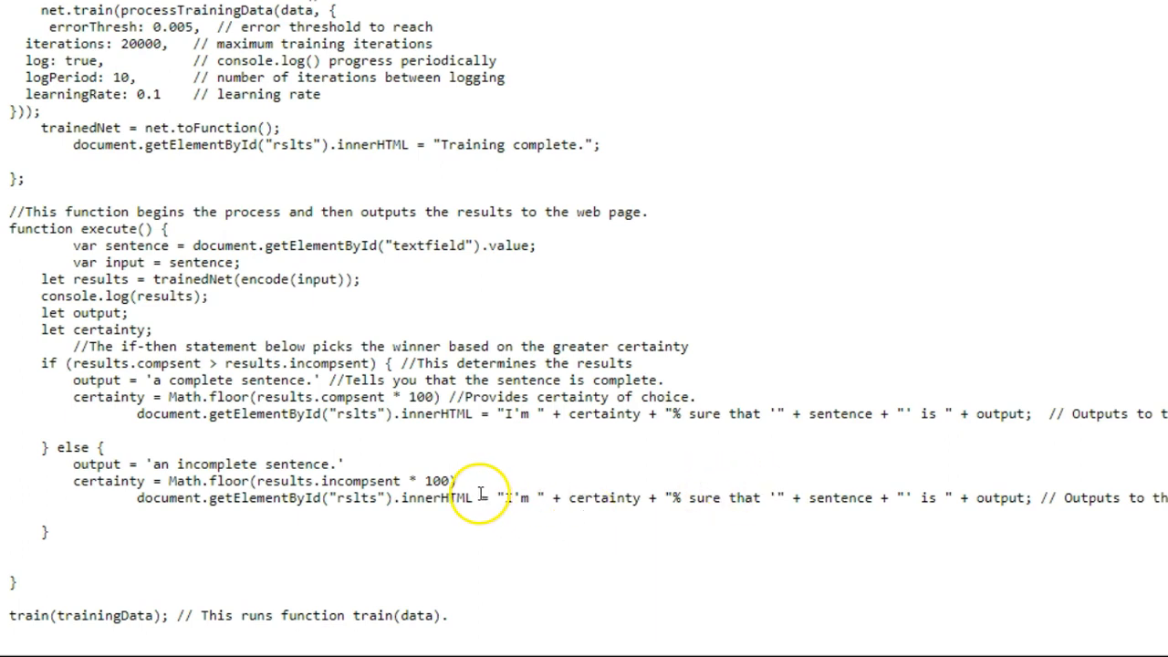
{"action": "mouse_move", "coordinate": [457, 562]}
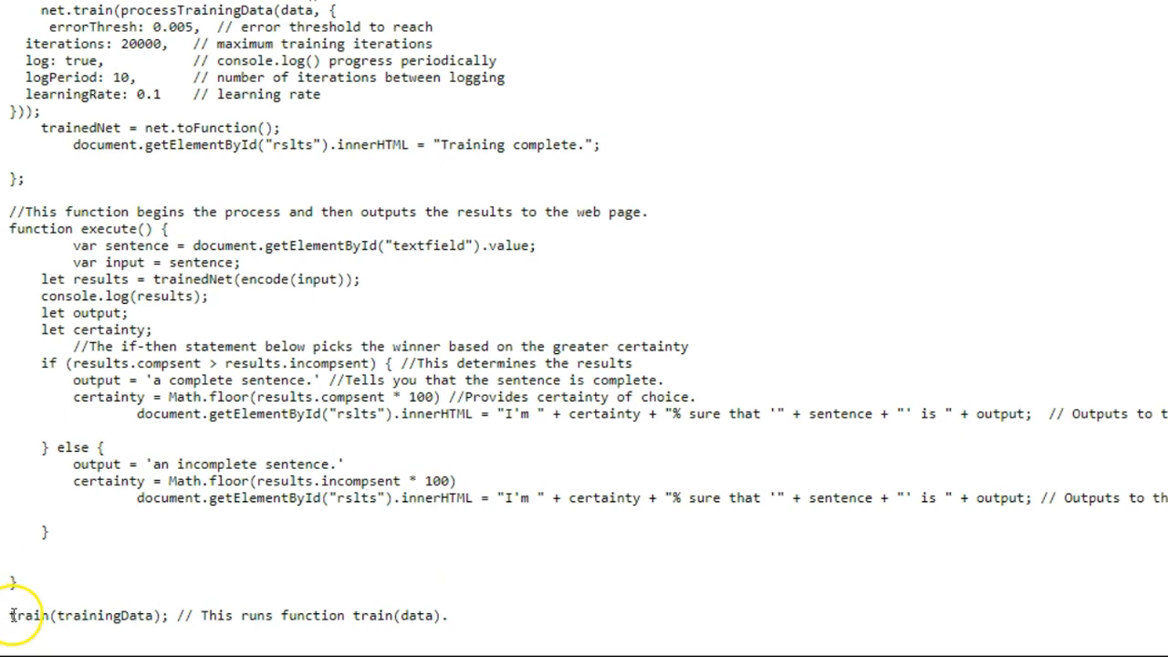
{"action": "mouse_move", "coordinate": [153, 633]}
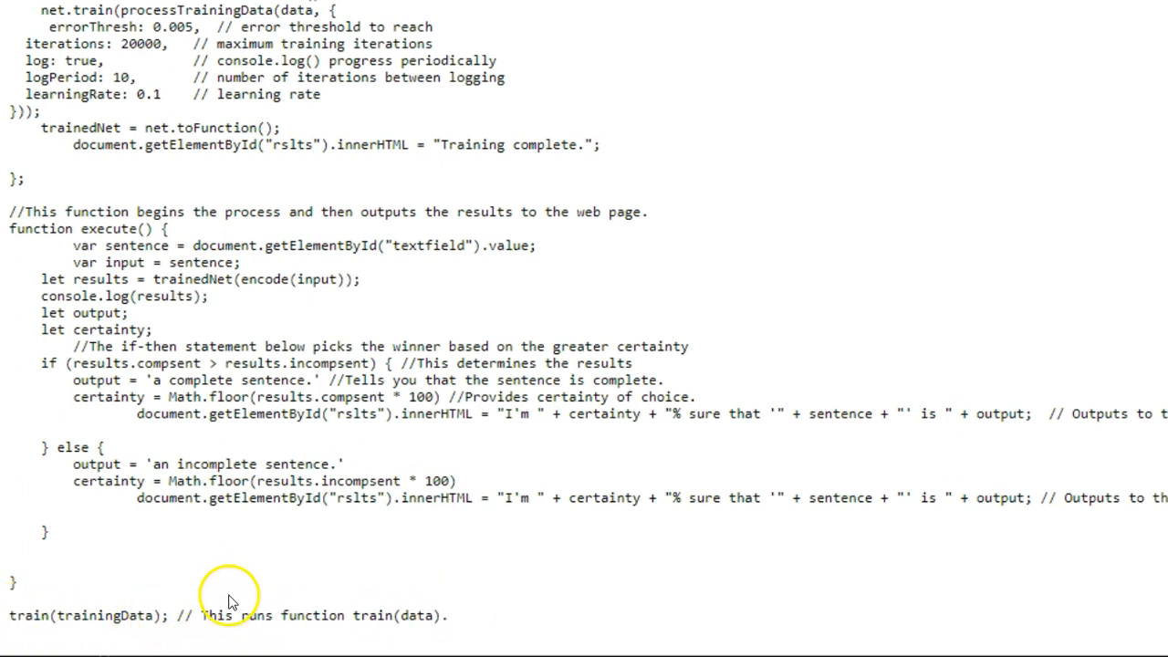
{"action": "mouse_move", "coordinate": [173, 614]}
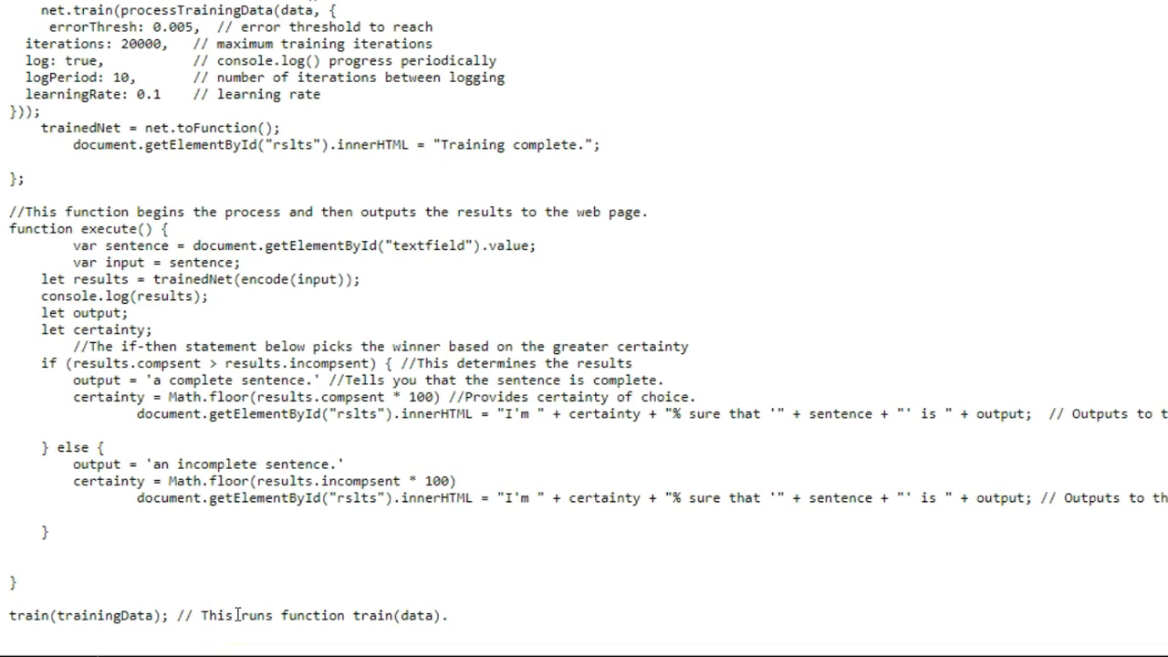
{"action": "mouse_move", "coordinate": [495, 476]}
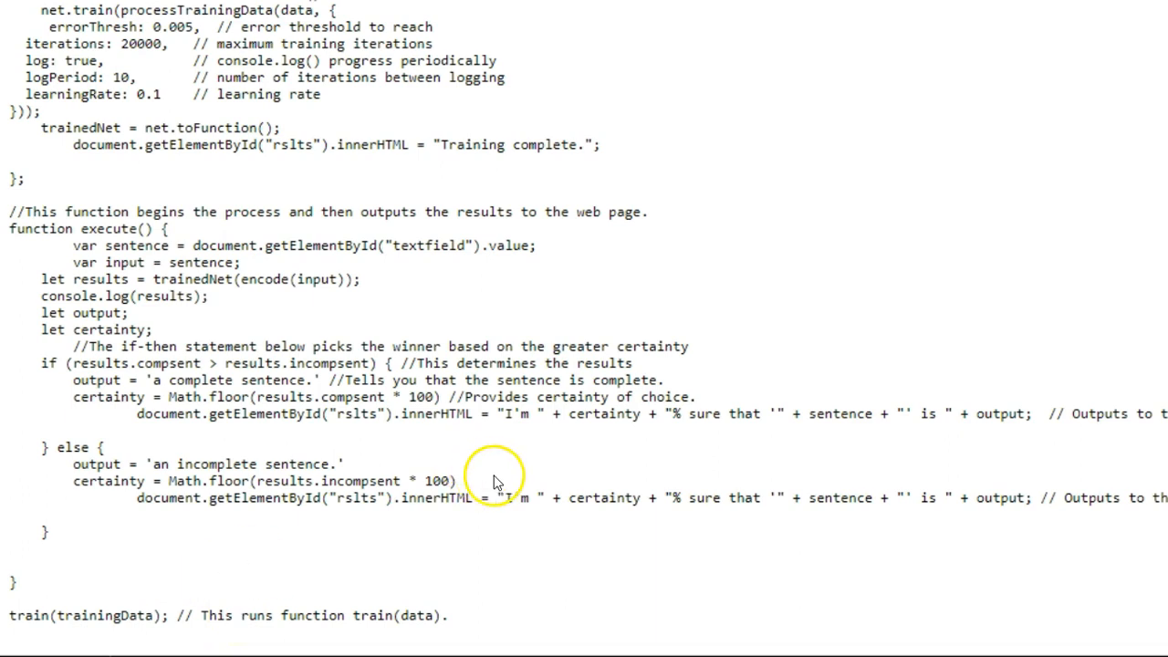
{"action": "mouse_move", "coordinate": [584, 397]}
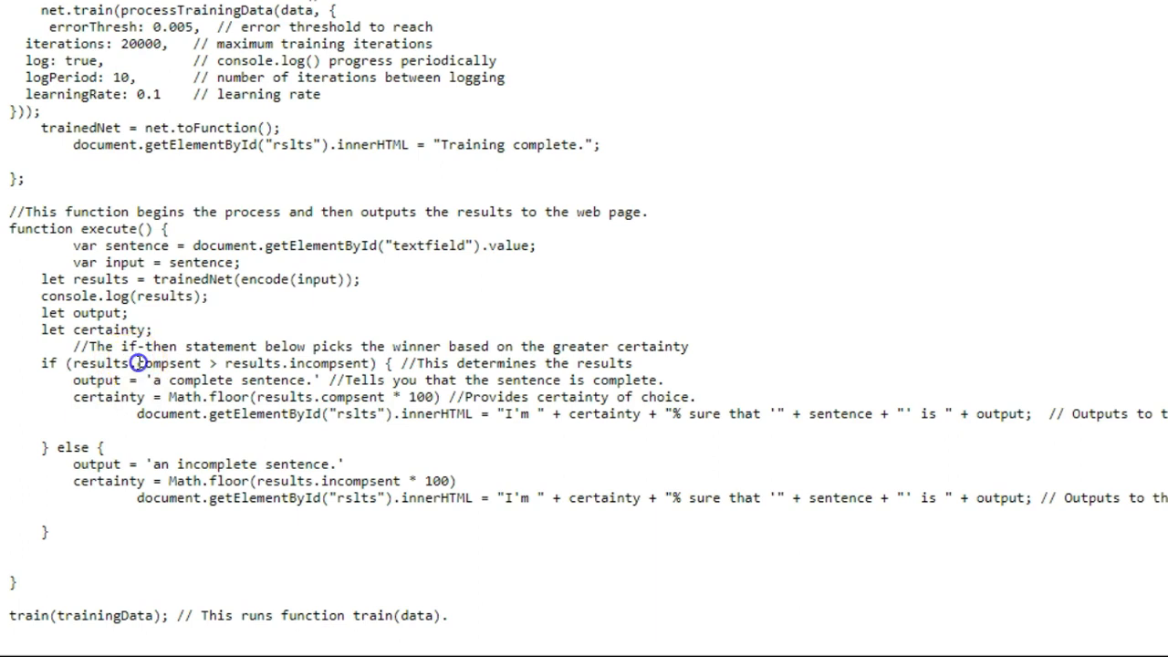
{"action": "double_click", "coordinate": [167, 363]}
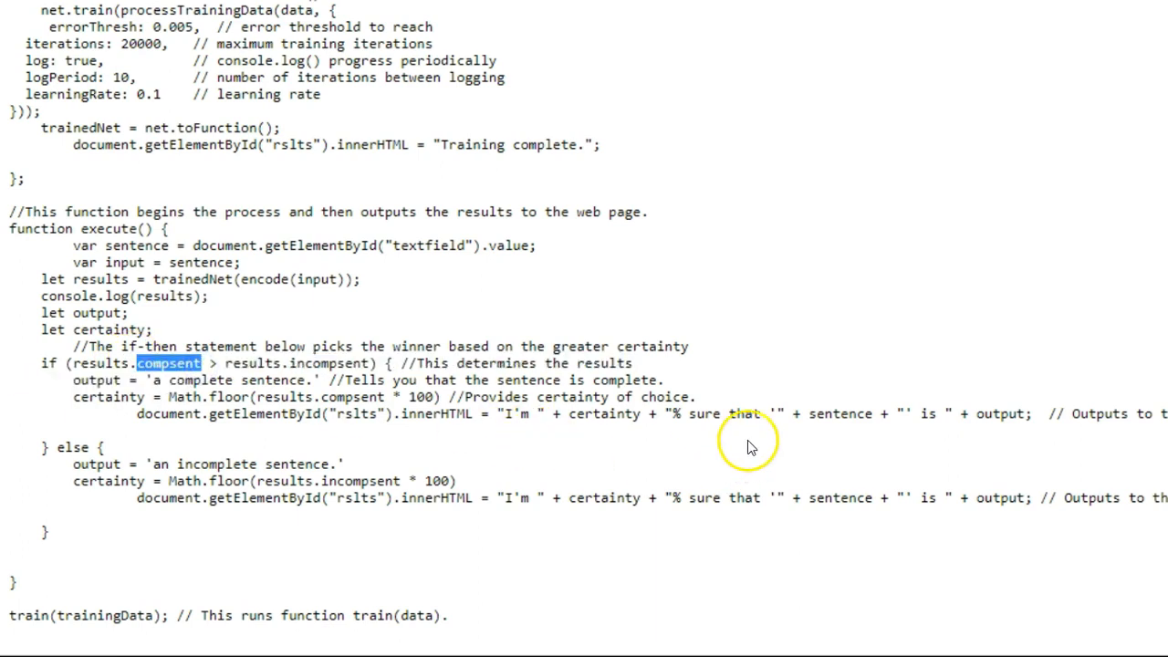
{"action": "mouse_move", "coordinate": [792, 427]}
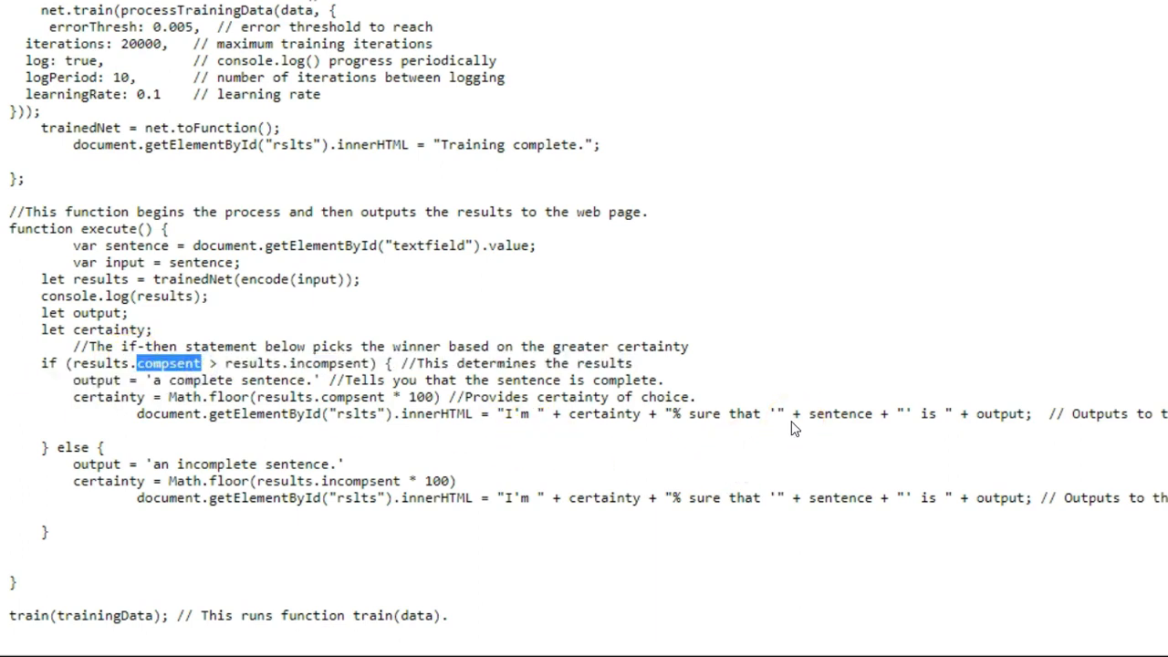
{"action": "mouse_move", "coordinate": [791, 418]}
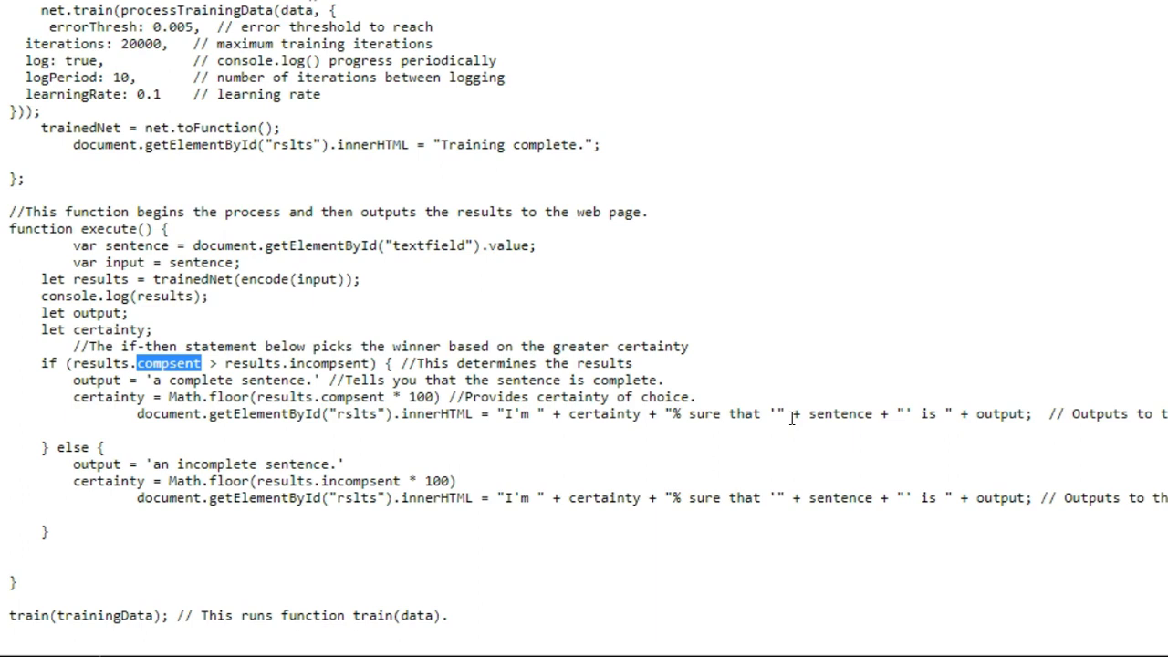
{"action": "mouse_move", "coordinate": [724, 301]}
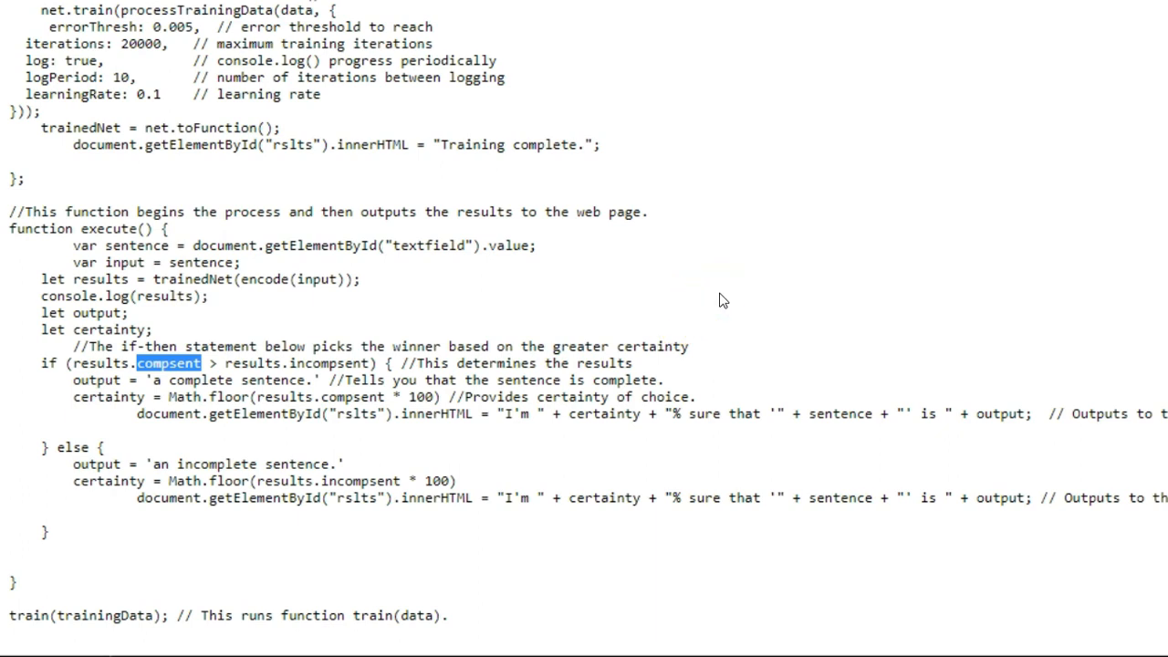